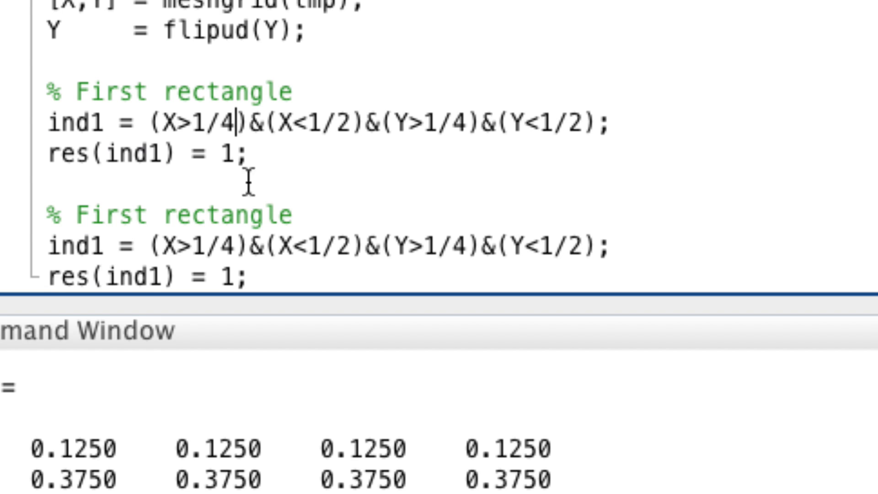
mouse_move(249, 196)
text(6)
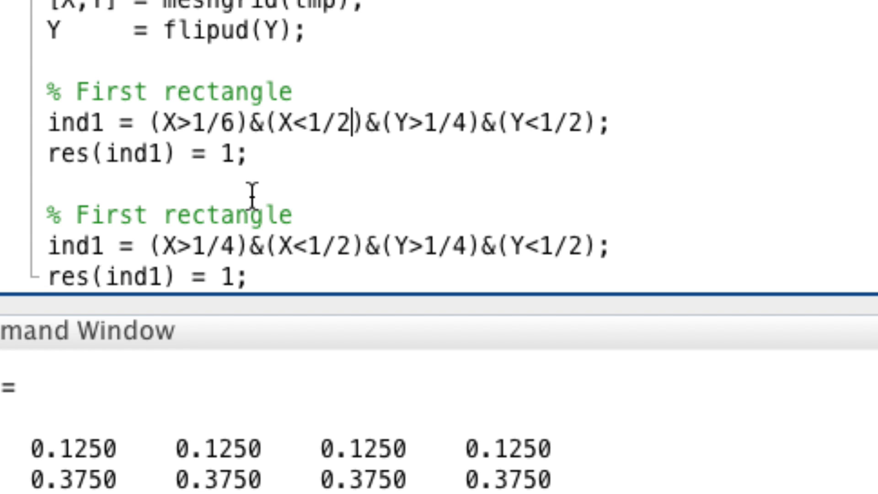
Change the first rectangle's upper x bound to 1/pi and rename the copied block 'Second rectangle'.
key(Backspace)
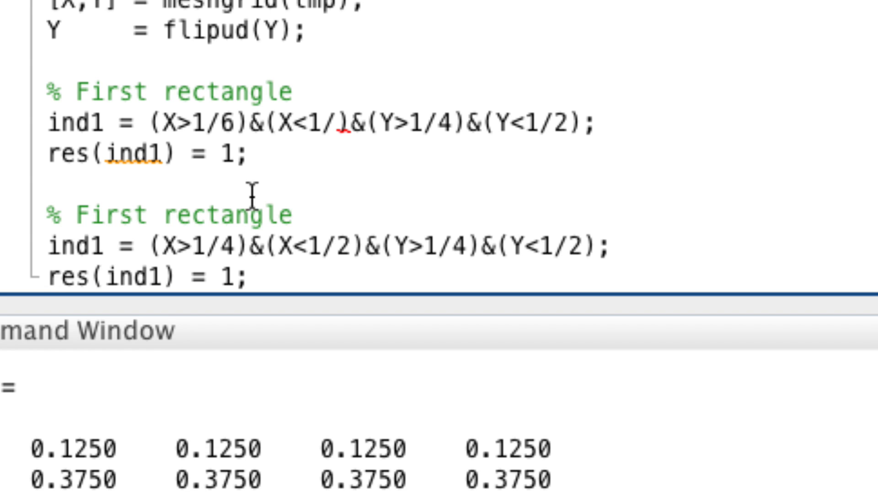
text(pi)
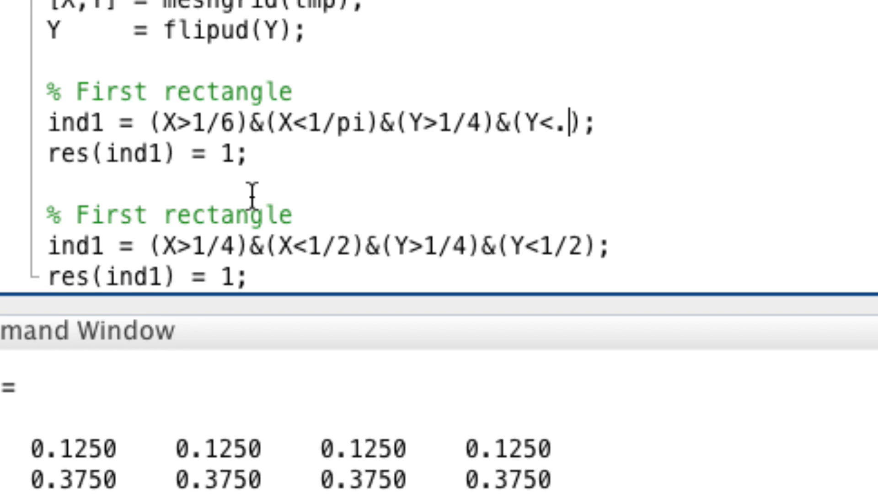
double_click(110, 214)
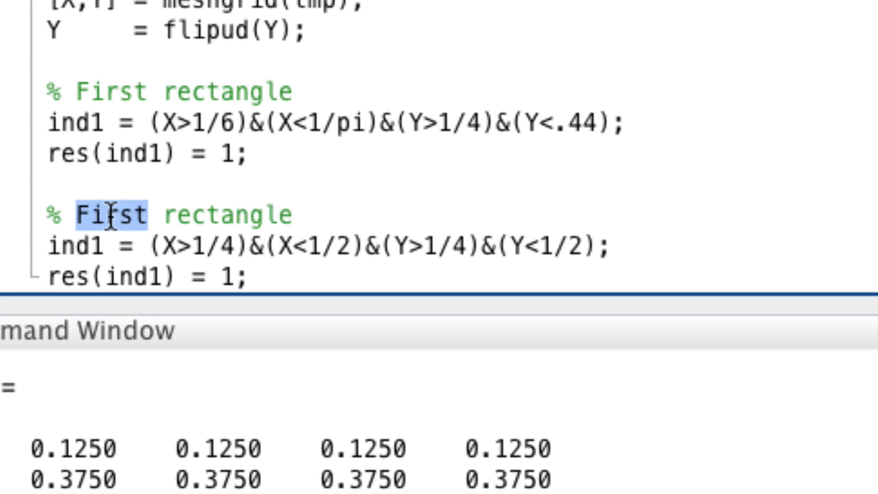
text(Second)
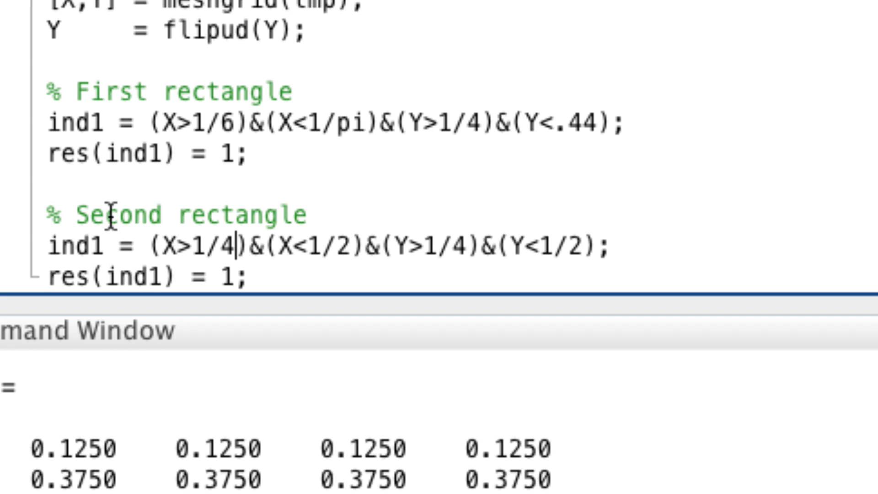
text(.65)
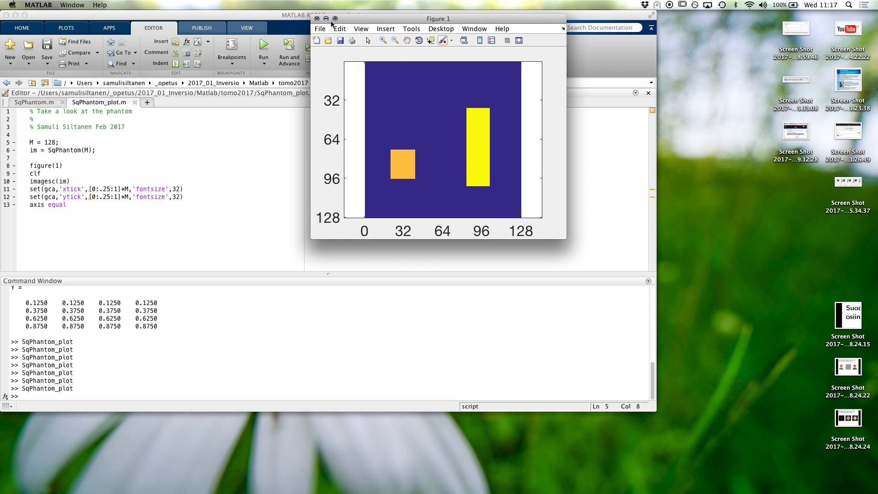
Return to SqPhantom.m to give the second rectangle its bounds and value 1.2.
click(334, 18)
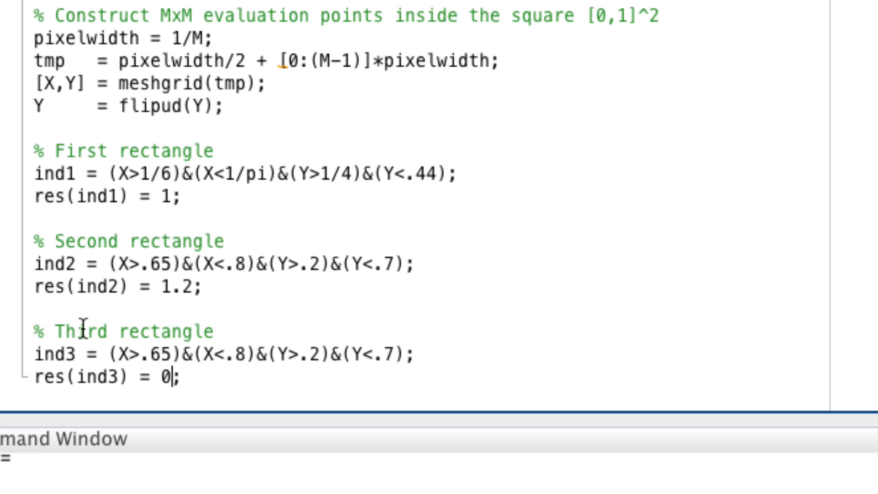
Set the third rectangle's value to 0.7 and its x bounds to .11 and .2.
text(.7)
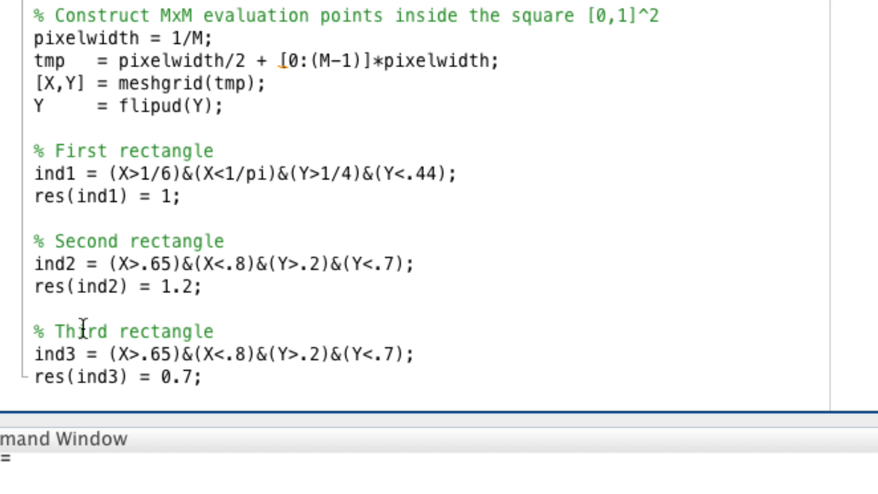
text(11)
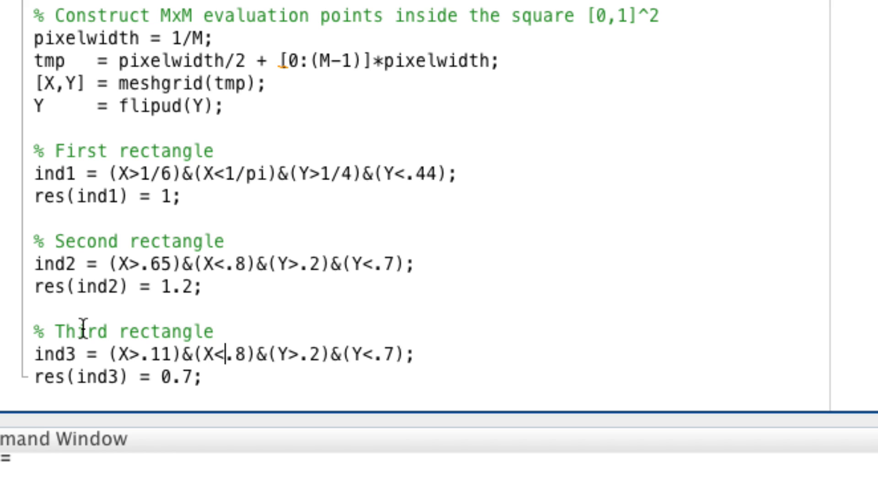
text(28;)
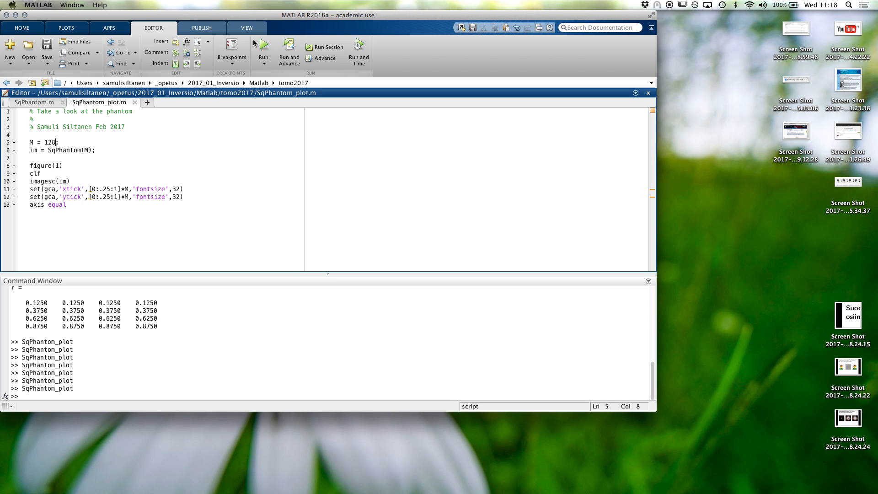
In SqPhantom.m, set the third rectangle's y limits to .67 and .88.
click(264, 47)
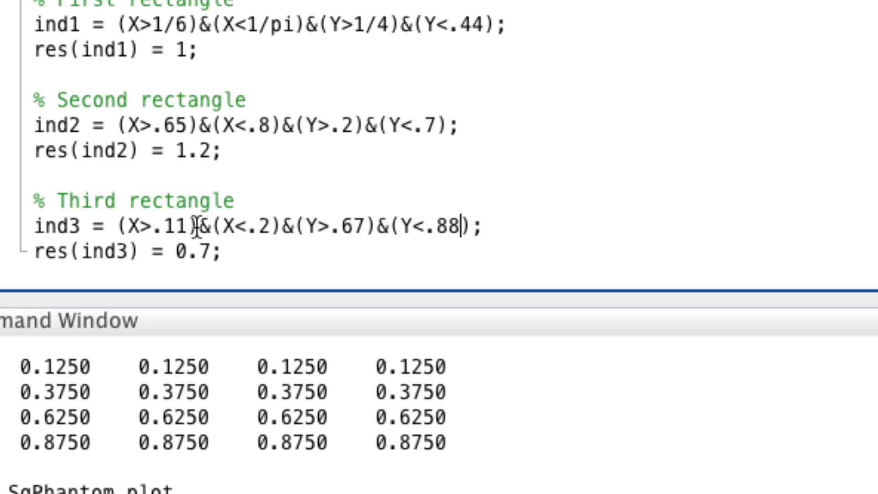
text(44)
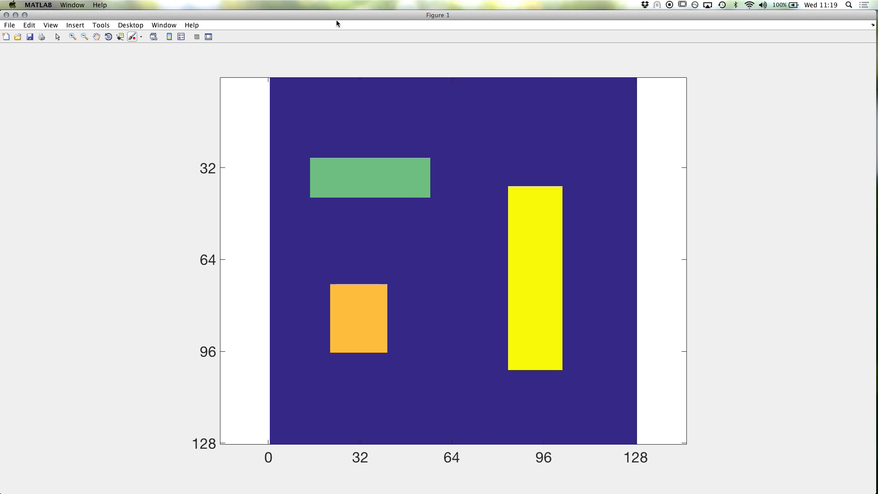
mouse_move(132, 226)
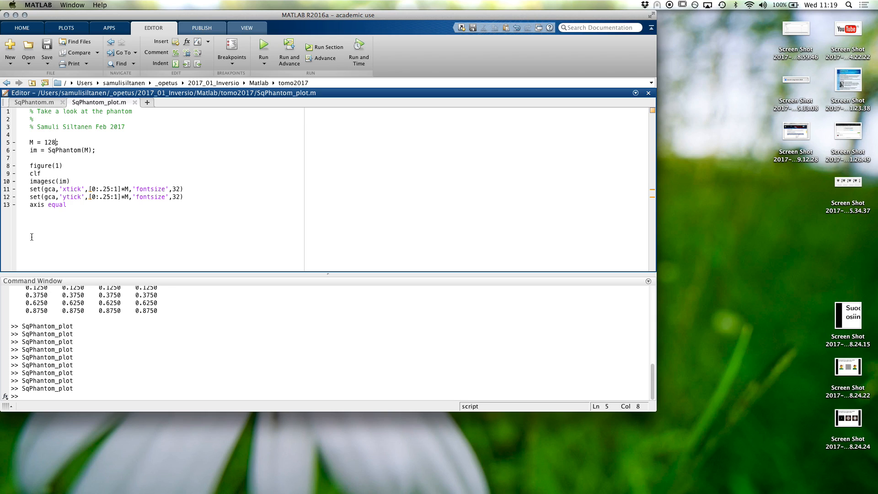
mouse_move(28, 240)
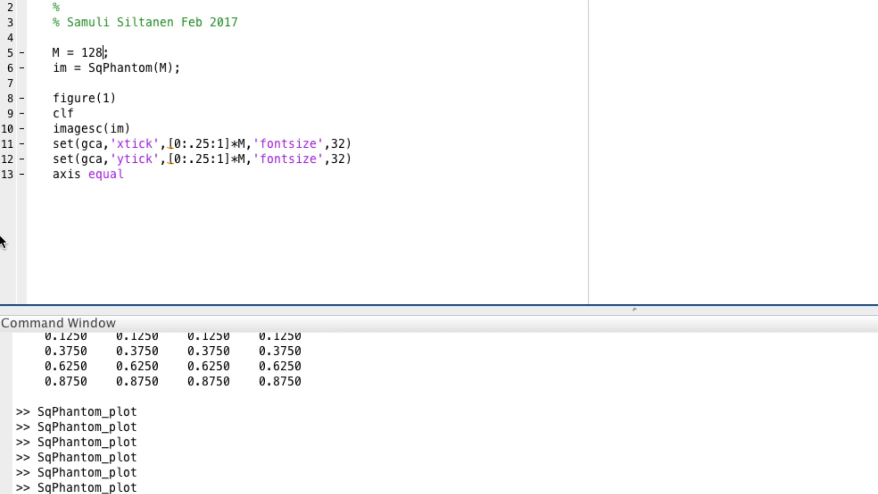
Create a new script headed 'Test various tomographic data collections of'.
click(374, 30)
text(%)
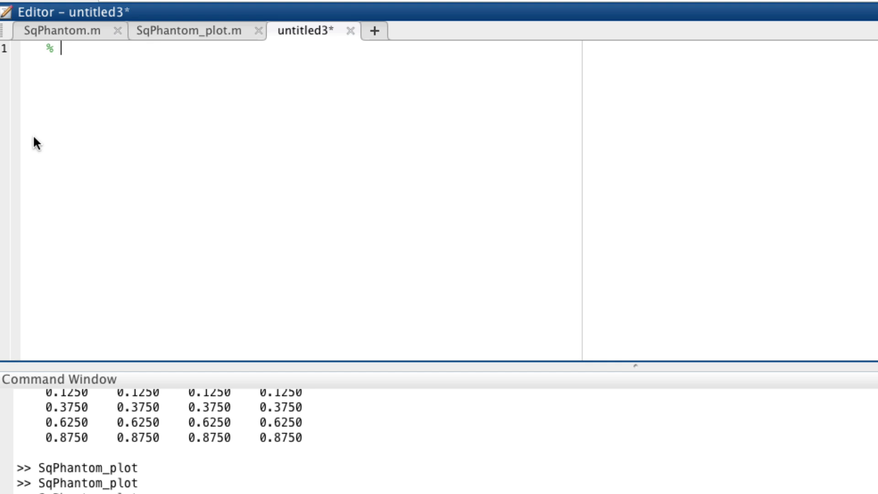
text(Test various)
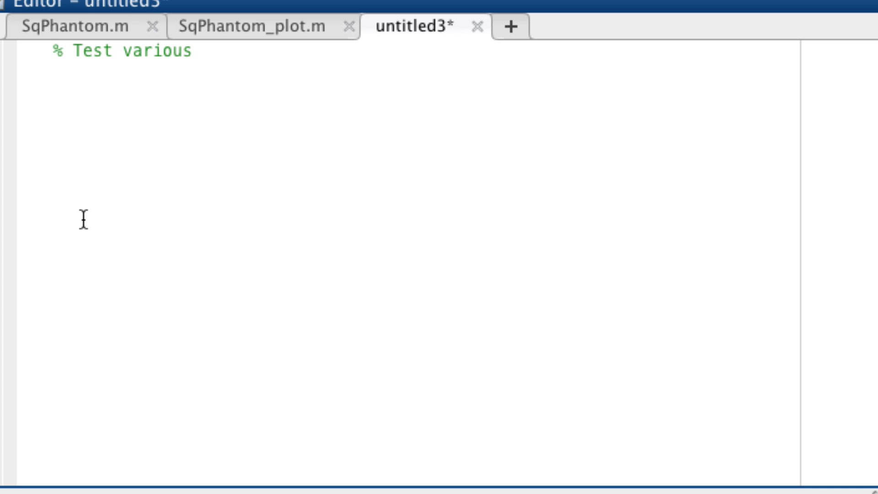
text(tomographic data)
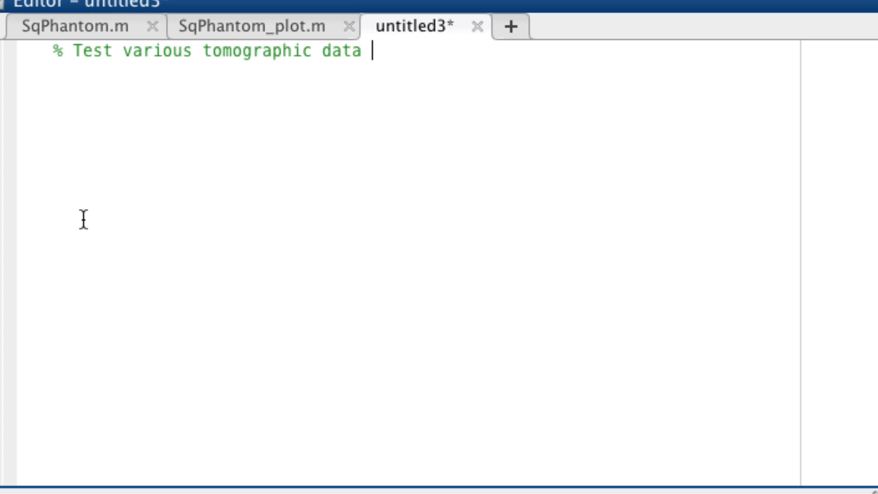
text(collections of)
text(% Samuli Siltanen Feb 201)
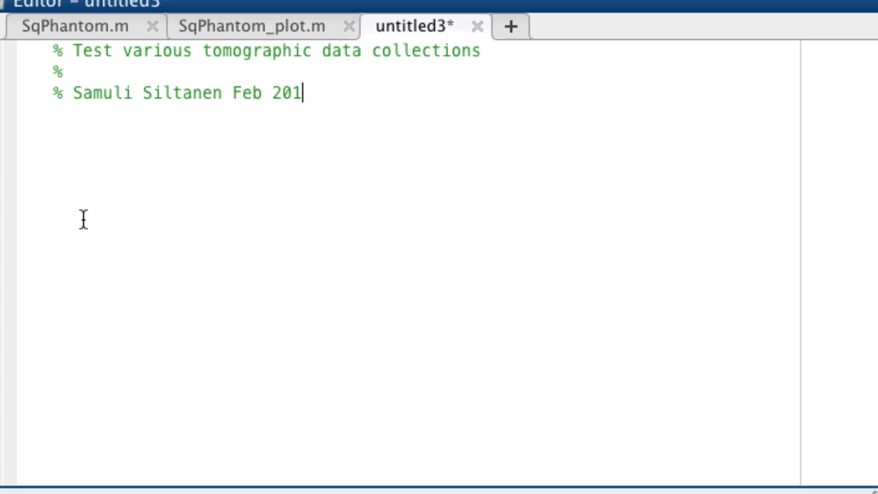
text(7)
click(423, 136)
text(%)
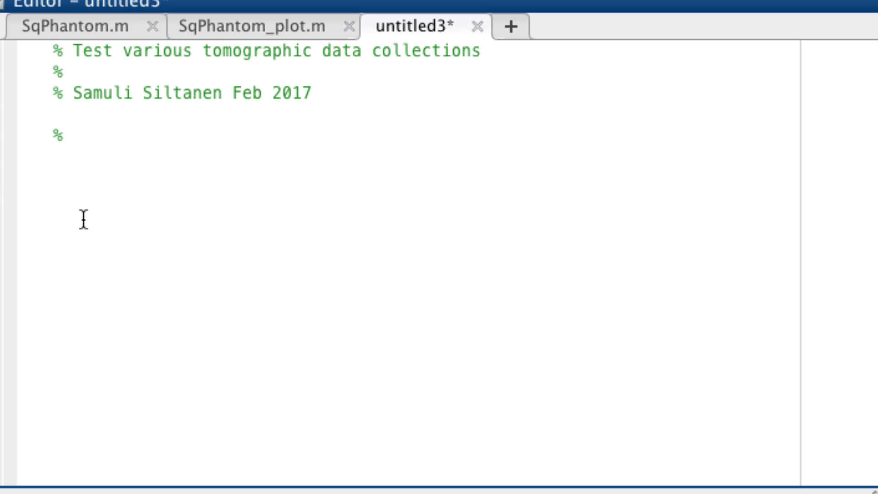
Comment the projection directions and define the angle vector as [0:179].
text(Let's choose our)
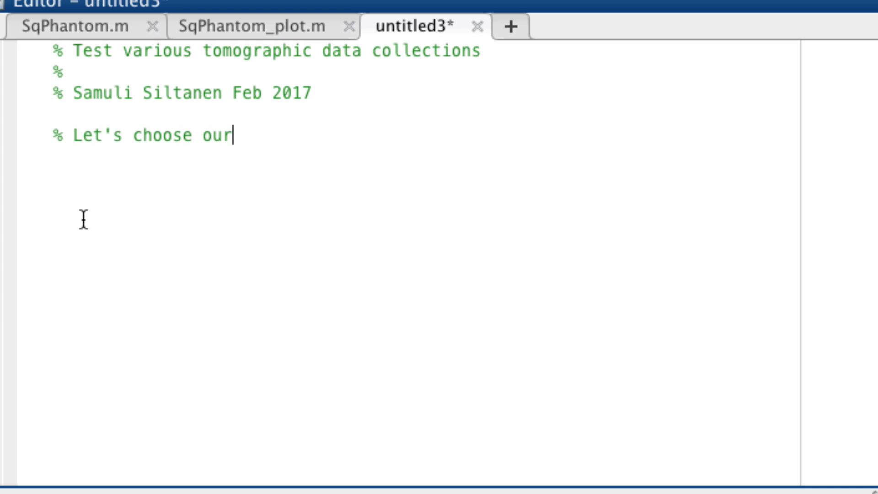
text(projection directions)
text(angvec )
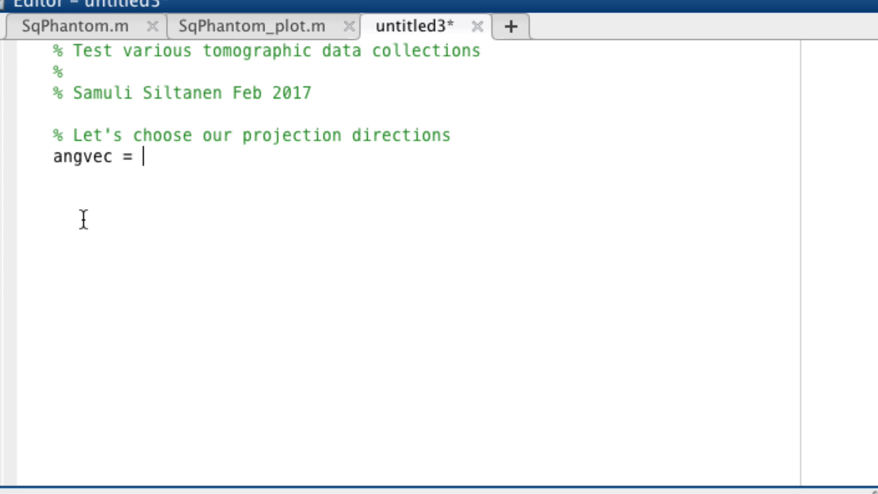
text(=)
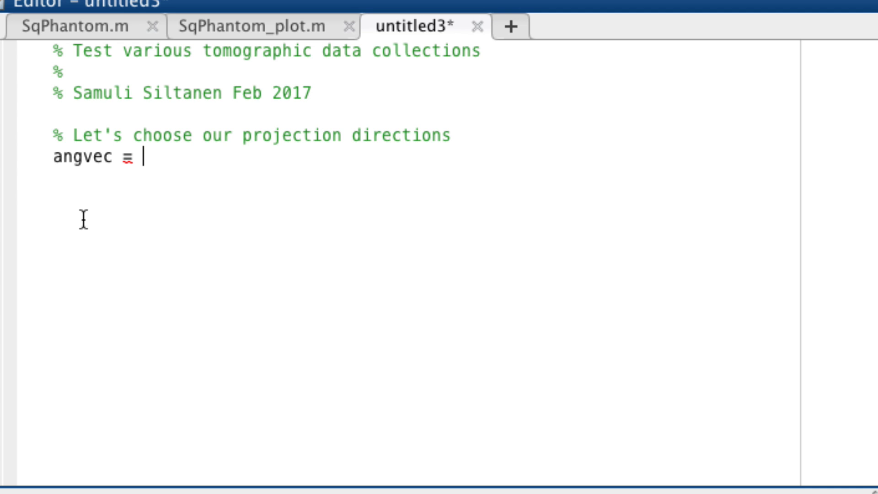
text([0])
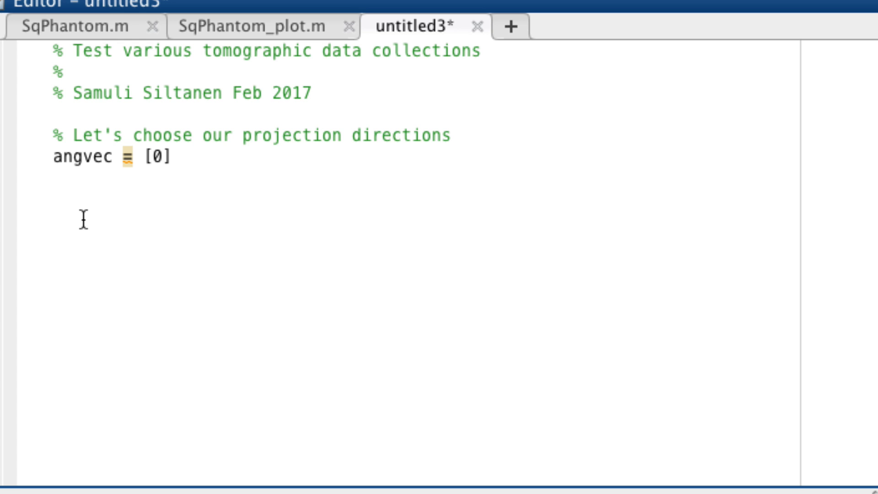
text(:179];)
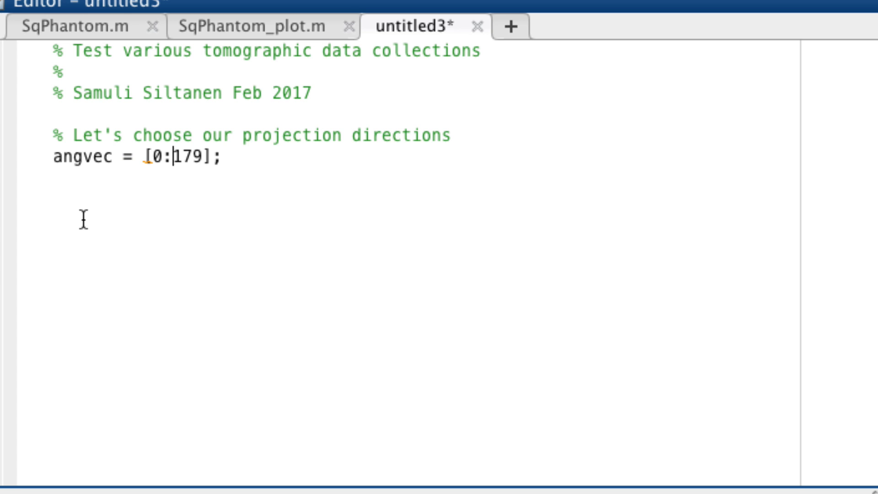
text(1:1)
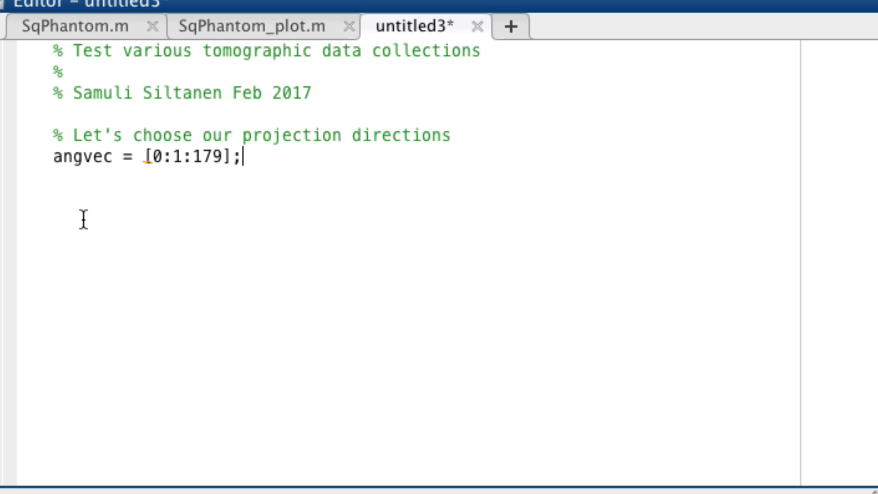
Evaluate a 32-pixel phantom with M = 32; im = SqPhantom(M);.
text(% Evaluate the phantom)
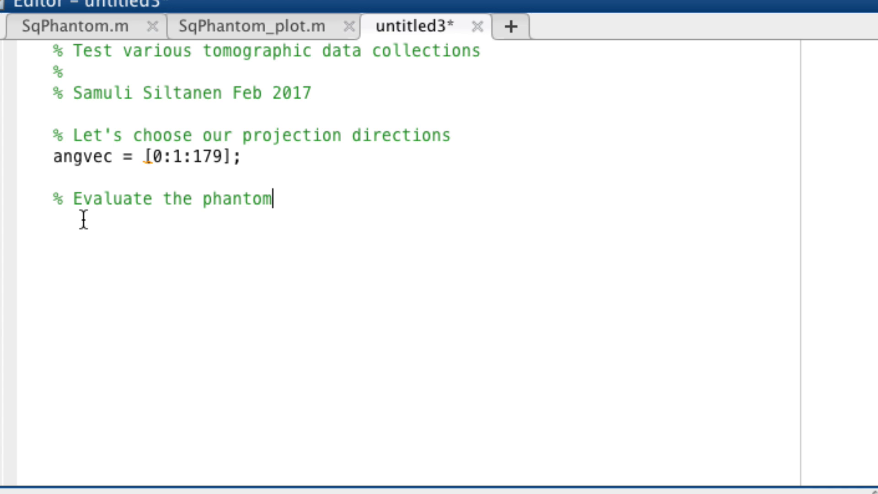
text(M = 32;)
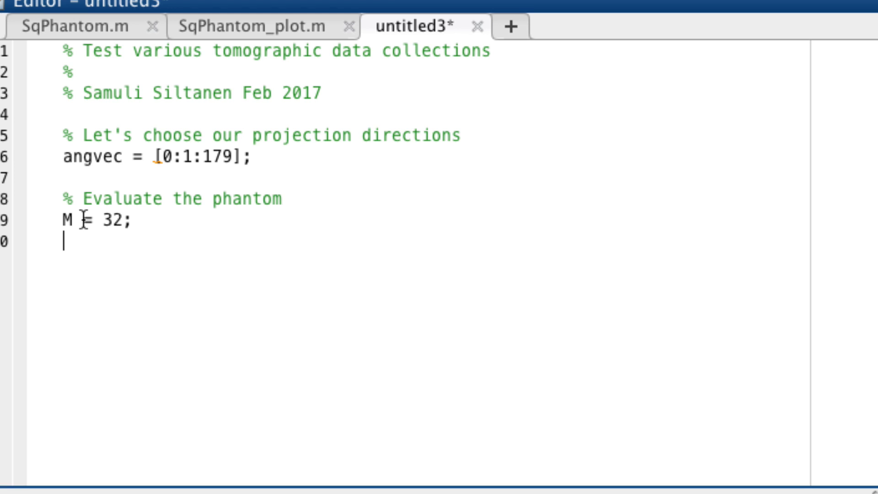
text(im = SqPhantom()
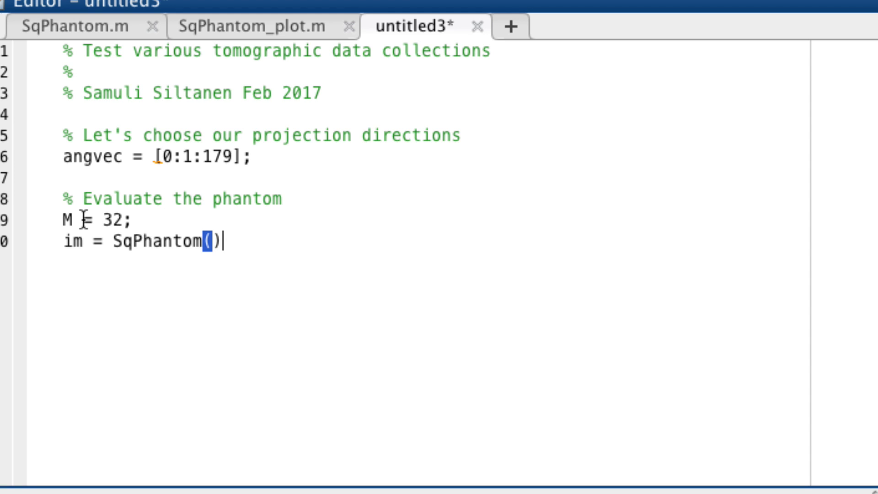
text(M);)
text(% Us)
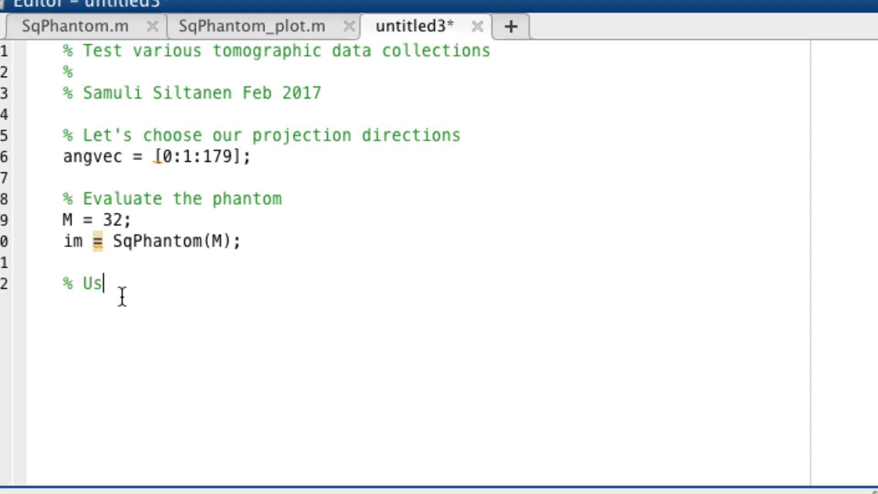
Compute sinogram = radon(im,angvec); and begin the figure plotting section.
text(e radon.m to crete a)
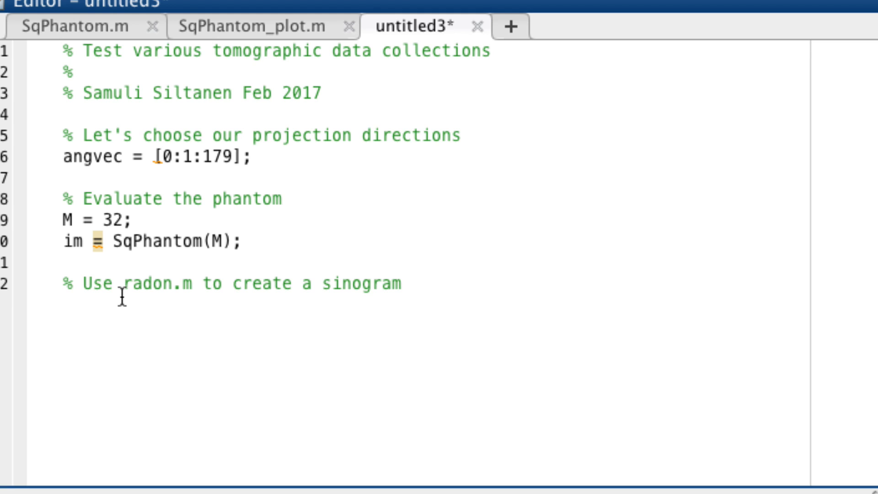
text(sino)
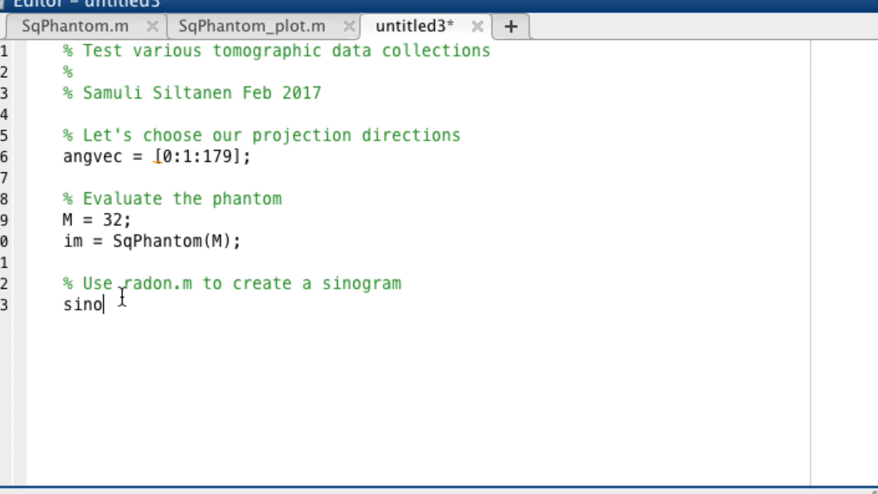
text(gram = radon()
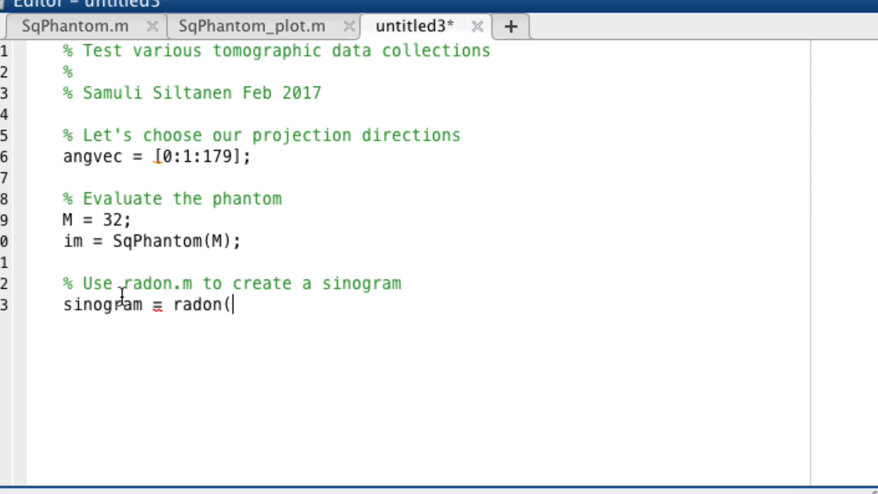
text(im,angvec);)
text(% Take a look)
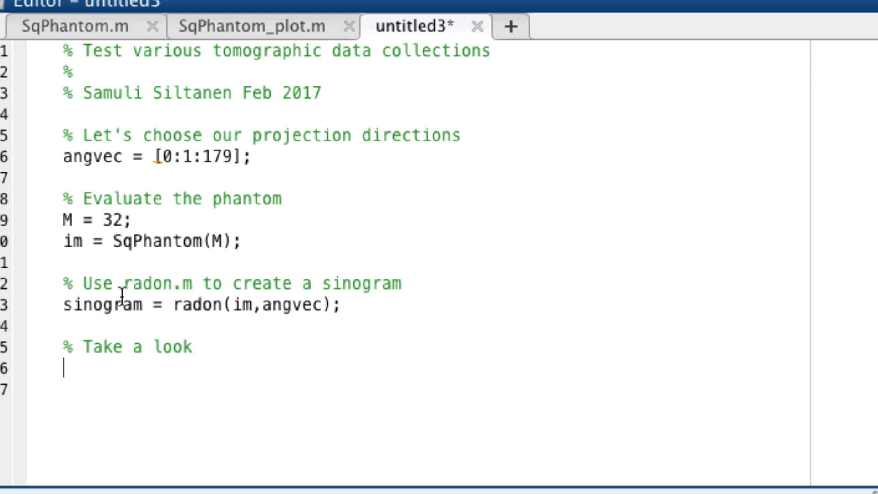
text(figir)
text(subplot)
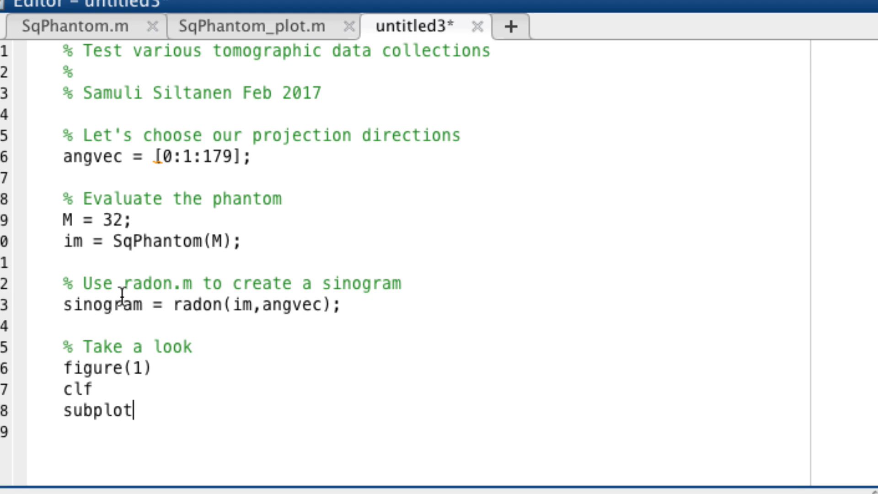
Add subplot(1,3,1) plotting code and save the script as tomodata_test.m.
text((1,3,1))
text(tomodata_)
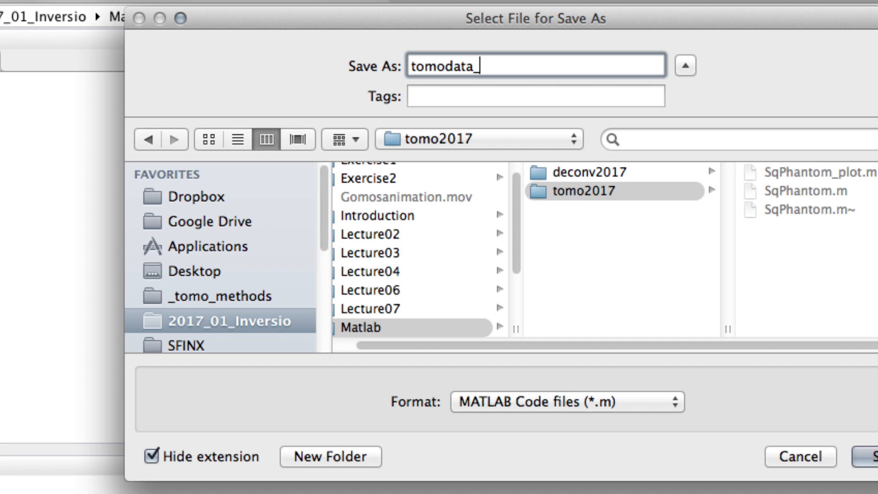
click(868, 456)
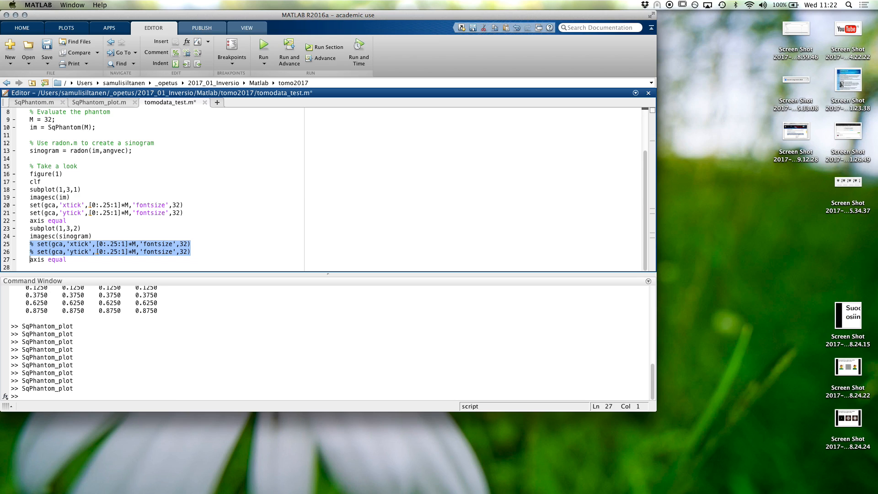
Change the subplot calls to subplot(1,2,1) and subplot(1,2,2), adding a blank line.
click(263, 50)
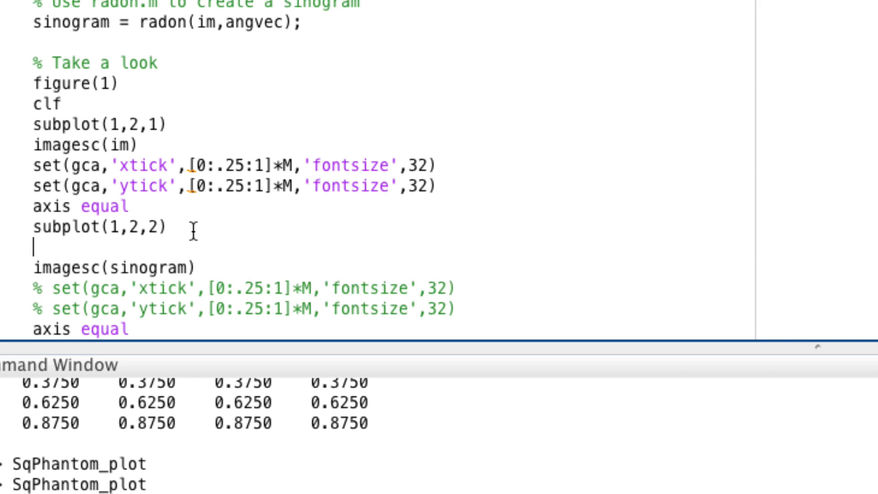
Put the sinogram in figure(2) with round([0:.25:1]*size(sinogram,…)) ticks and run with M = 128.
text(figure(1))
text(clf)
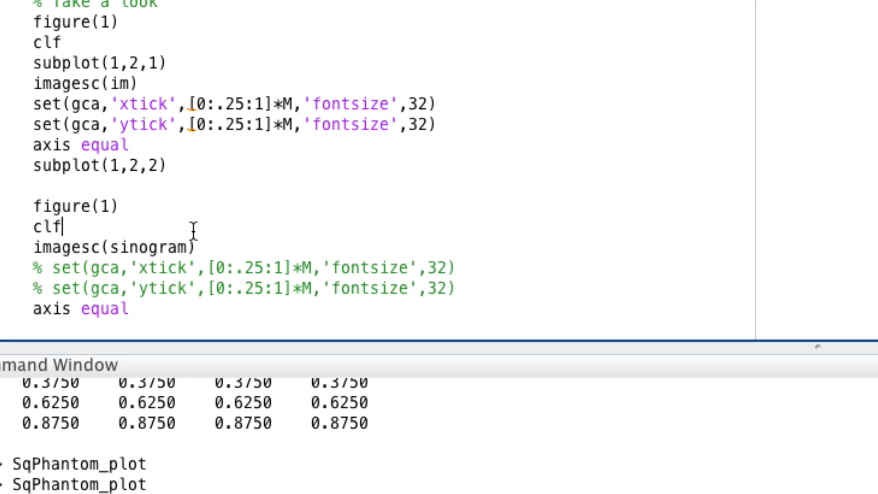
text(2)
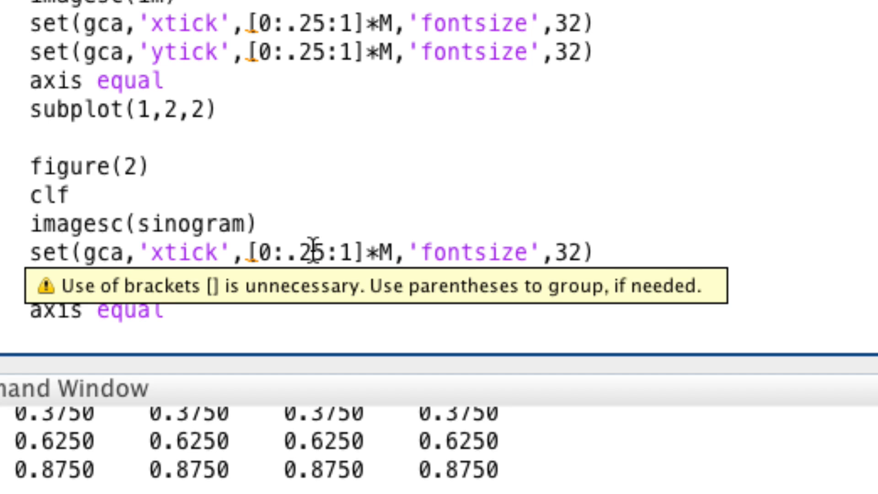
text(size())
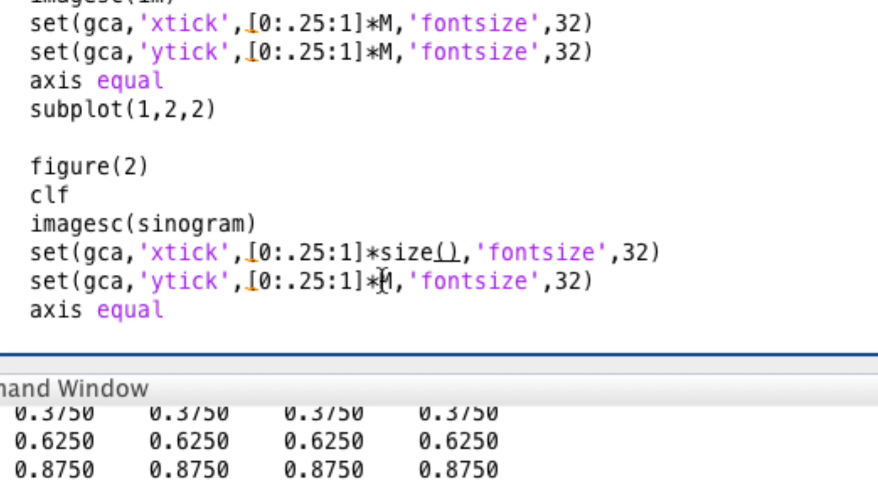
text(sinogram,2)
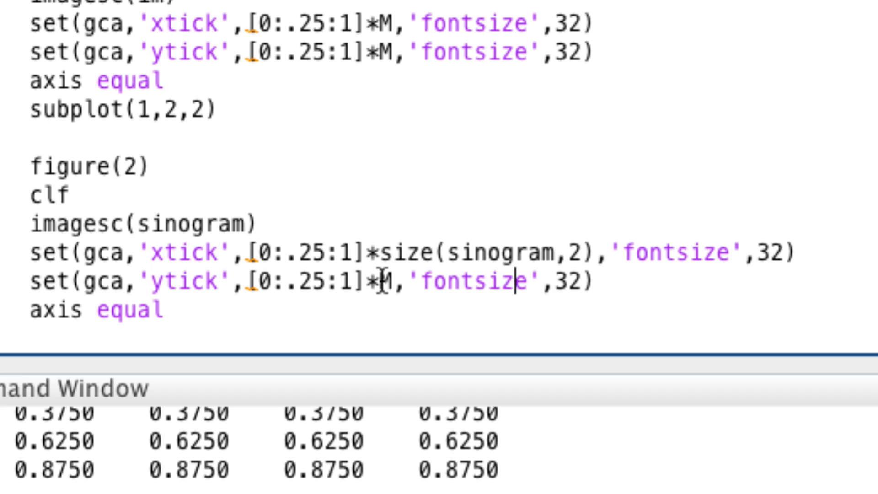
text(size(sinogram,1))
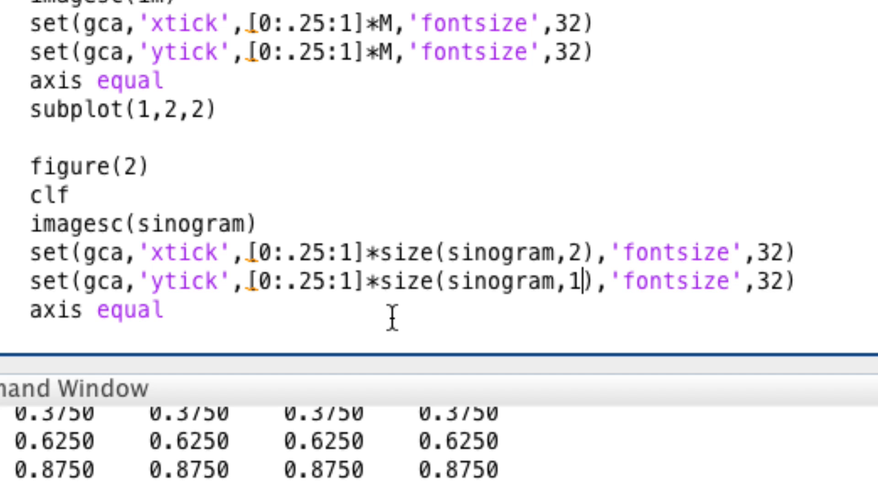
text(round()
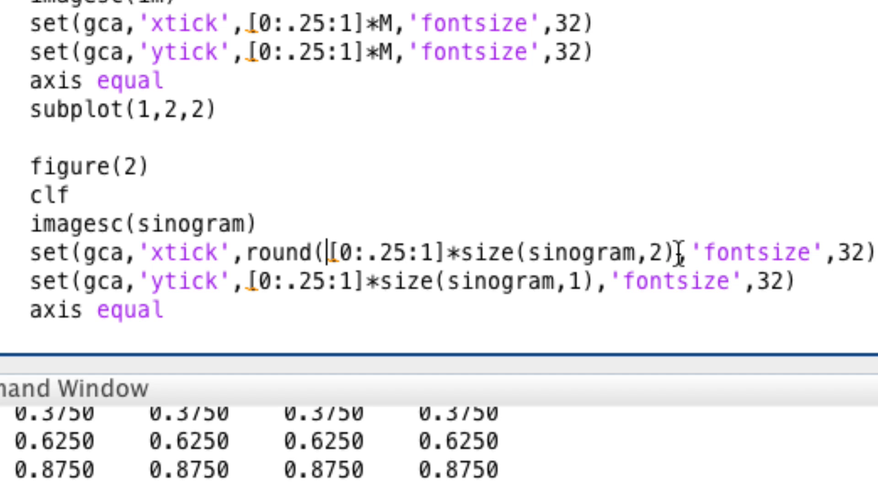
text(round()
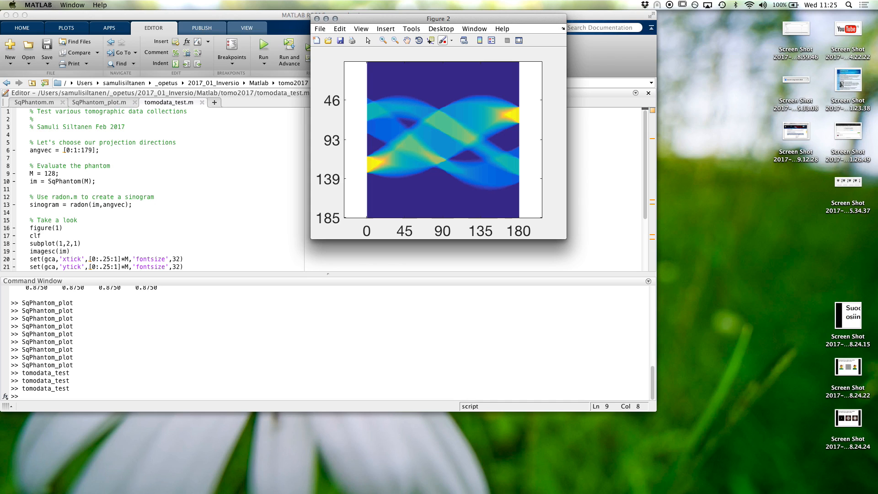
Start a new % comment line below the radon sinogram line in tomodata_test.
click(328, 19)
text(% U)
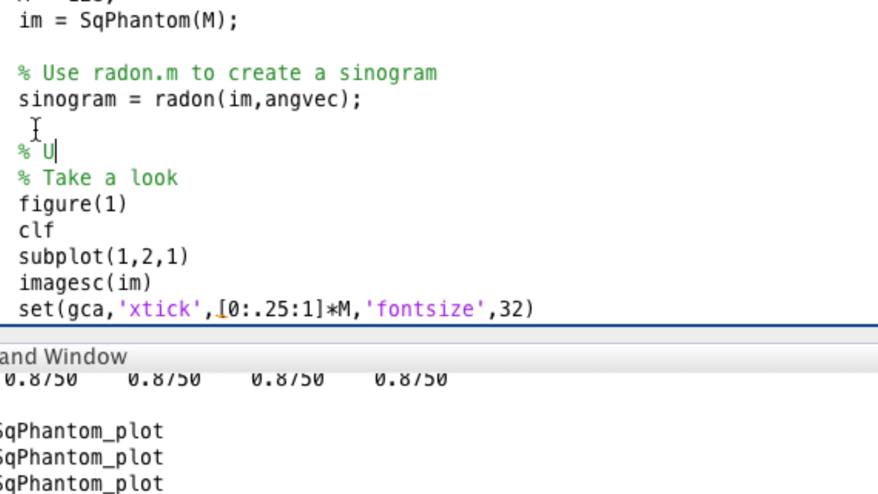
text(se iradon.m to reconstruct)
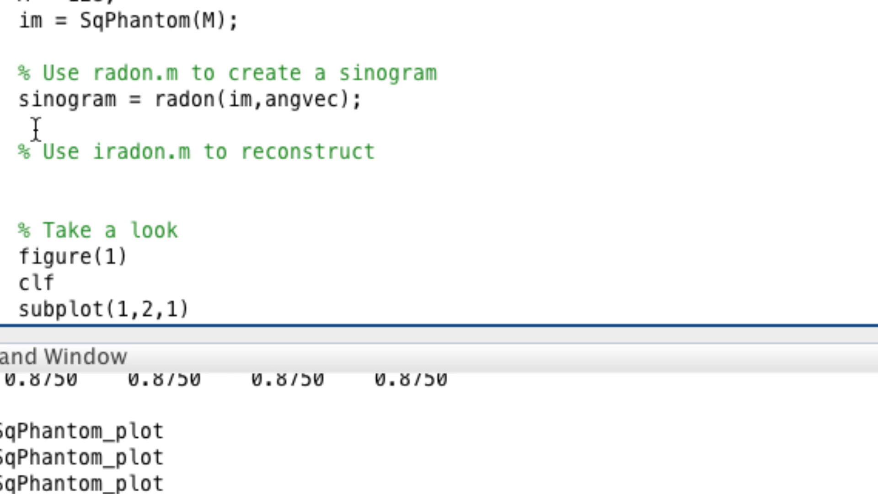
click(19, 176)
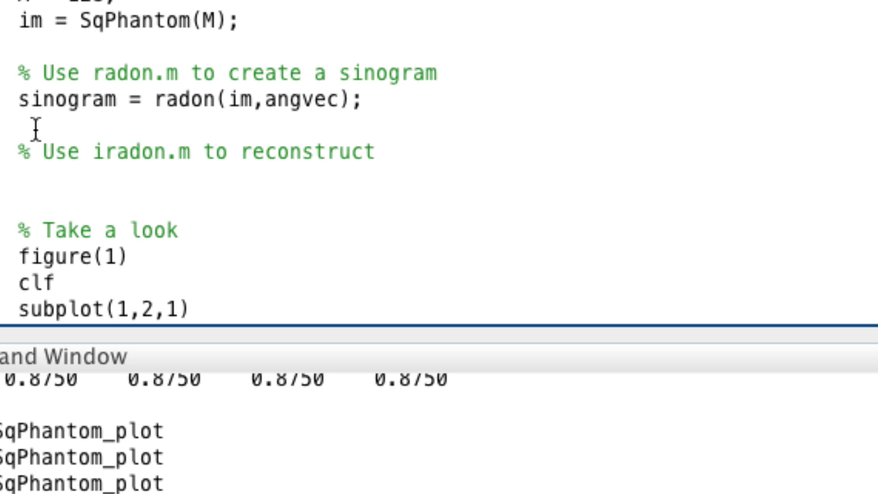
click(18, 177)
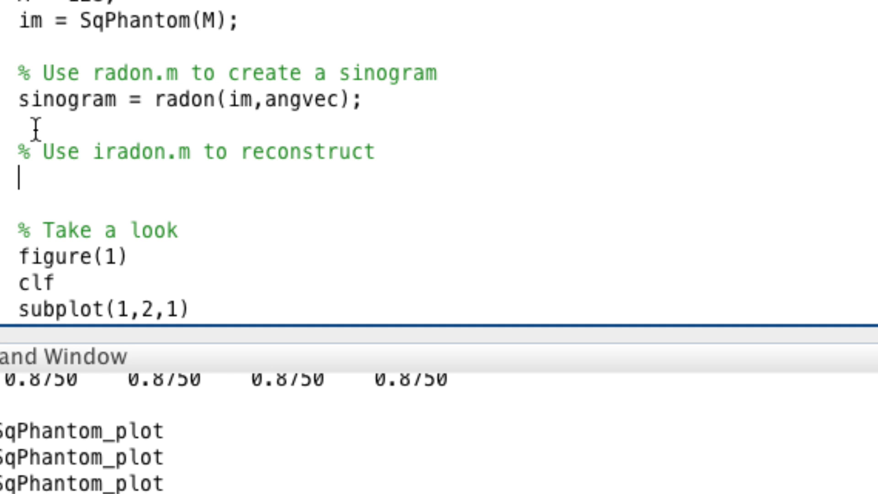
Add recon = iradon(sinogram,angvec); and type help iradon in the Command Window.
text(recon = iradon()
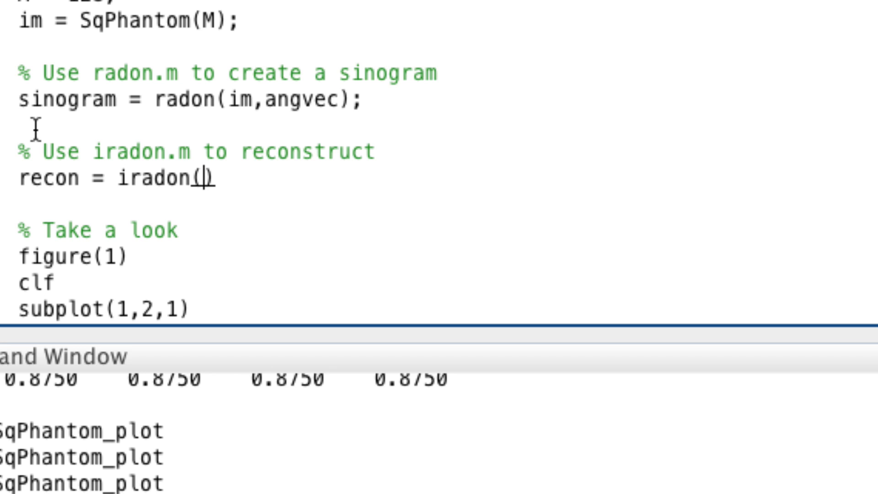
text(sinogram,angv)
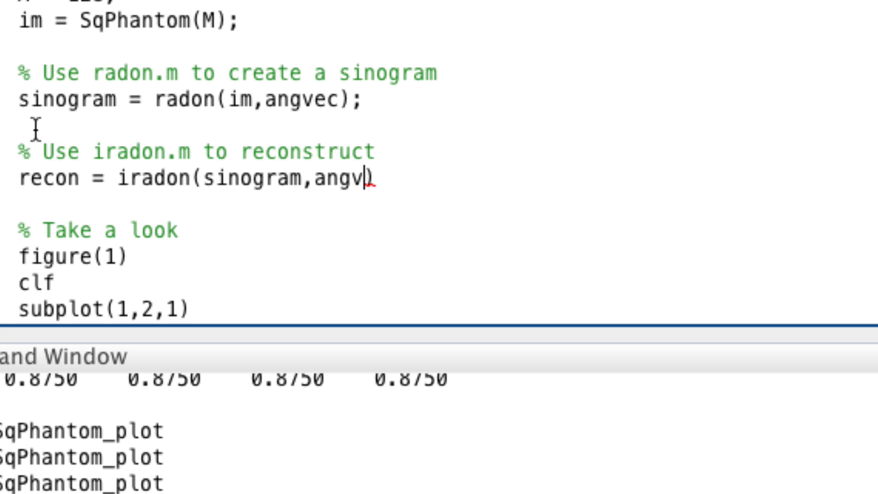
scroll(down, 3)
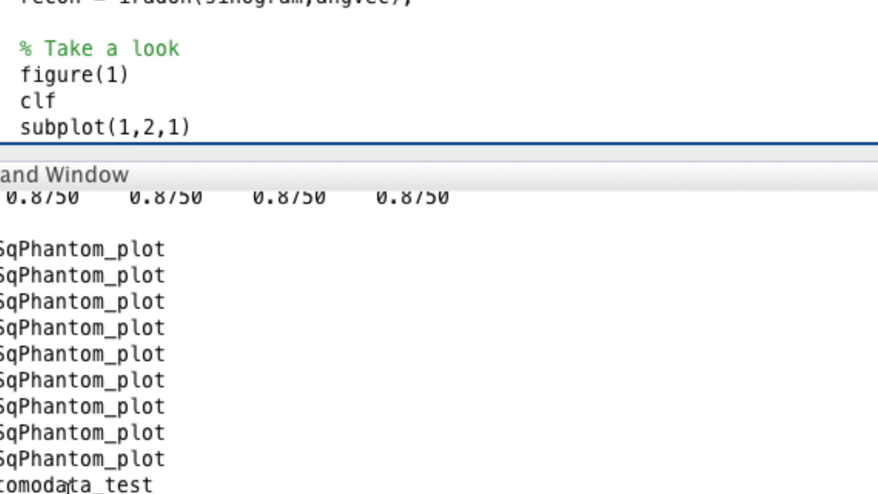
text(help iradon)
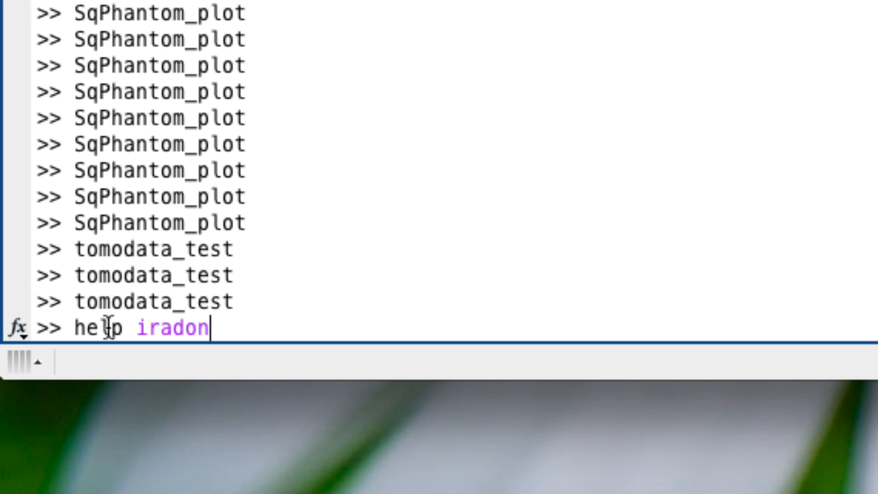
Show the iradon help text in the Command Window with help iradon.
key(Return)
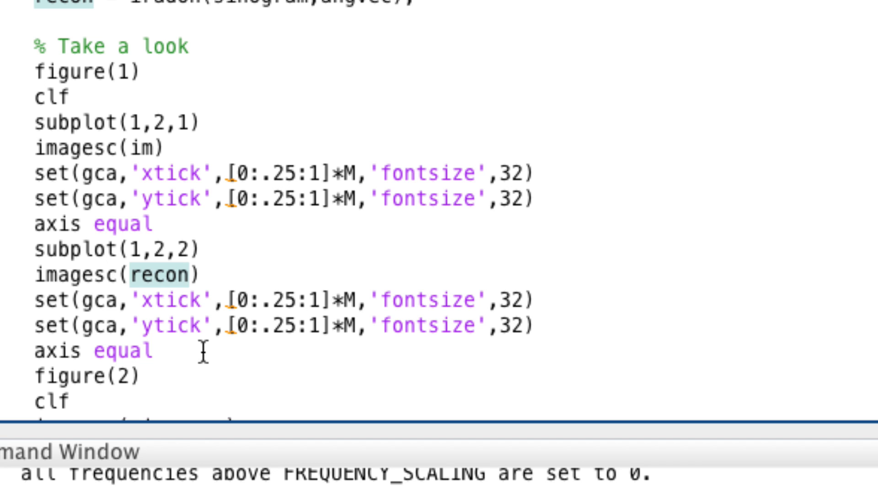
Run tomodata_test to show the phantom, iradon reconstruction and sinogram figures.
click(264, 44)
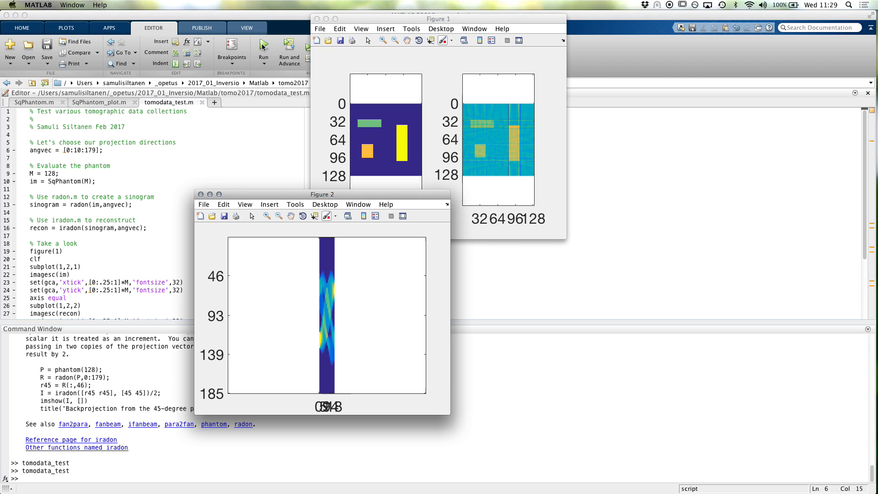
Return to tomodata_test.m with the caret on the angvec = [0:10:179] line.
click(218, 194)
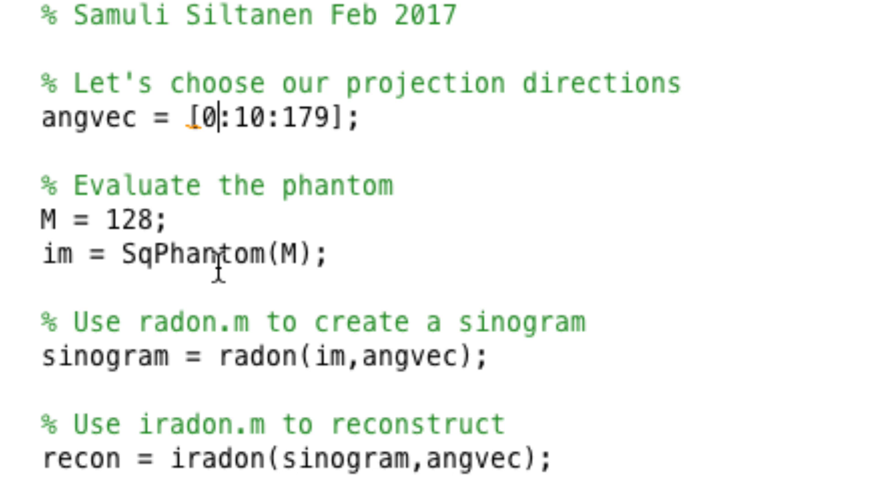
Change angvec to [0.233:10:179], rerun tomodata_test and maximize Figure 1.
click(263, 43)
text(.233)
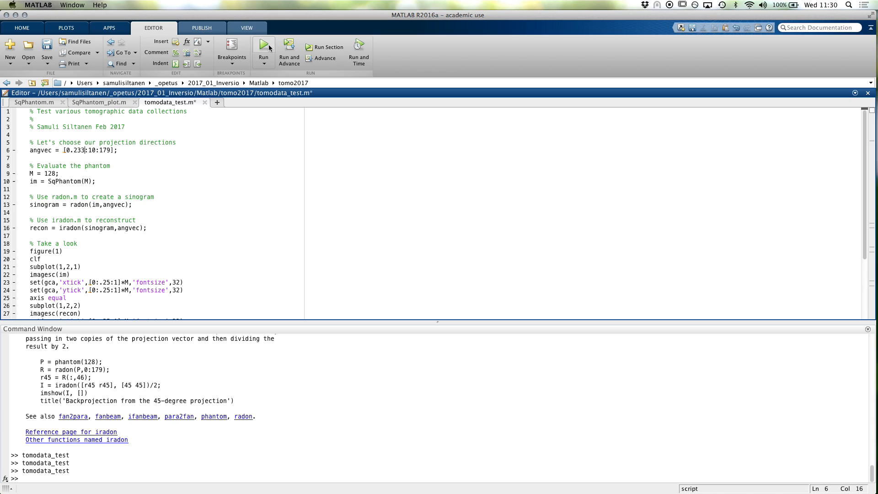
mouse_move(291, 25)
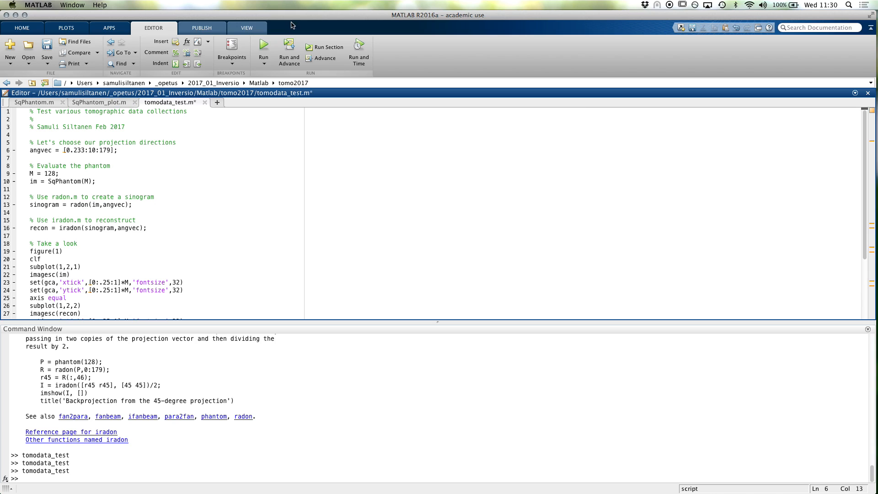
click(85, 150)
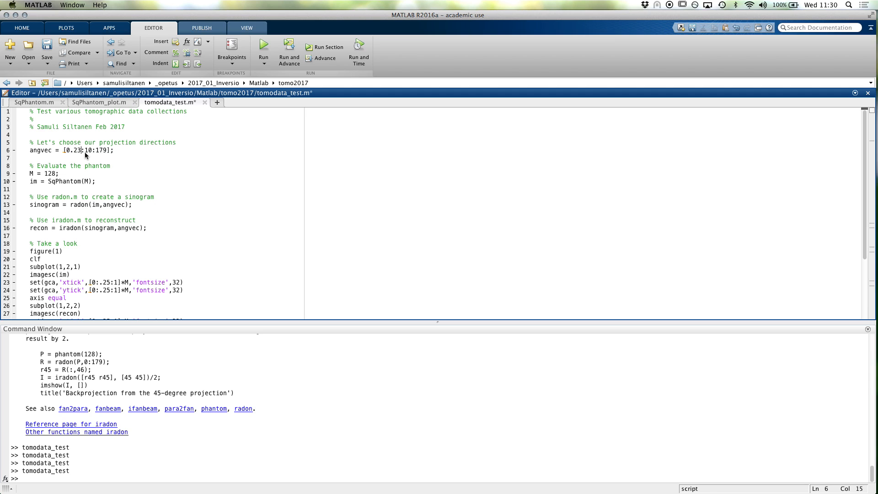
click(264, 48)
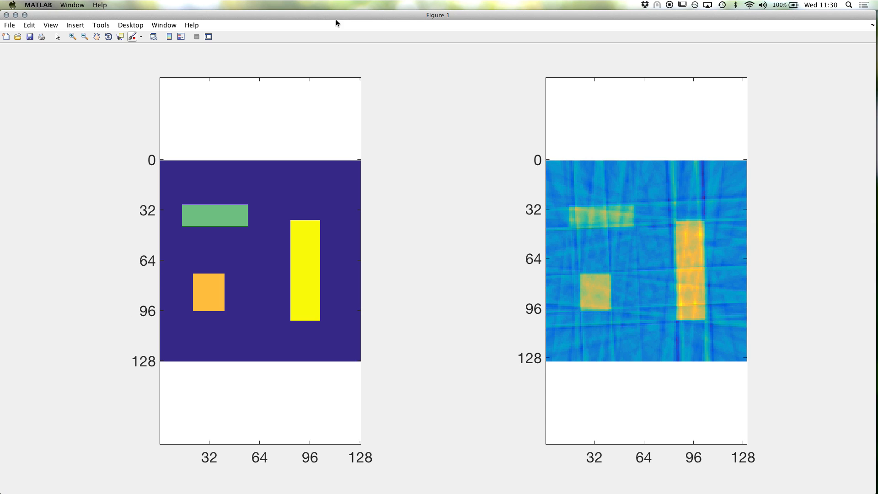
mouse_move(139, 205)
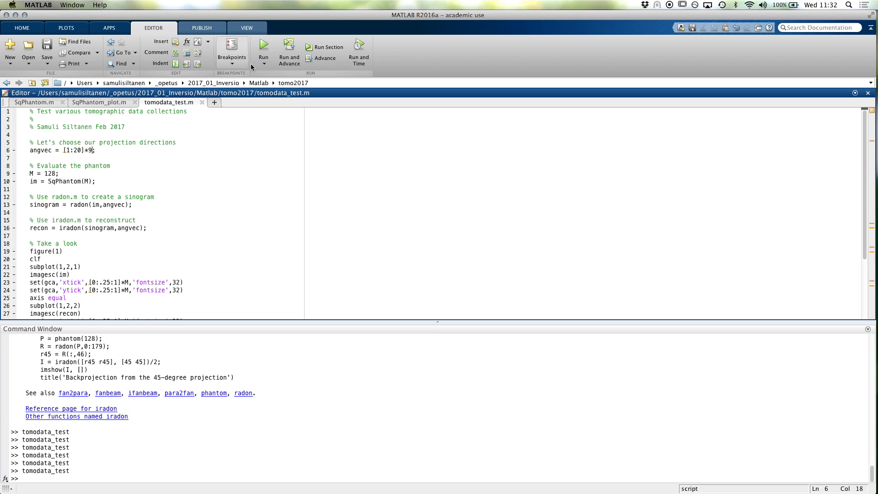
Rerun tomodata_test with angvec = [1:20]*9 and enlarge Figure 1.
click(263, 50)
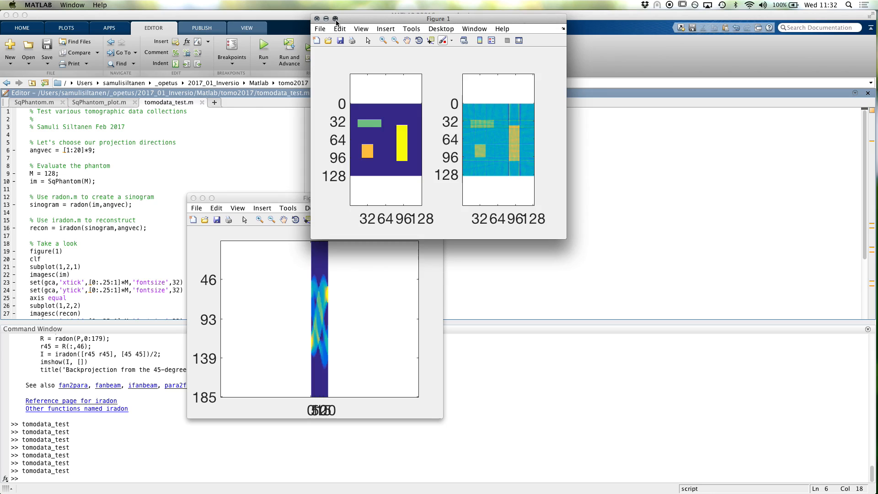
click(335, 18)
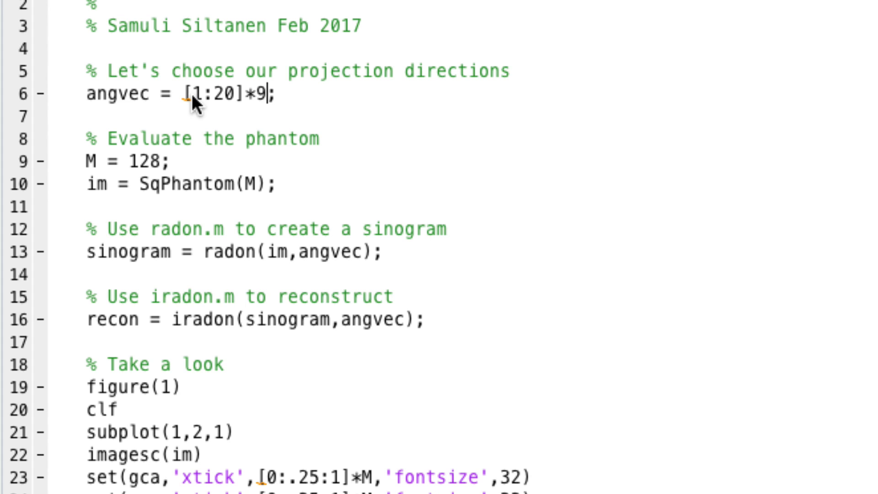
Set line 6 to angvec = [[1:10],[31:40],[61:70],[91:100]].
text([1:10])
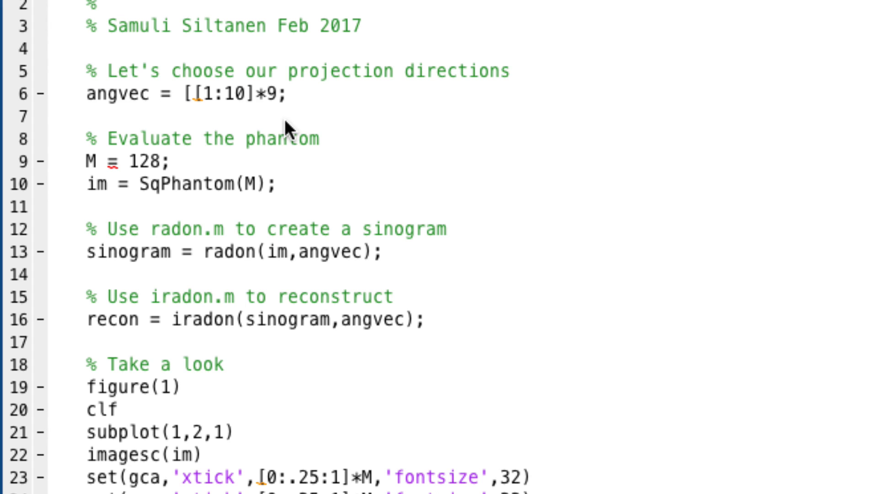
text(,[30:40],[)
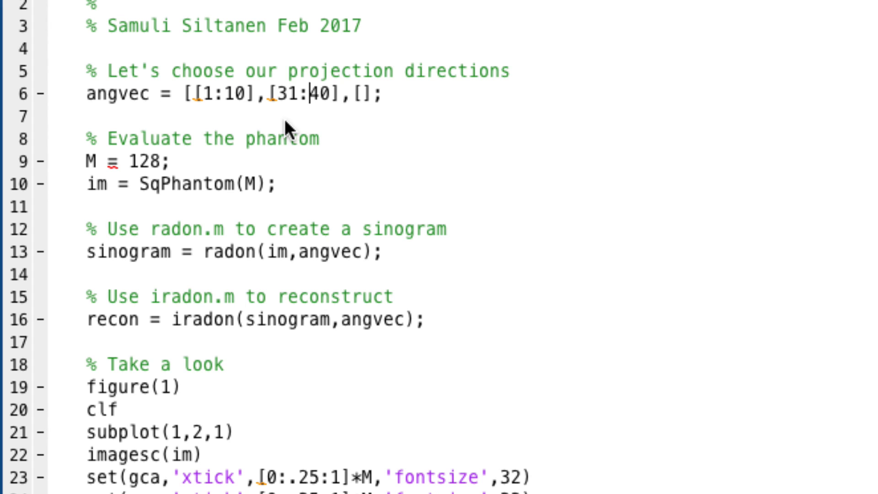
text(61:)
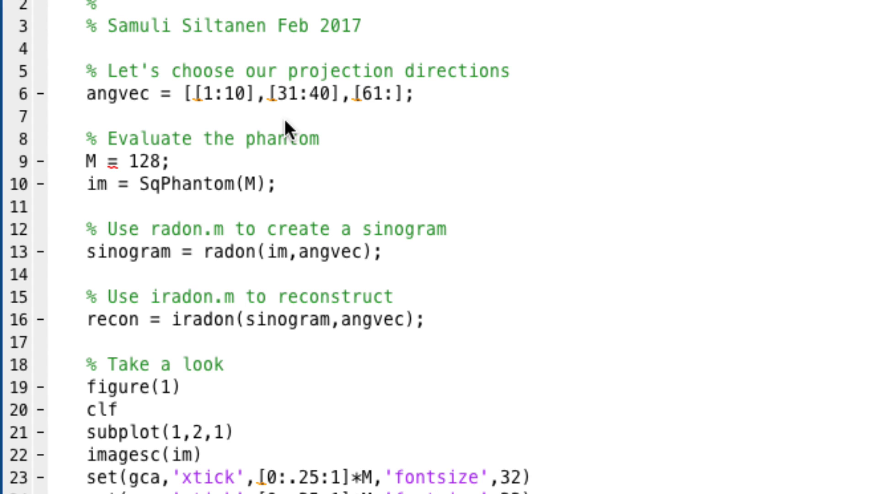
text(70],[)
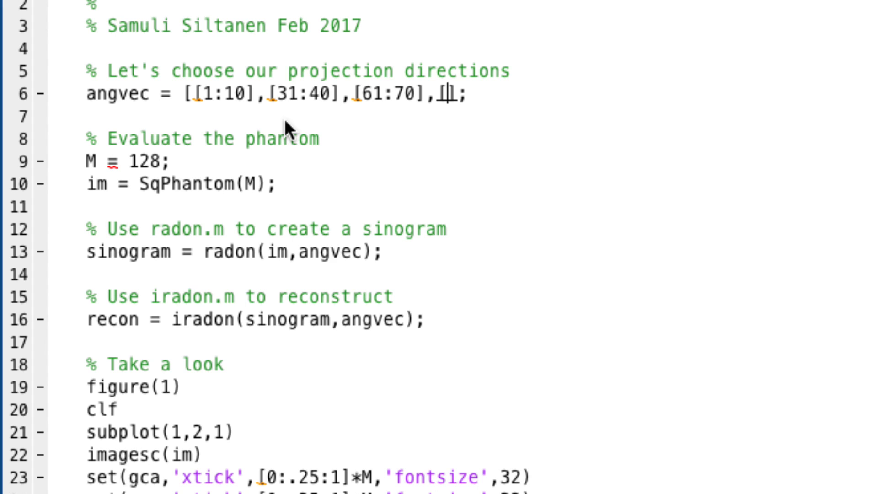
text(91:100])
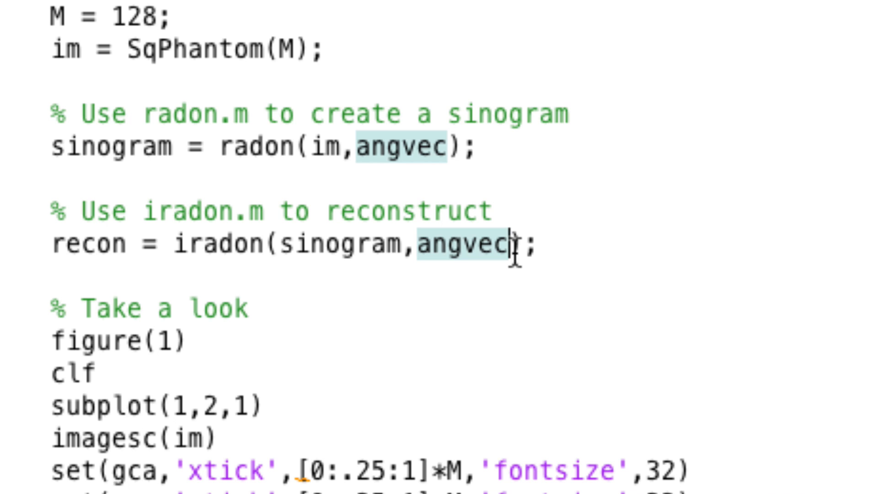
scroll(down, 3)
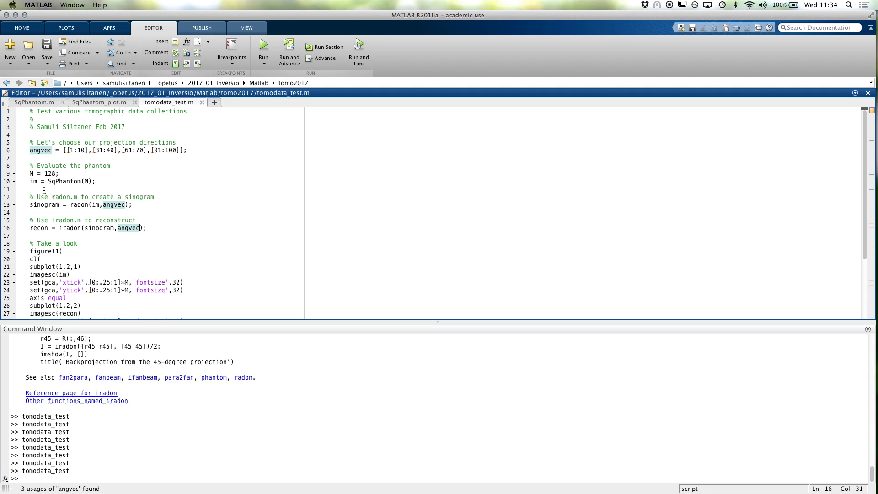
Open RadonMatrix.m from the Lecture06 folder in the Editor.
click(28, 48)
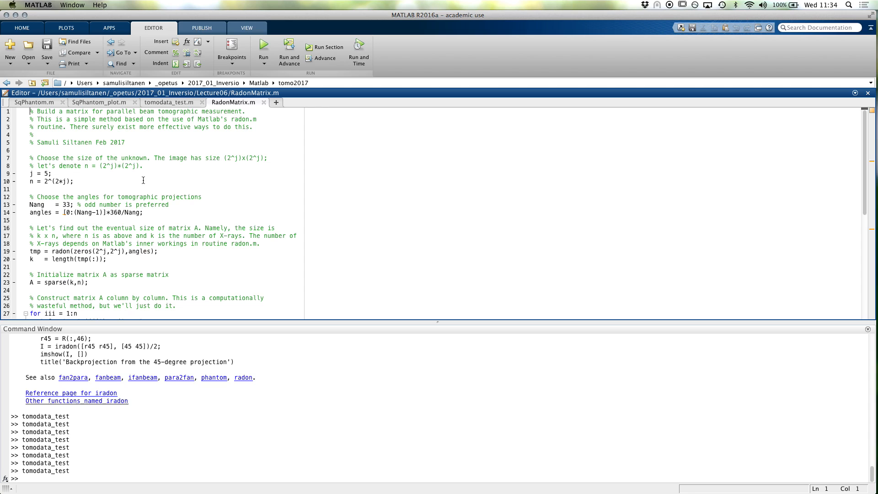
Save As with '_comp' appended, creating tomo01_RadonMatrix_comp.m in tomo2017.
click(46, 50)
text(tomo01_RadonMatrix)
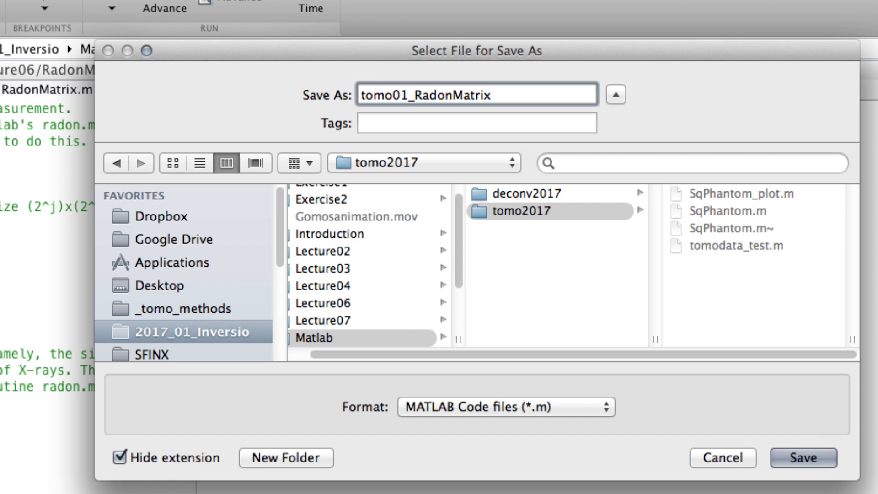
text(_c)
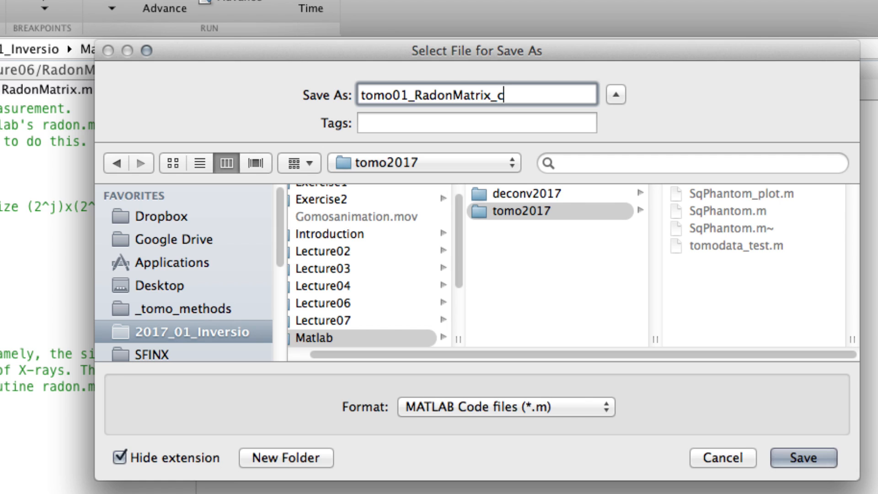
text(omp)
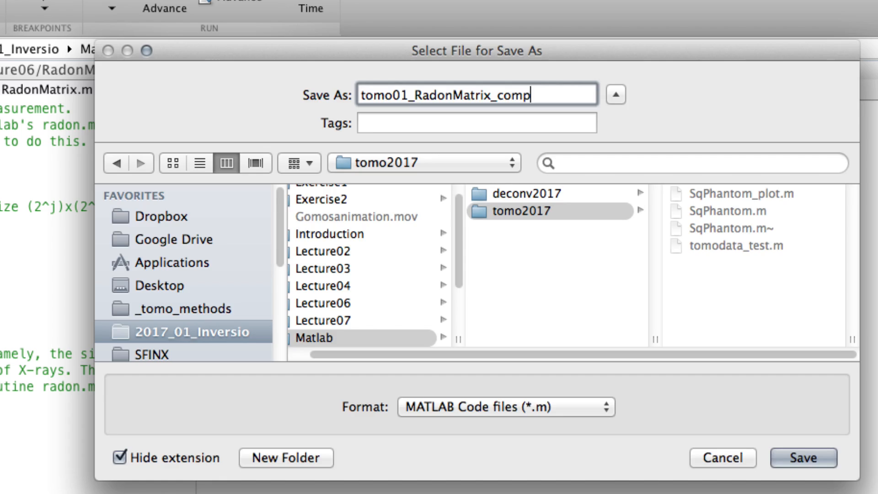
click(803, 458)
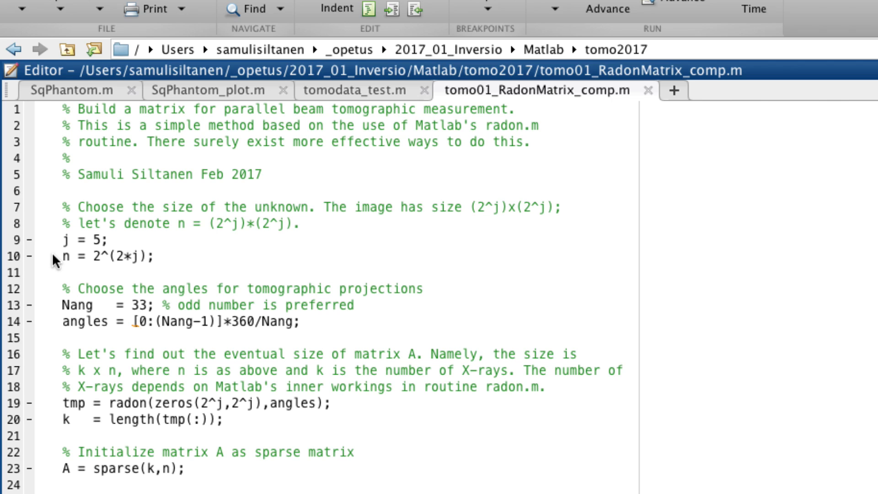
click(87, 240)
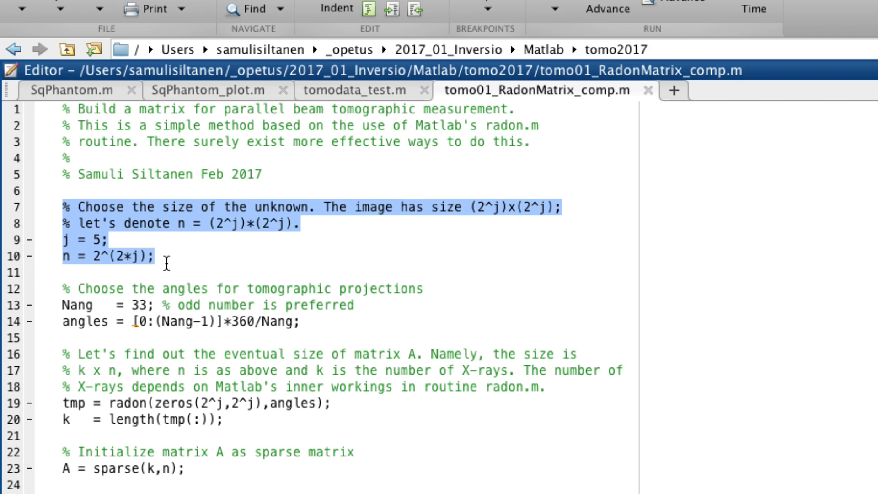
mouse_move(217, 264)
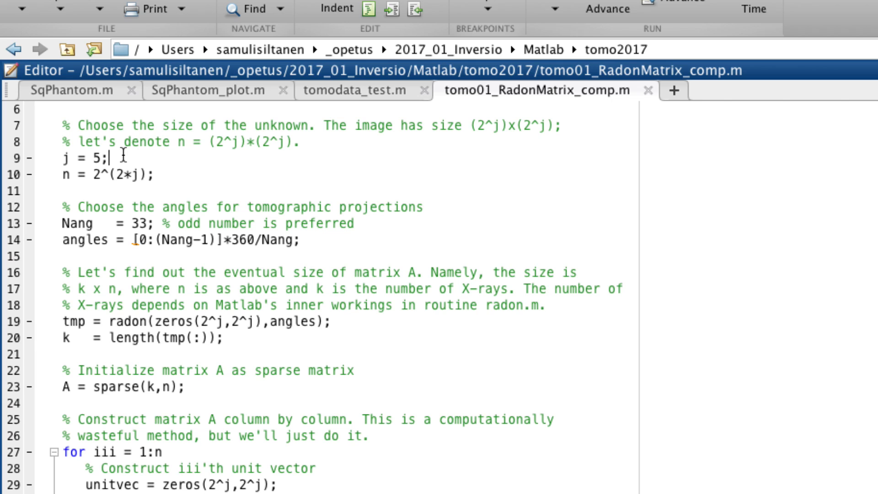
Define M = 2^j, set n = M*M, and compute tmp with radon(zeros(M,M),angles).
text(M = 2^j;)
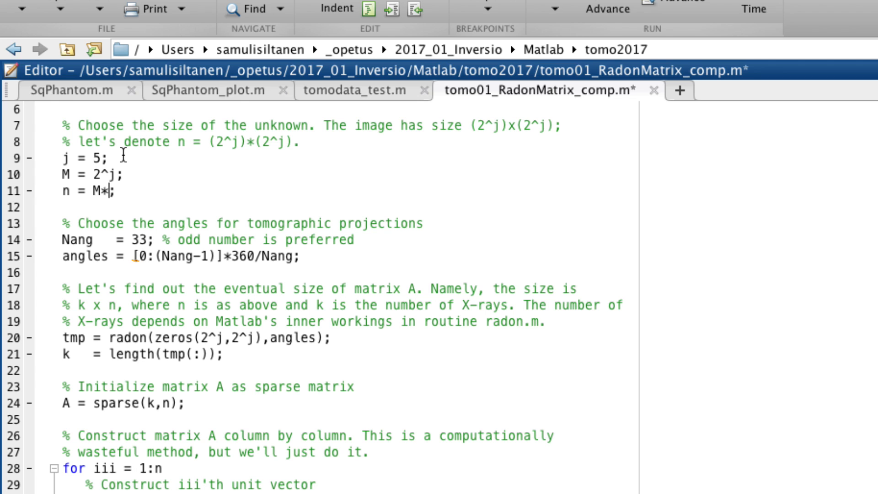
text(M;)
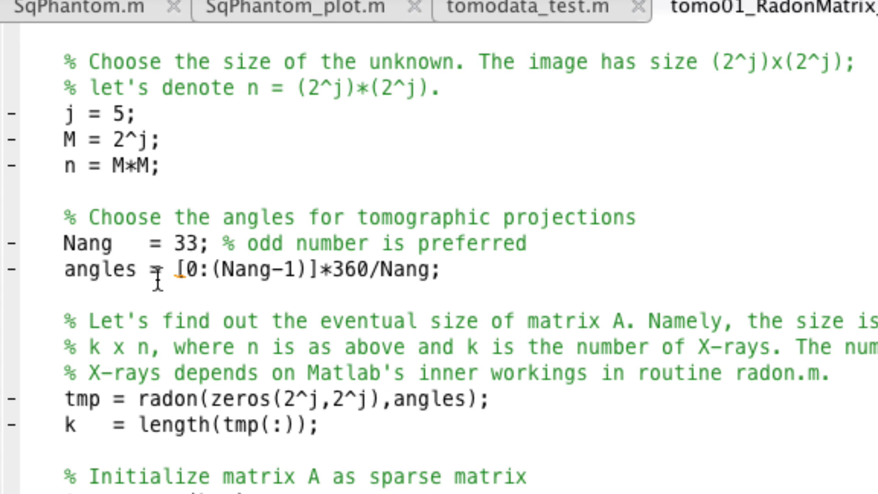
scroll(down, 3)
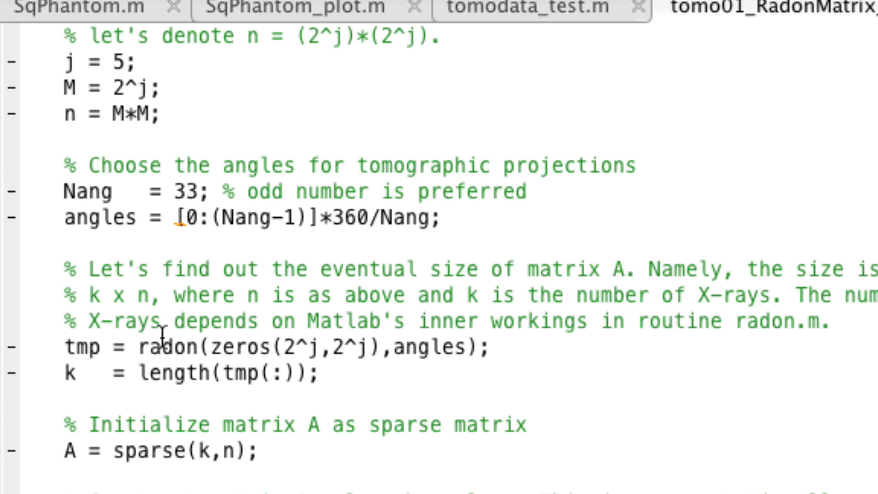
text(M,M)
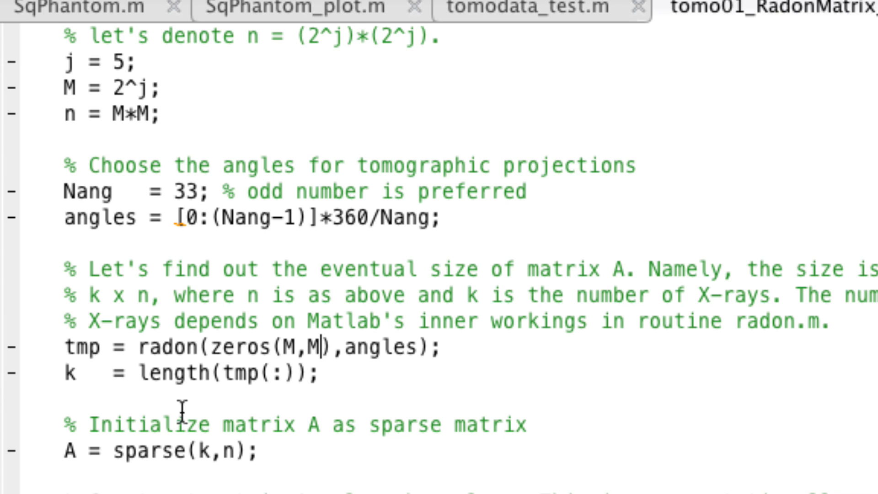
scroll(down, 3)
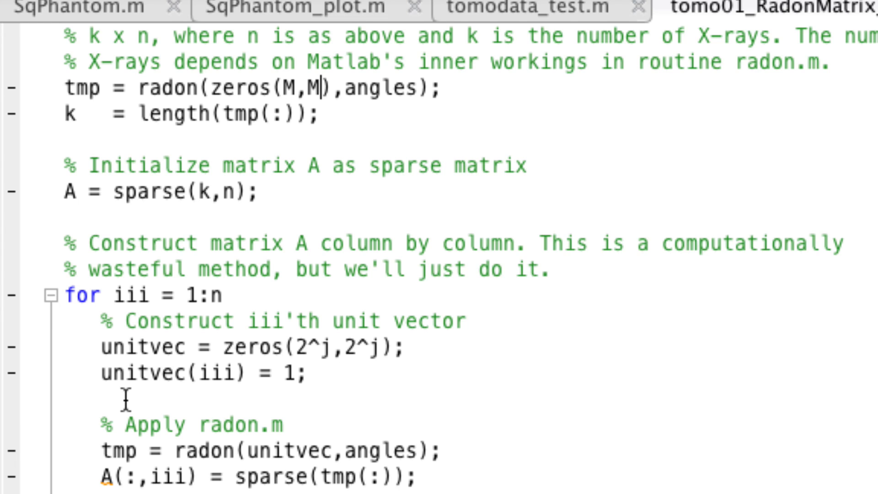
scroll(down, 3)
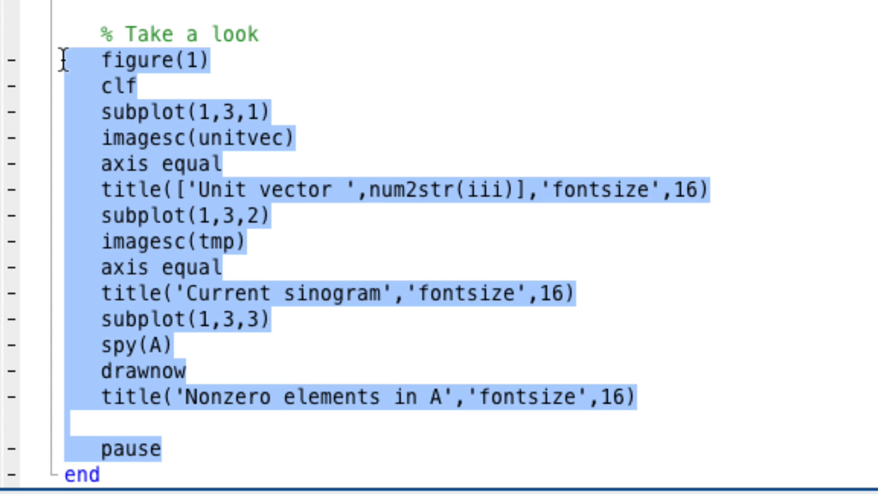
Comment out the selected plotting lines and add a '% Save the result to disc' comment below end.
click(157, 52)
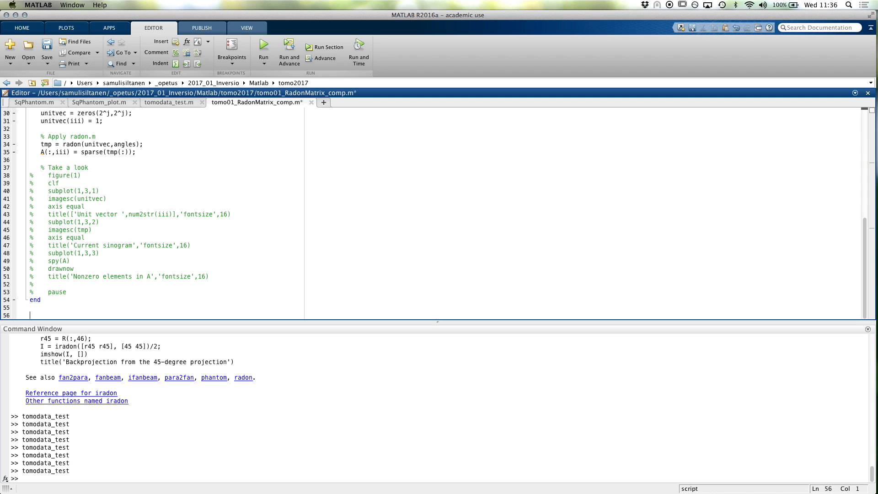
text(% Save)
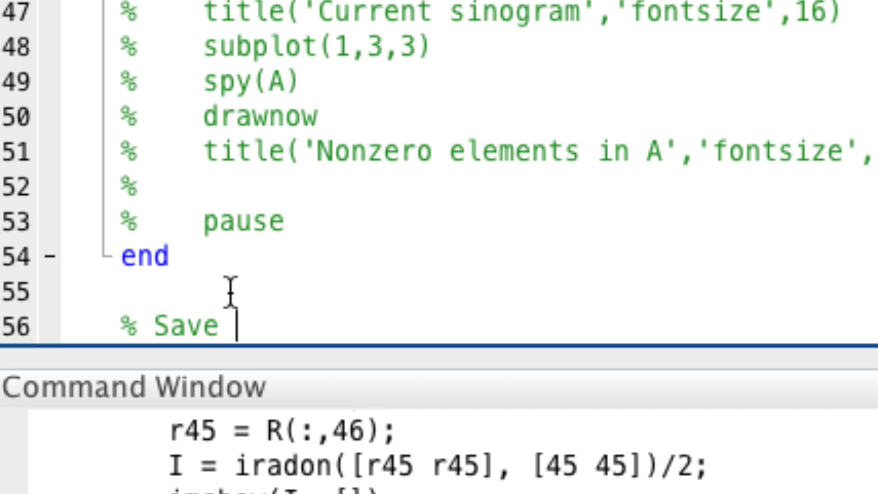
text(the result to disc)
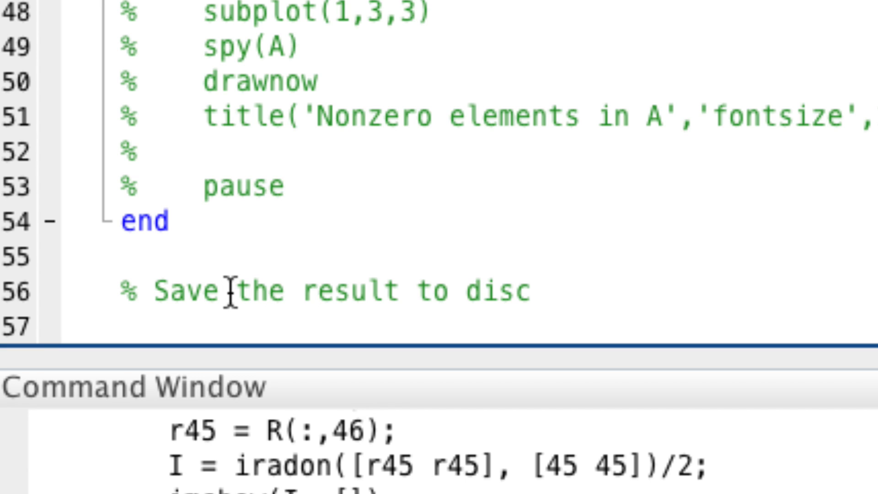
click(119, 324)
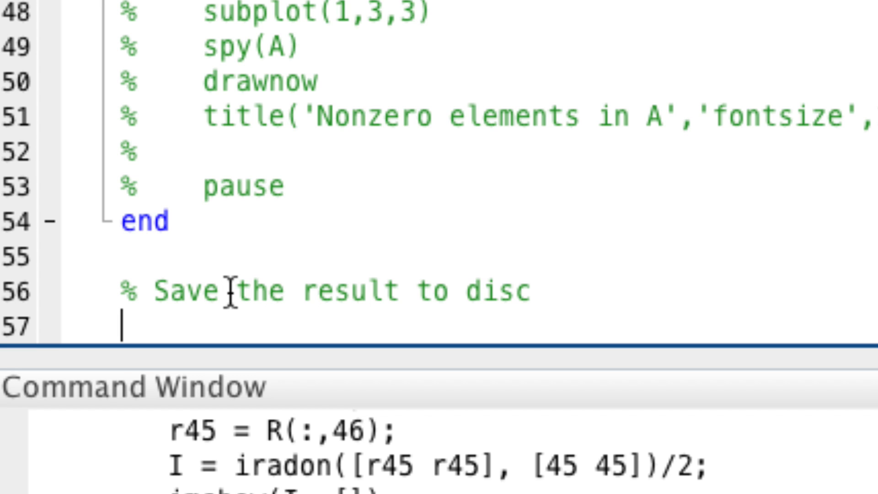
Add 'mkdir data' and start savecommand = ['save data/RadonMatrix_', num2str(j), ...].
text(mkdir data)
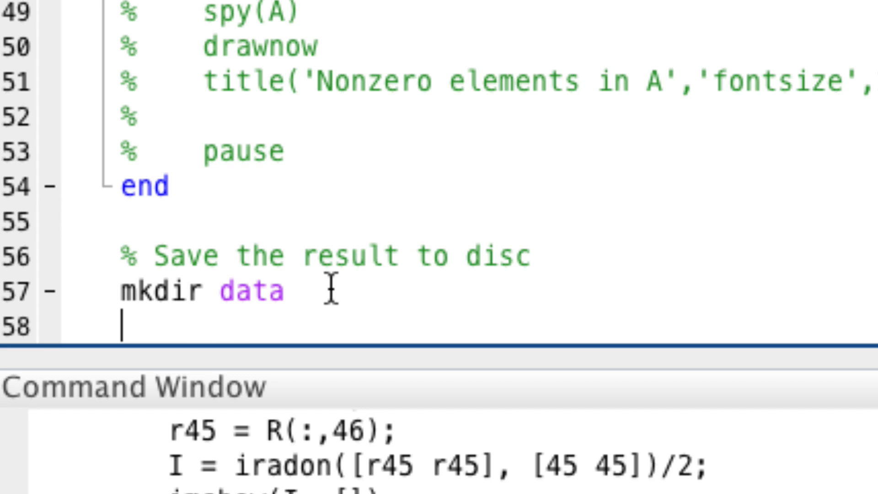
text(savecommand = [')
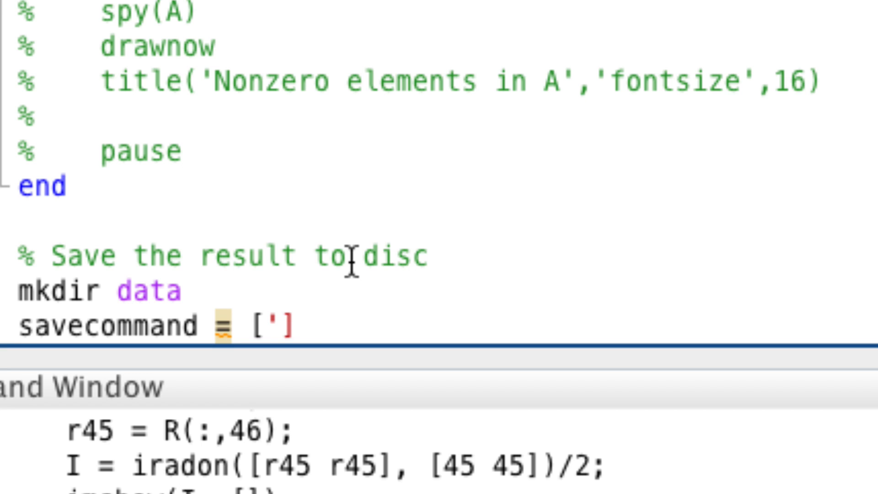
text(save data/Ra)
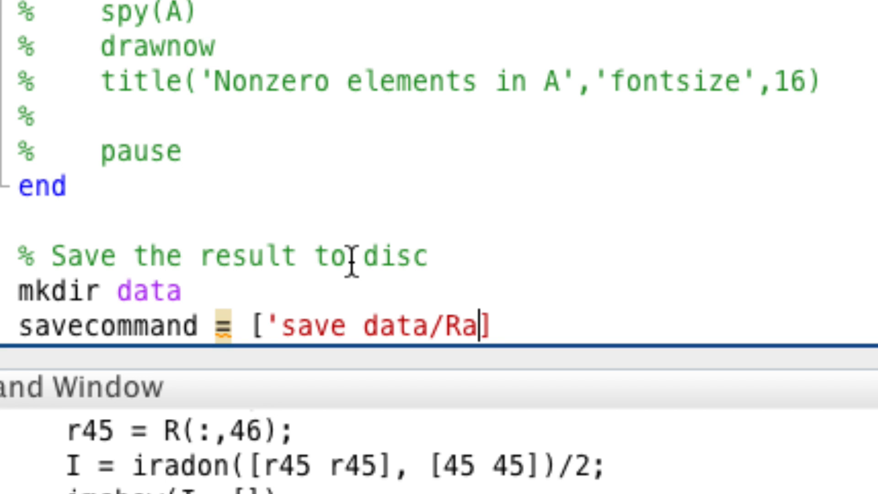
text(donMatrix)
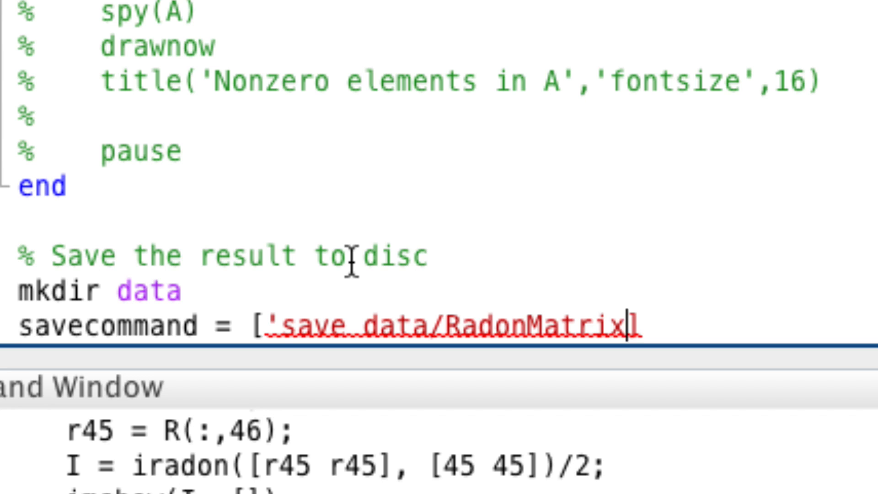
text(_', num2str(j)
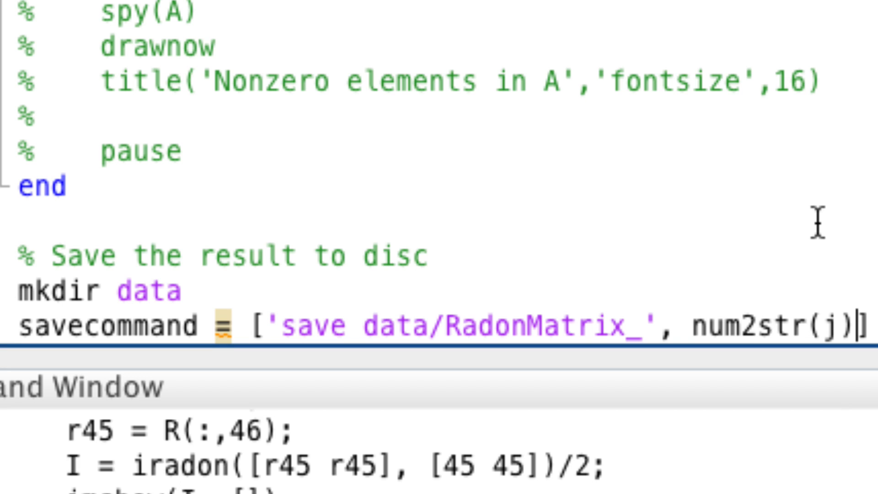
Check the 360 in the angles formula and the 33 angles value.
scroll(up, 3)
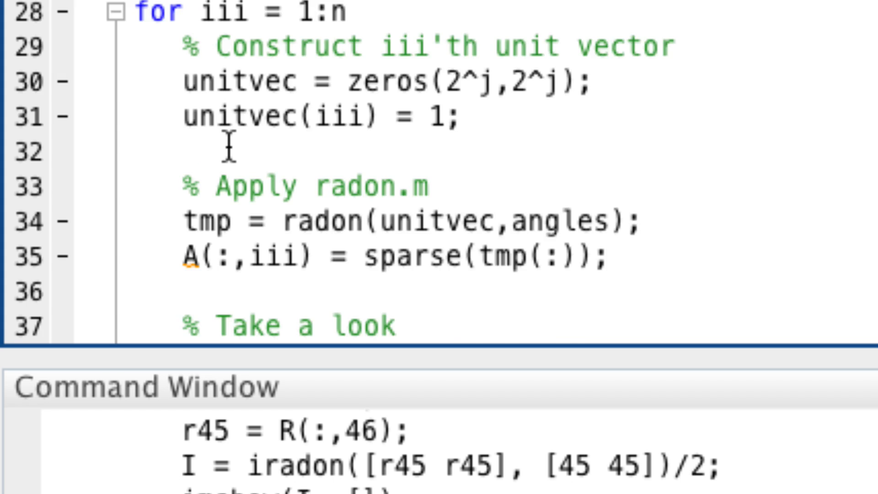
scroll(up, 3)
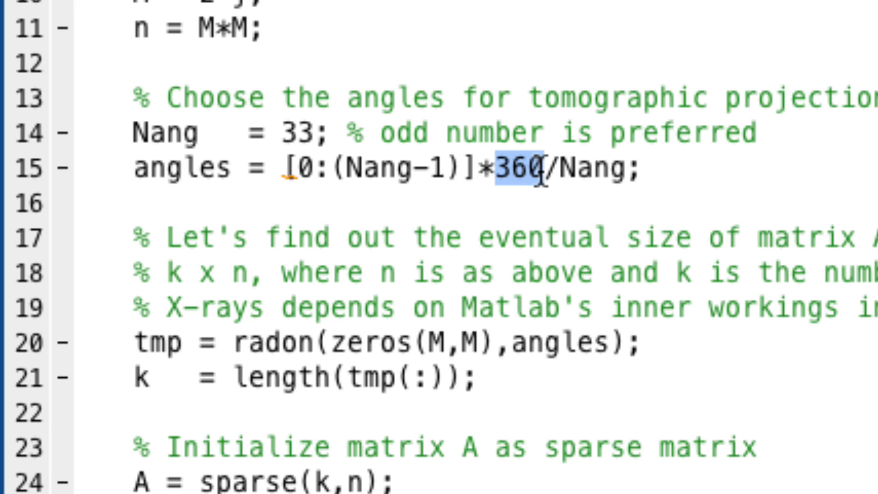
double_click(299, 131)
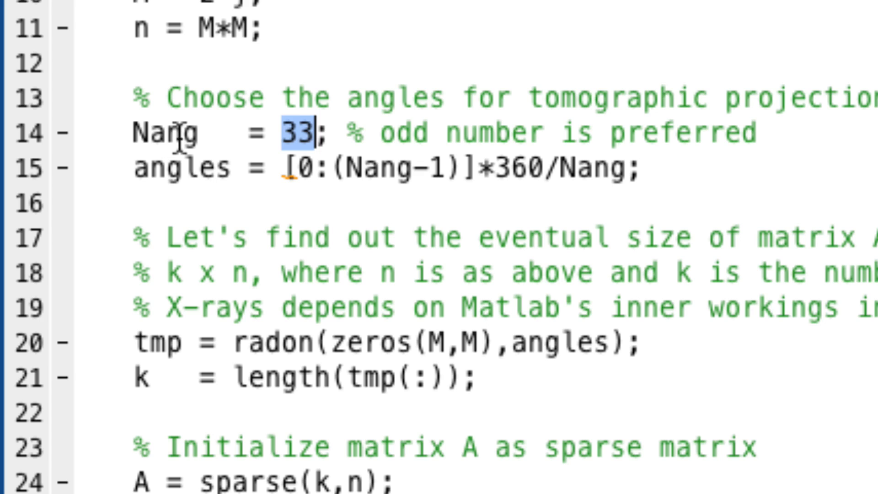
double_click(168, 131)
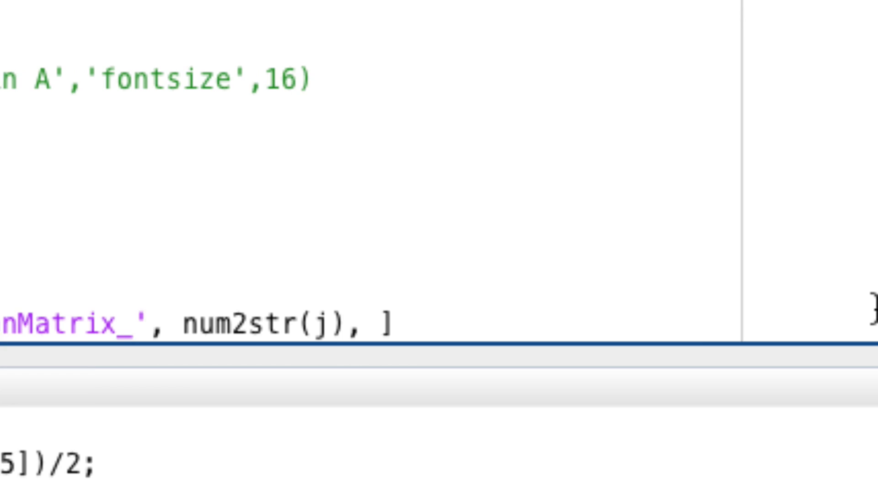
Append '_', num2str(Nang) to the file name and list variables A j M n Nang to save.
text('_',)
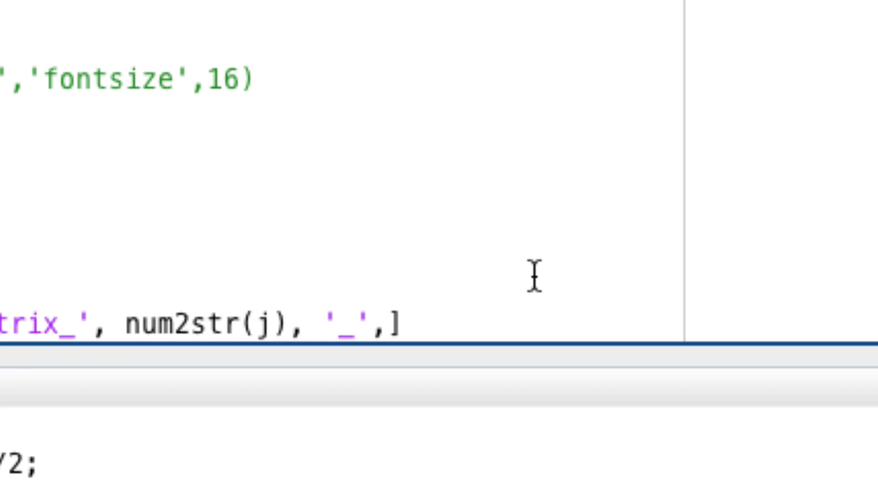
text(num2str(Nang), '_Al)
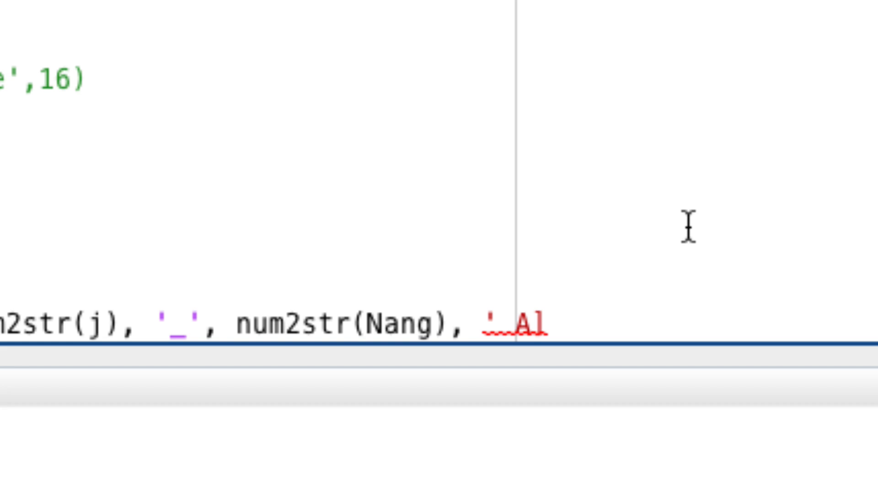
scroll(up, 3)
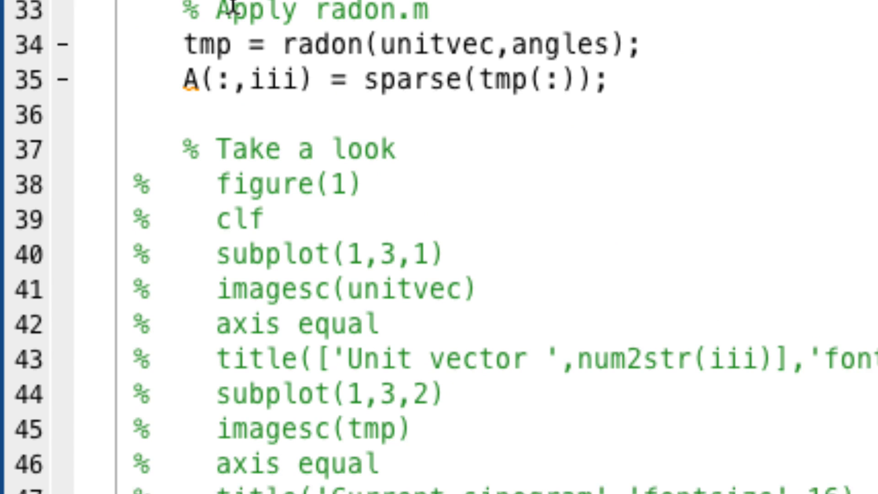
scroll(up, 3)
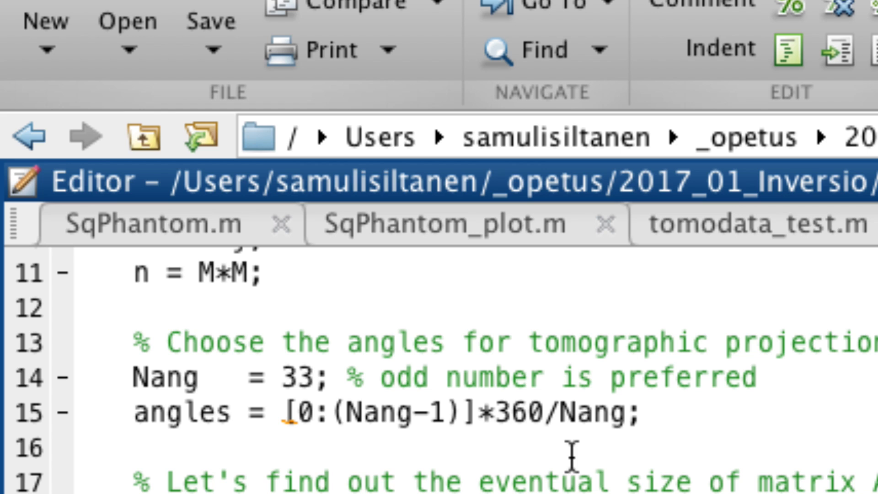
scroll(up, 3)
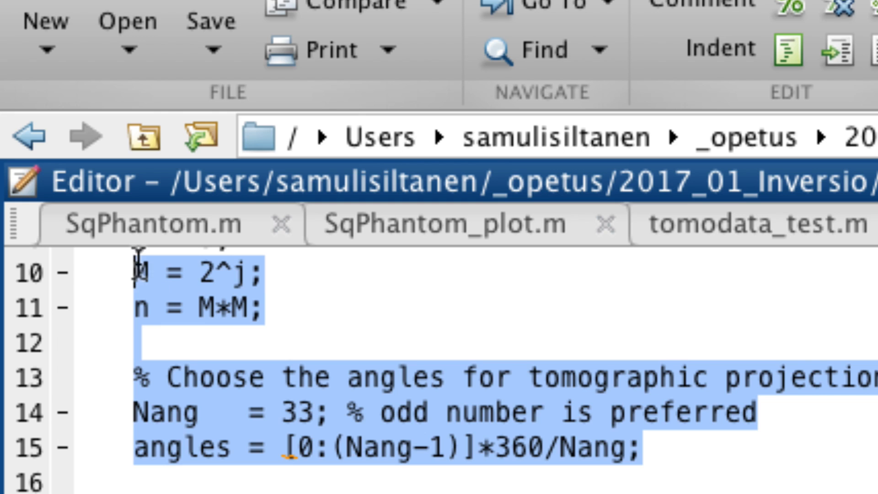
scroll(down, 3)
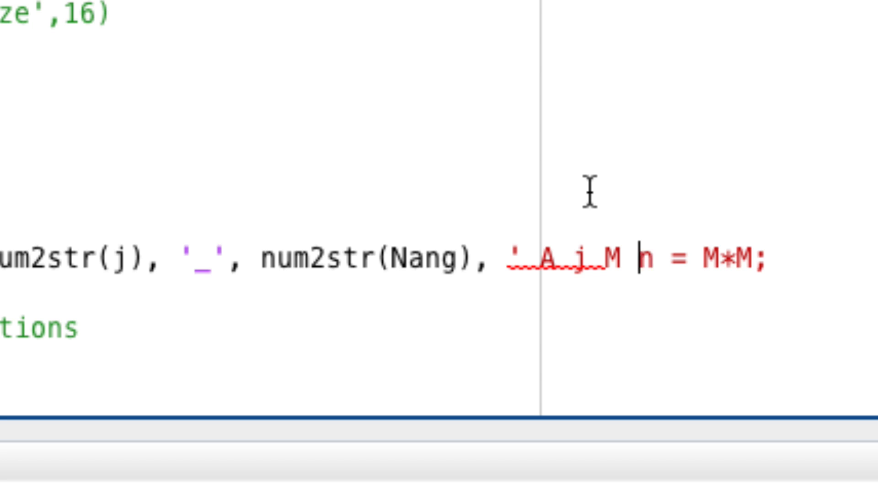
text(hoose the angl)
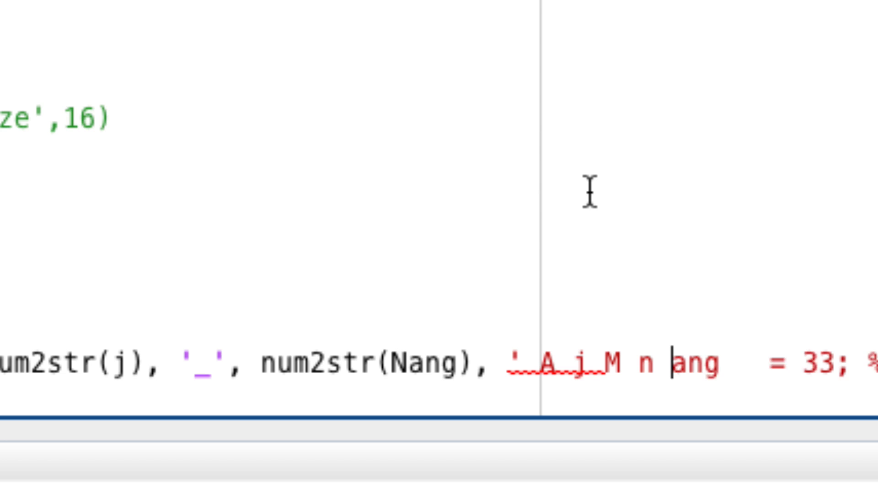
text(Nang)
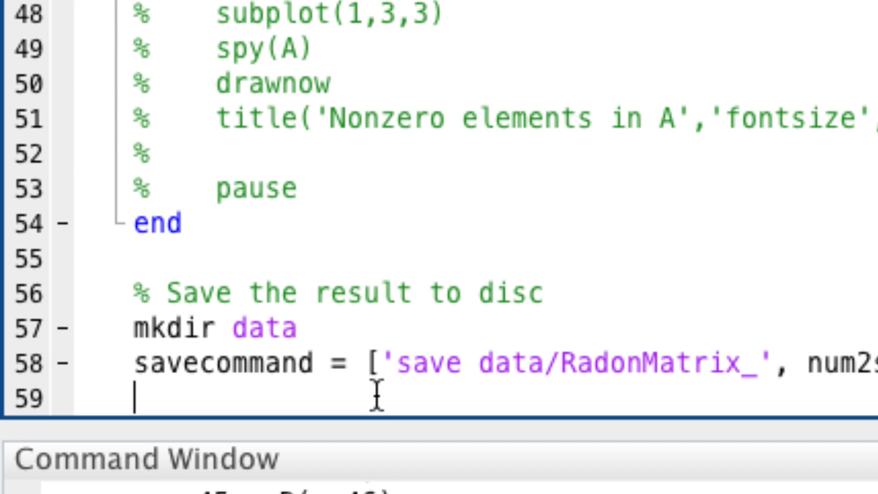
Add eval(savecommand) and a '% Monitor the run' comment inside the loop.
text(eval(savecommand))
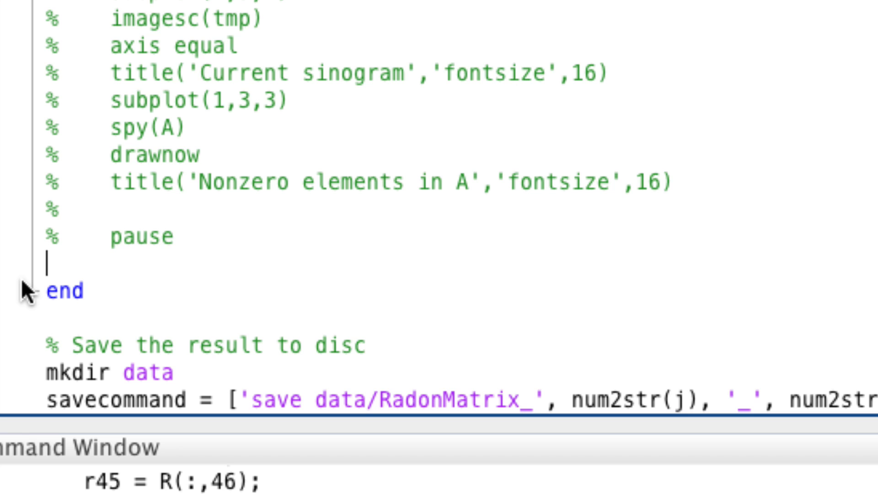
text(% Monitor the run)
text(disp)
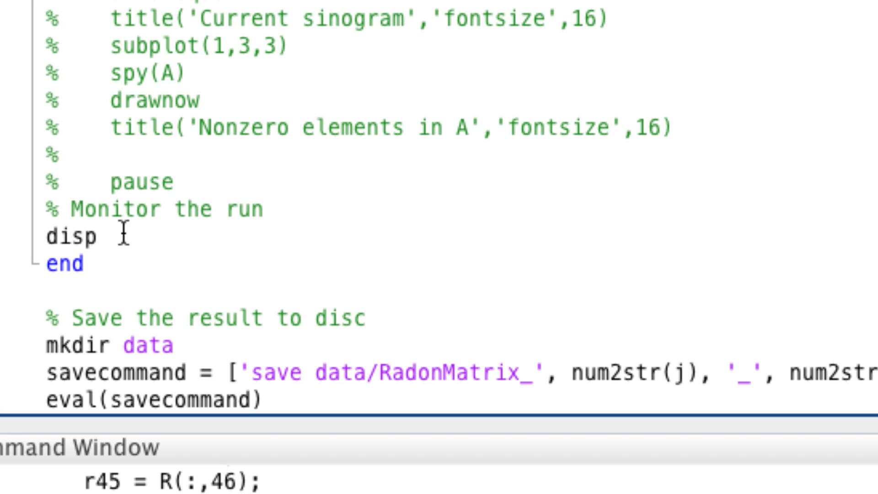
Print [iii n] whenever mod(iii, round(n/10)) equals zero inside the loop.
text(if mod(iii)
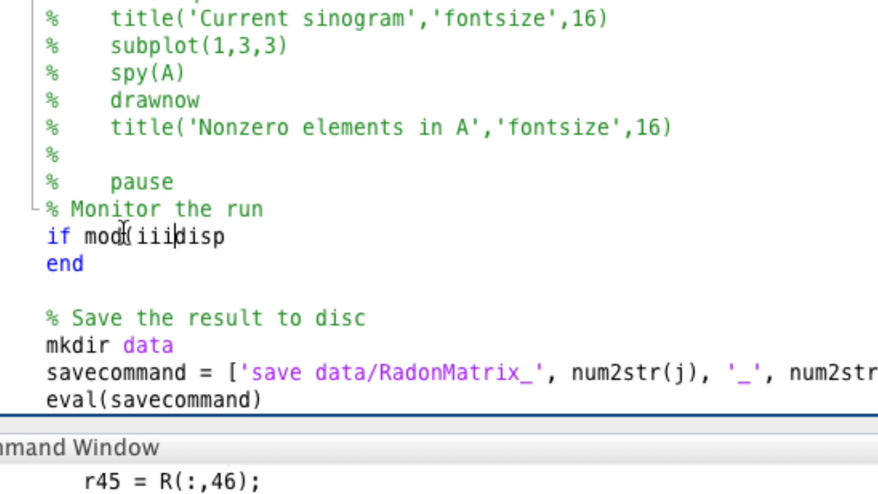
text(,round(iii/1)
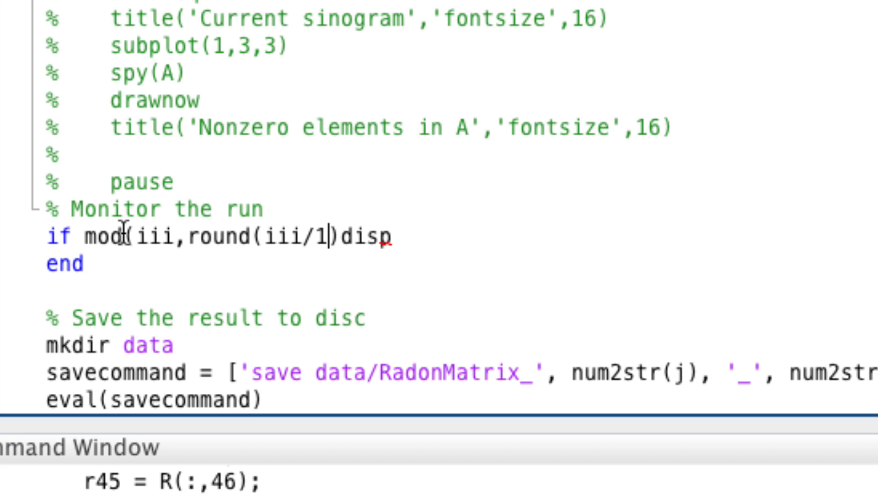
text(0)==0)
text(()
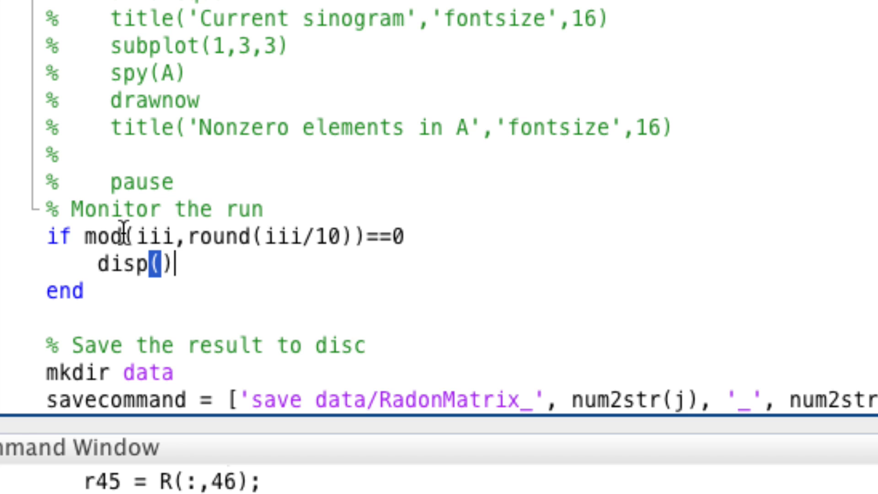
text([iii n])
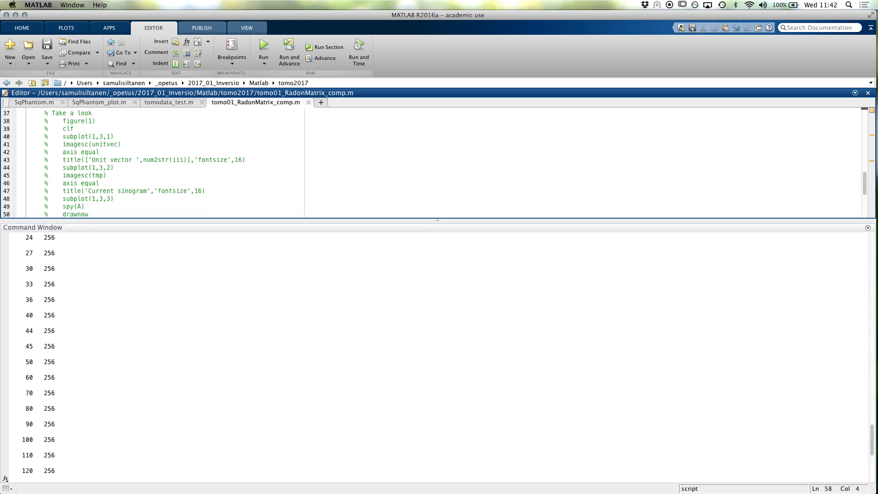
Comment out the 'mkdir data' line after the directory-already-exists warning.
scroll(up, 3)
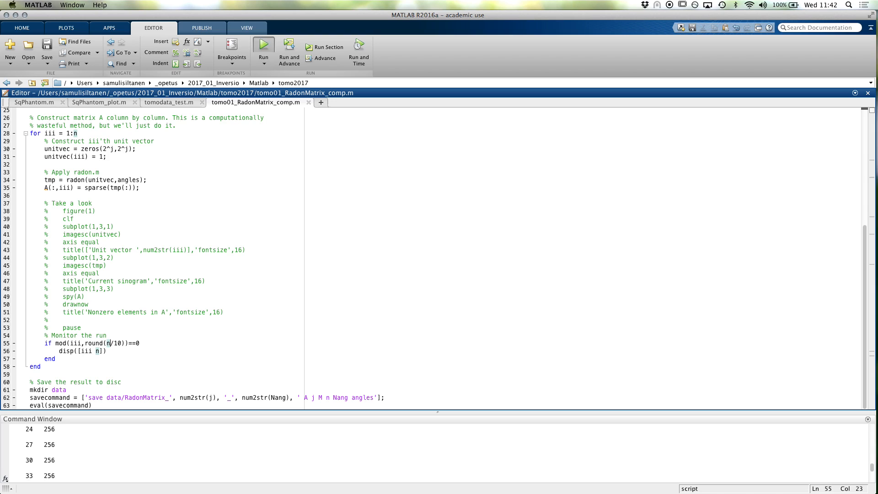
click(263, 50)
text(%)
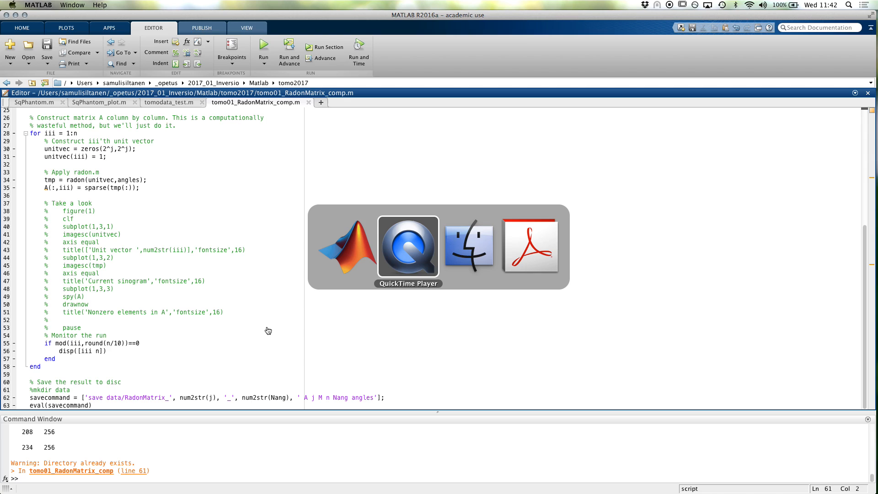
In Finder, open tomo2017/data to find RadonMatrix_4_13.mat.
click(469, 246)
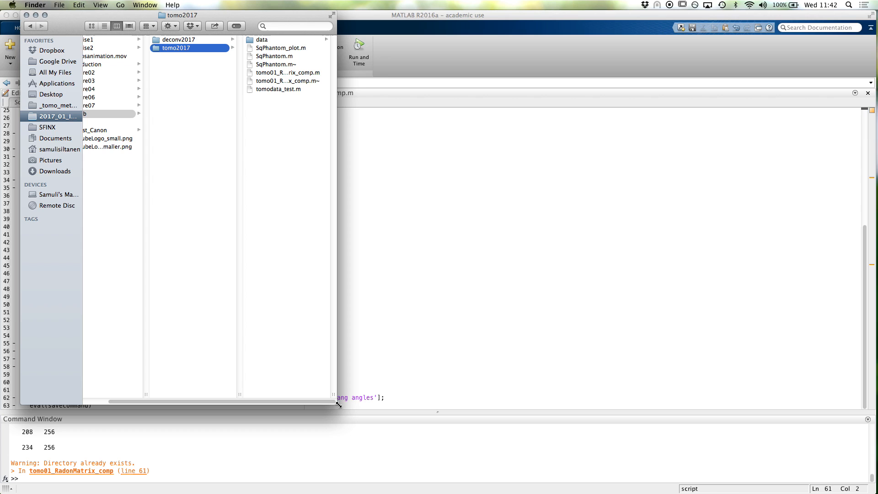
click(261, 40)
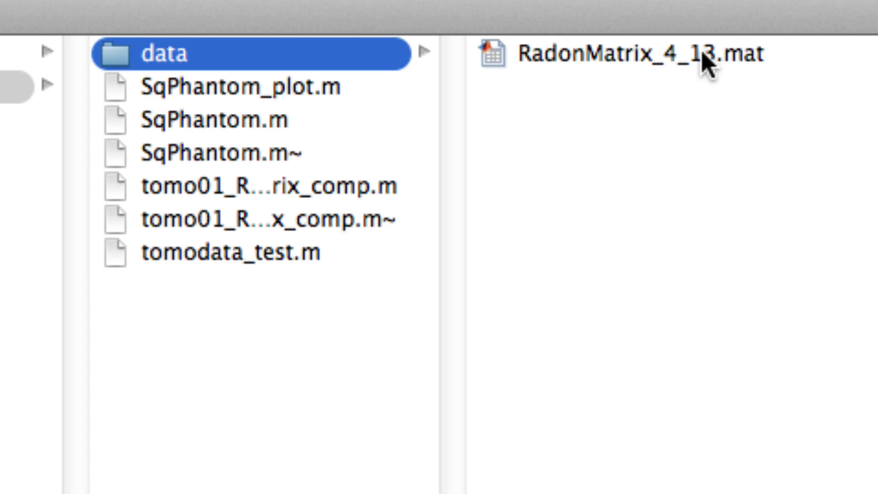
mouse_move(624, 75)
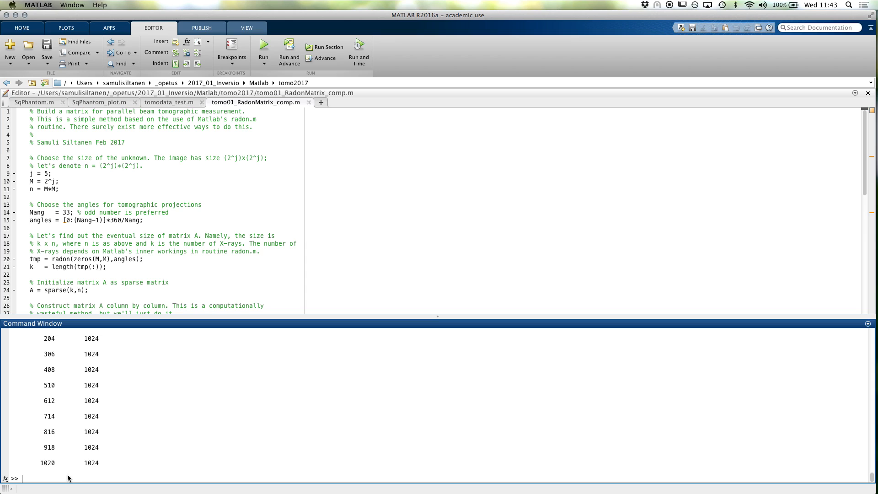
mouse_move(189, 457)
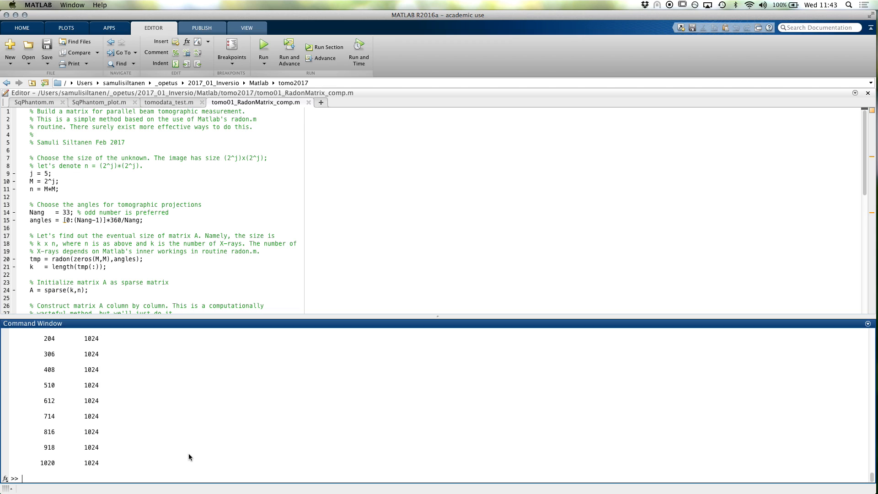
Review the j = 5 script and its output printed up to 1024 in MATLAB.
scroll(down, 3)
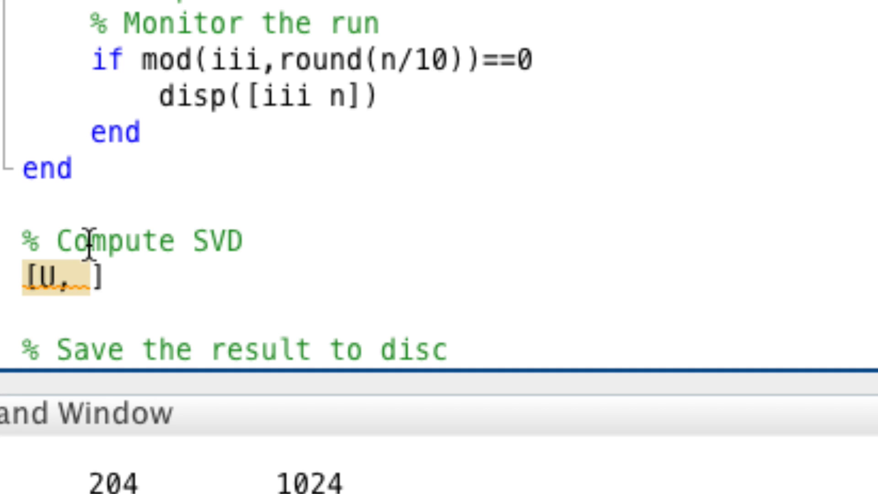
Time [U,D,V] = svd(full(A)) with tic/toc and 'Computing SVD' messages, and save U D V.
text(,D,V] = svd(A);)
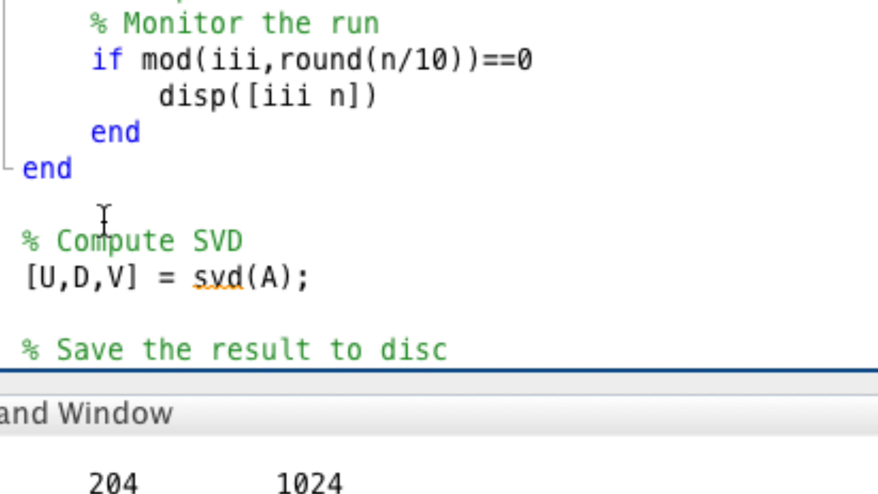
text(disp(''))
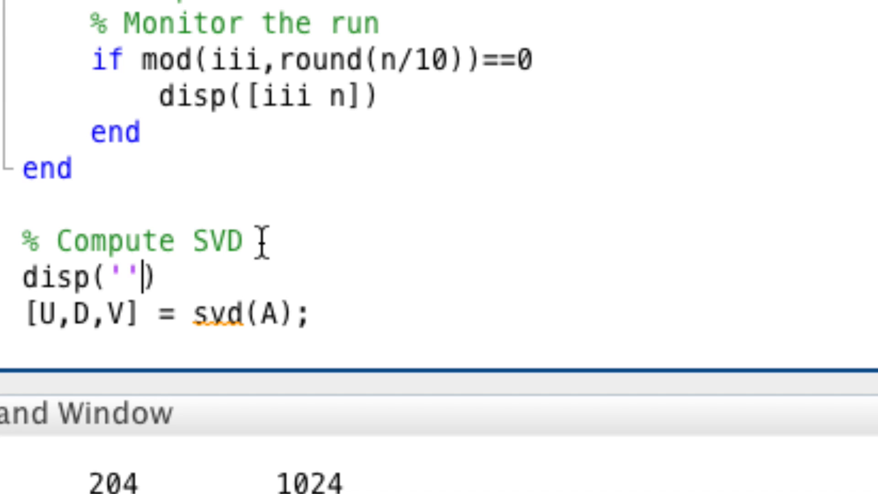
text(Computing SVD)
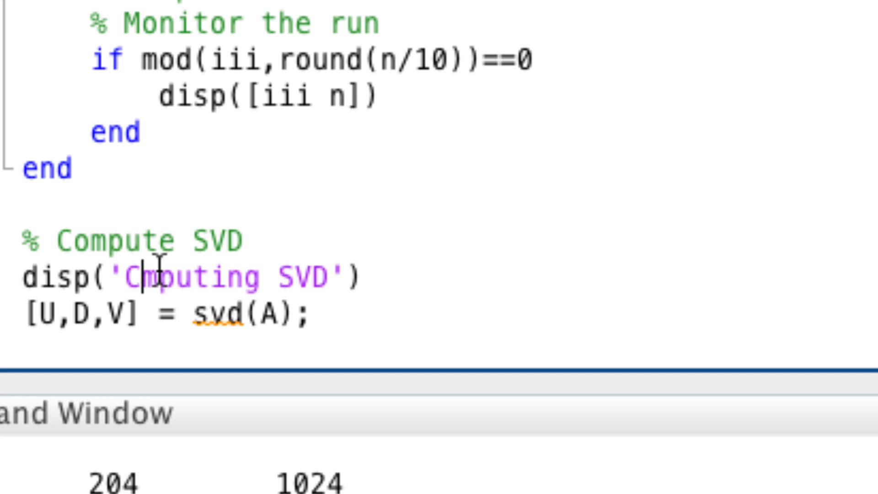
text(tic)
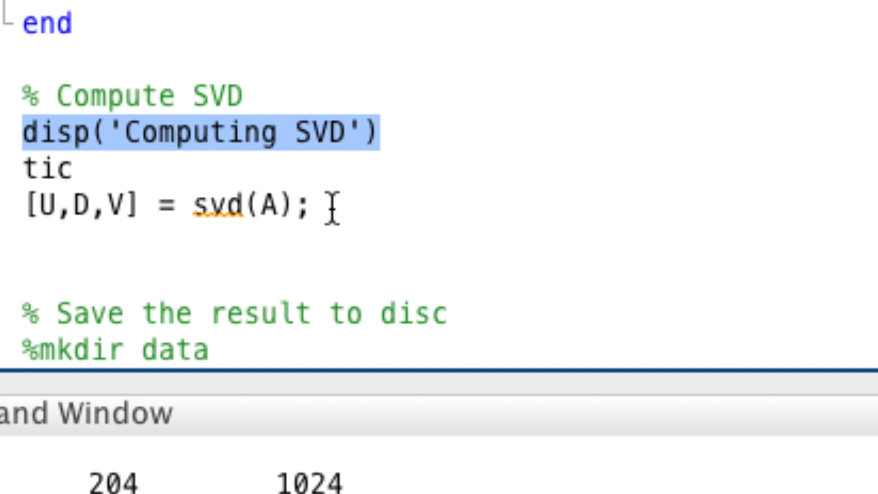
text(disp(['SVD'))
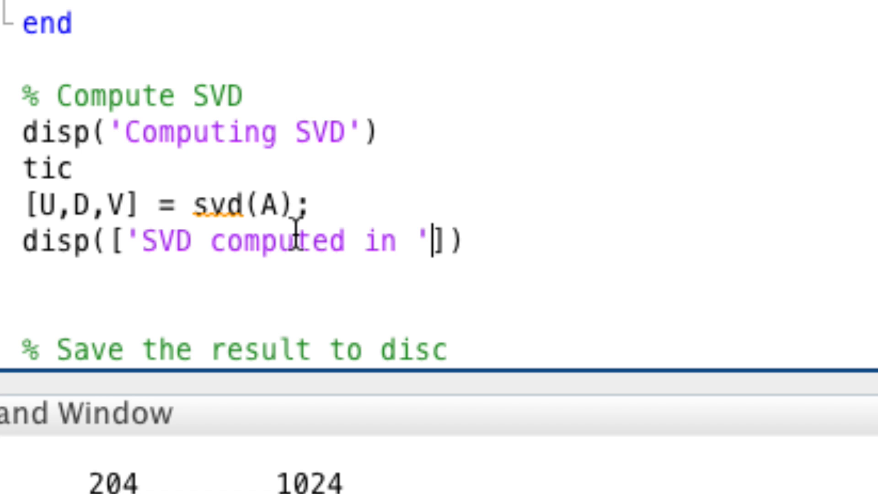
text(,num2str(toc))
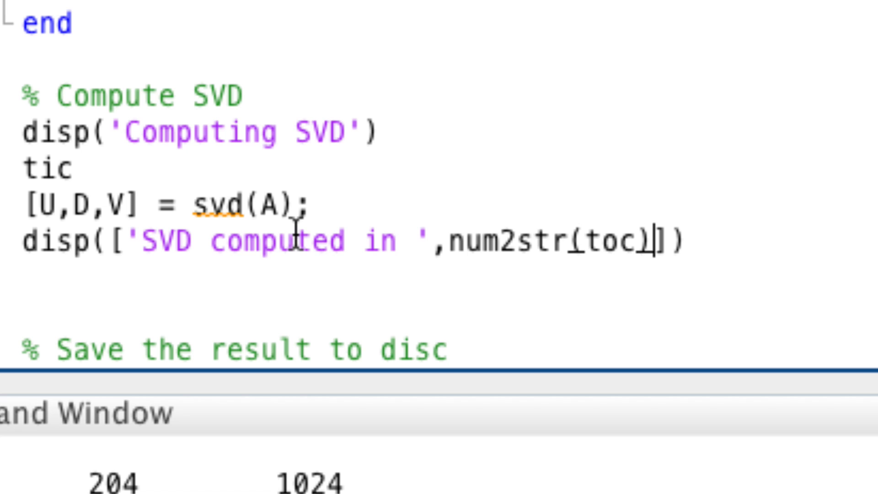
text(, ' seconds')
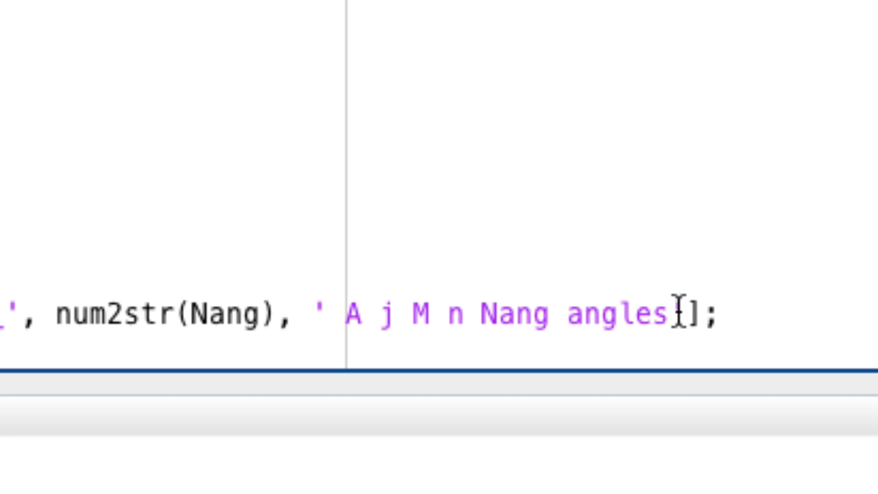
text(U D V)
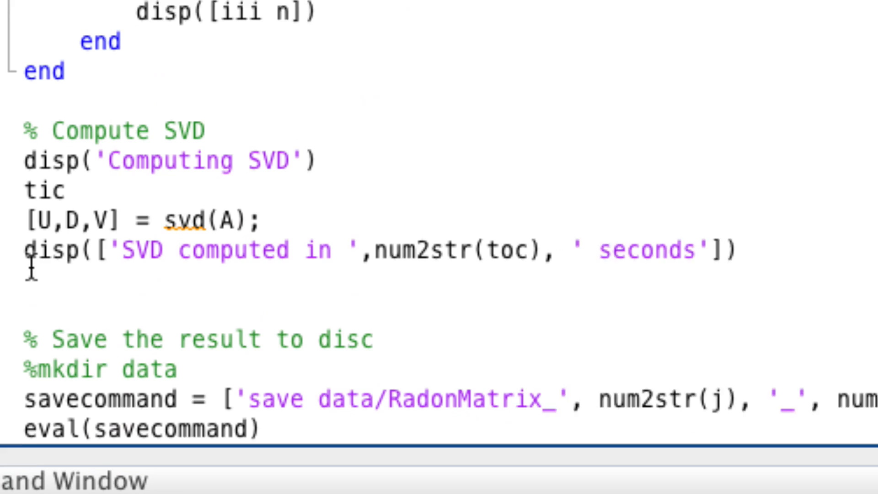
text(full()
text(plot(diag)
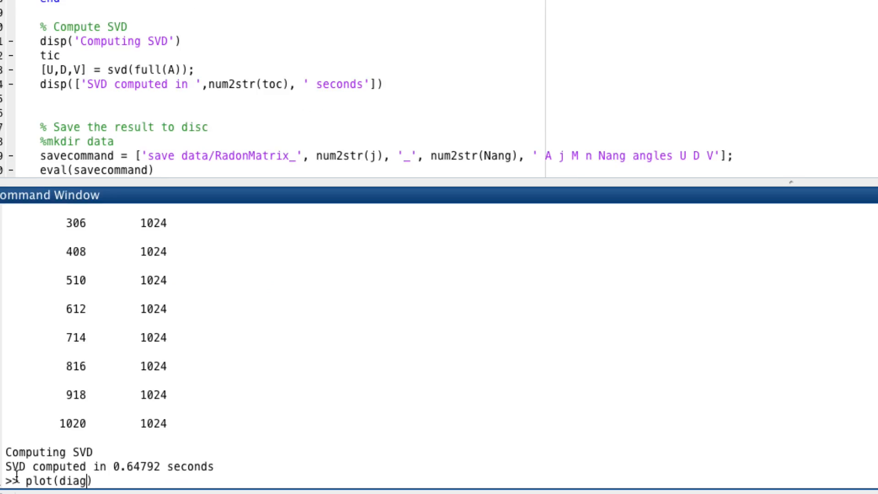
Plot diag(D) on linear and semilogy scales, then show spy(A).
text(()
text(semilogy(diag(D)
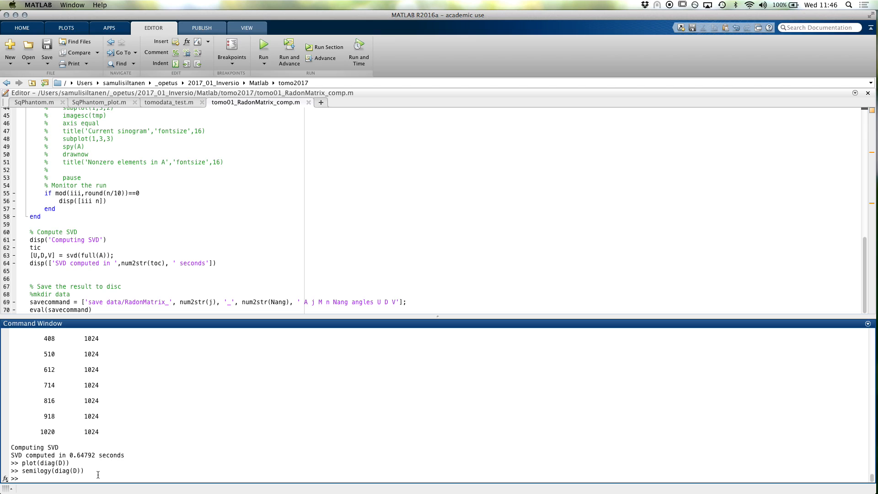
text(spy)
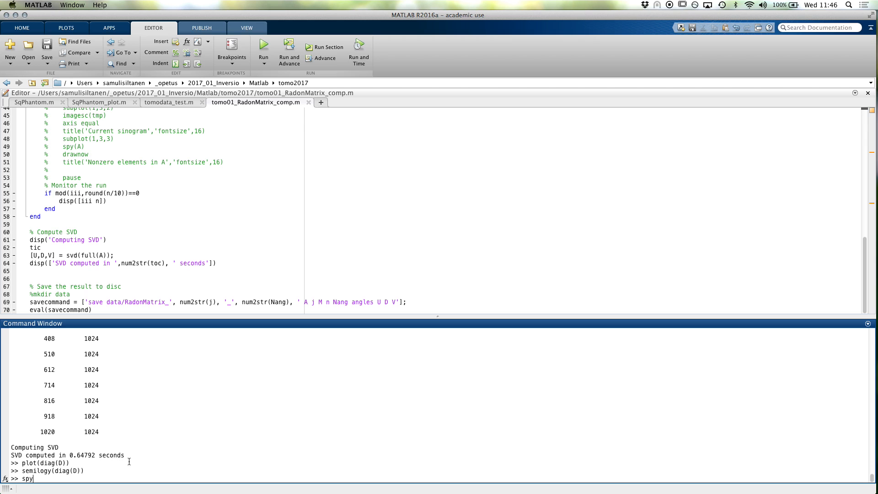
key(Return)
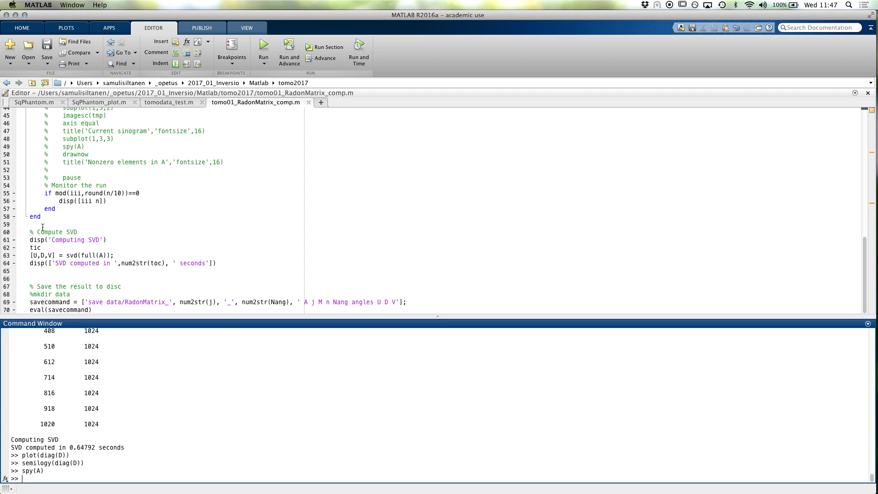
Save the script as tomo02_firstTSVD_comp.m in tomo2017 and begin a TSVD comment.
click(47, 49)
text(tomo02_first_comp)
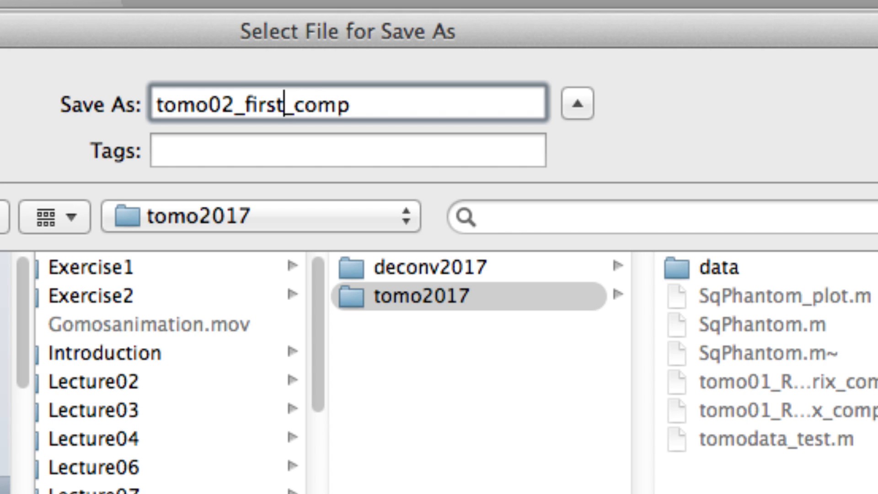
text(TSVD)
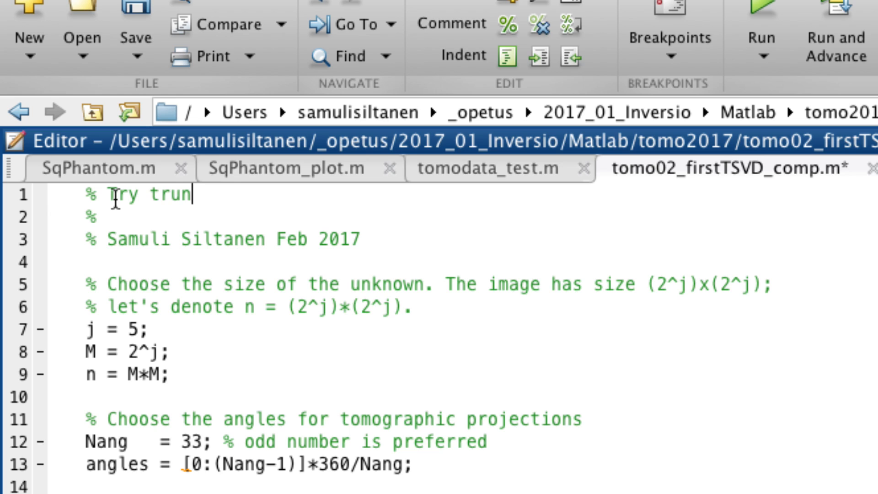
Retitle the script 'Try truncated SVD', drop leftover computations, and note 'Load precomputed results from disc'.
text(cated SVD for tomography.)
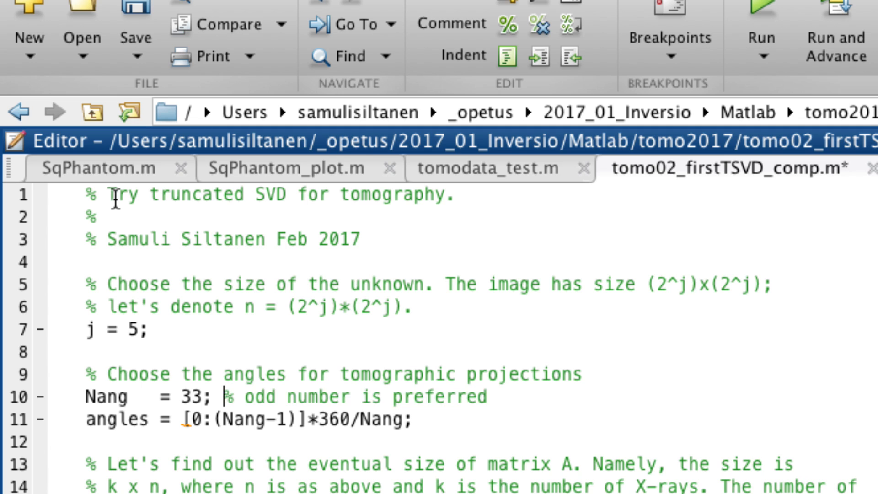
scroll(down, 3)
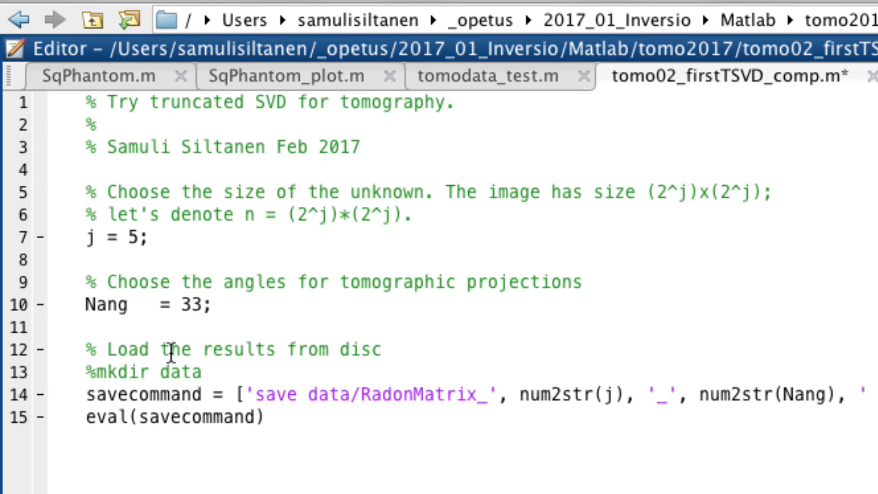
text(precomputed)
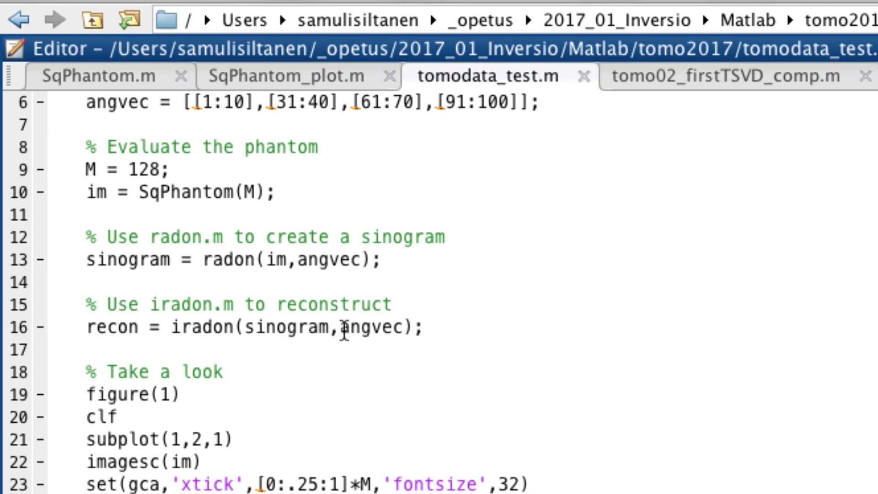
Look through tomodata_test.m and place the cursor below the phantom line.
scroll(down, 3)
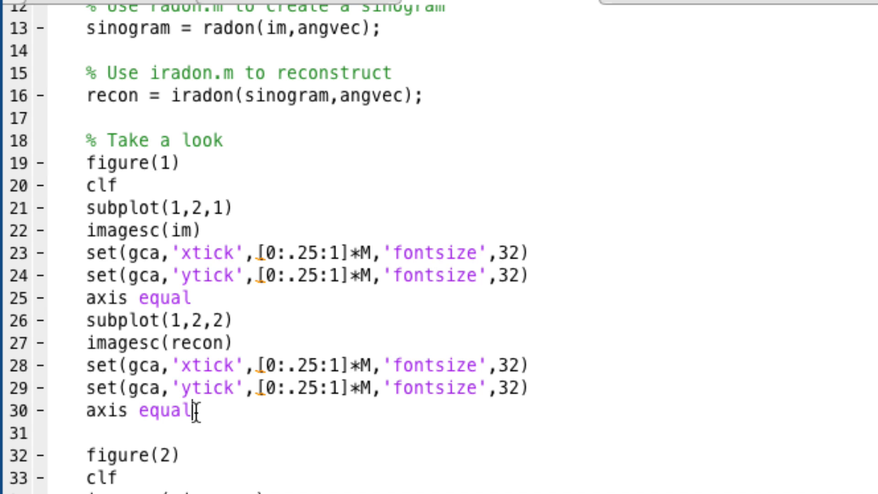
scroll(up, 3)
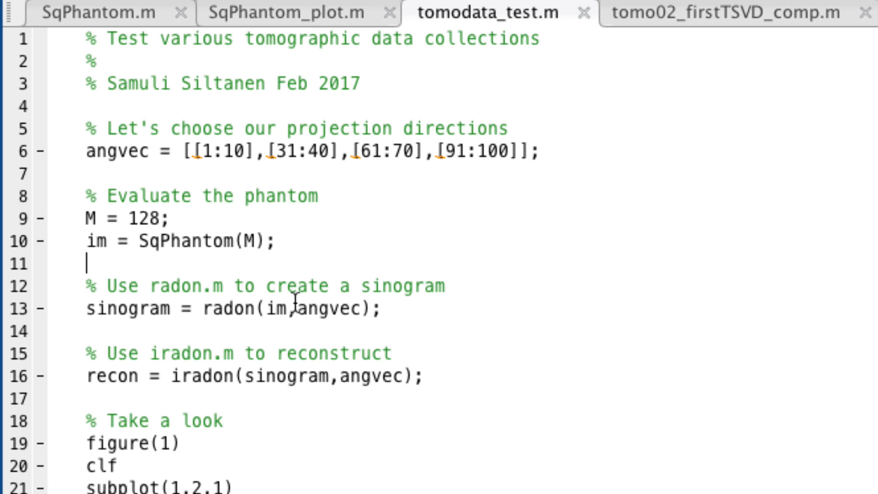
click(250, 101)
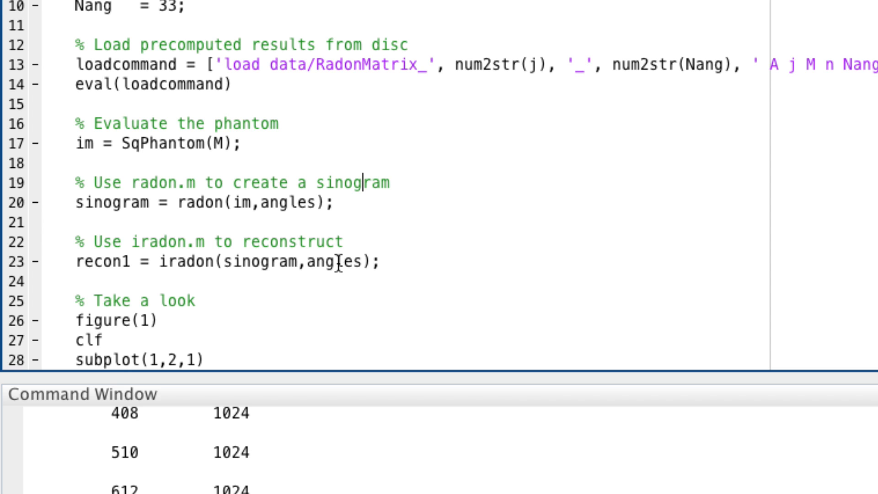
Add a 'committing inverse crime!' note and simulate the data as A*im(:) instead of radon.
text(% NOte: we are comm)
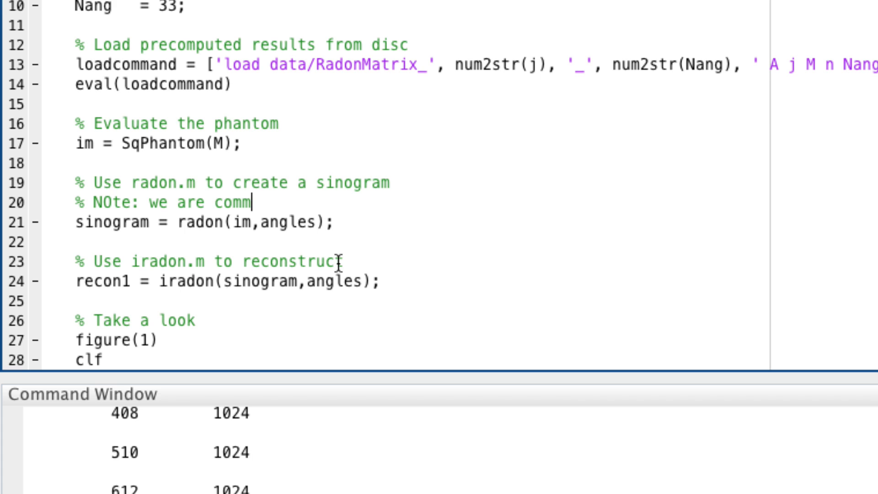
text(itting "inverse crime)
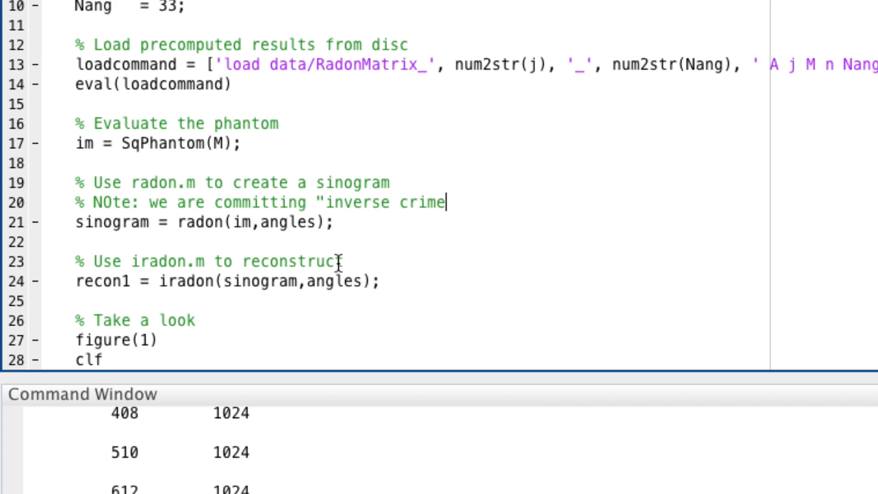
text(!")
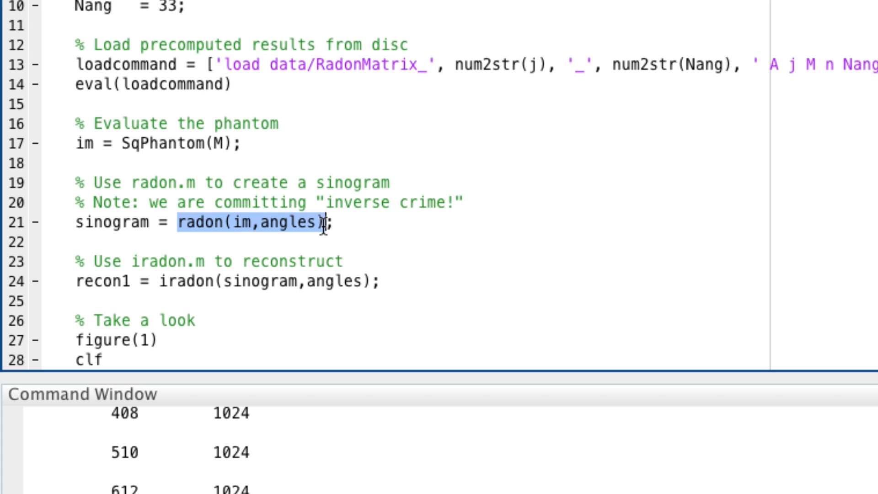
text(A*;)
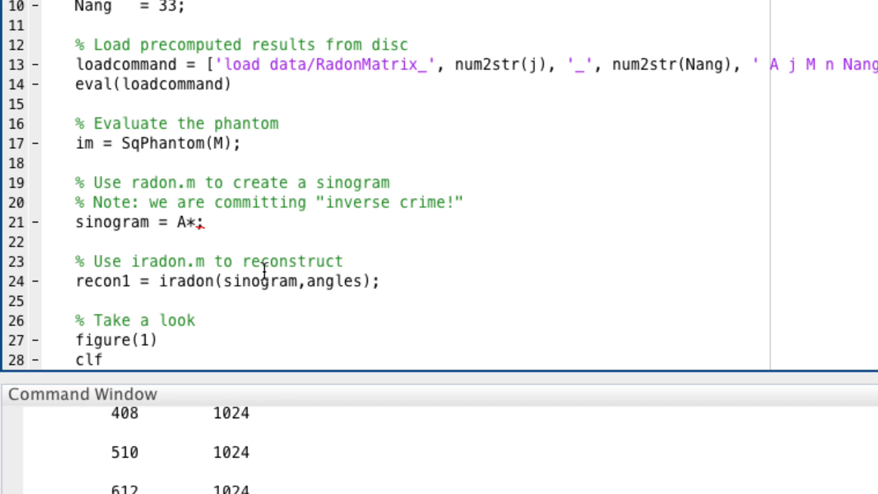
text(im(:))
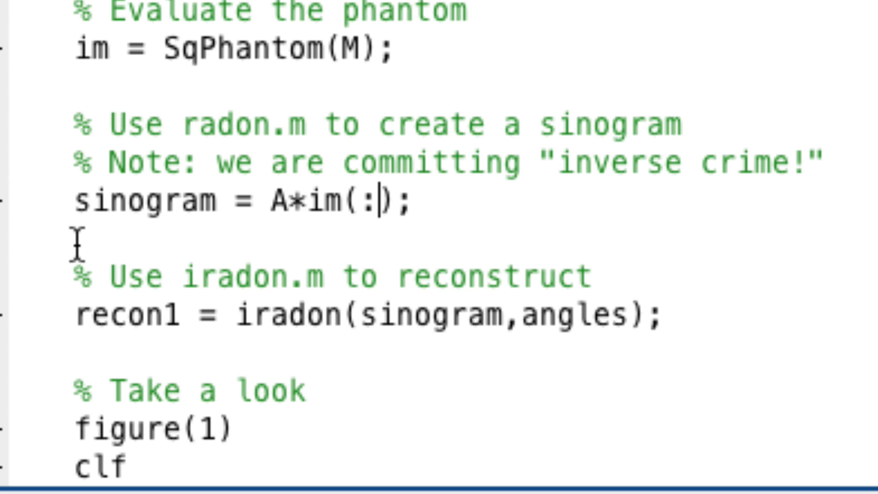
mouse_move(170, 227)
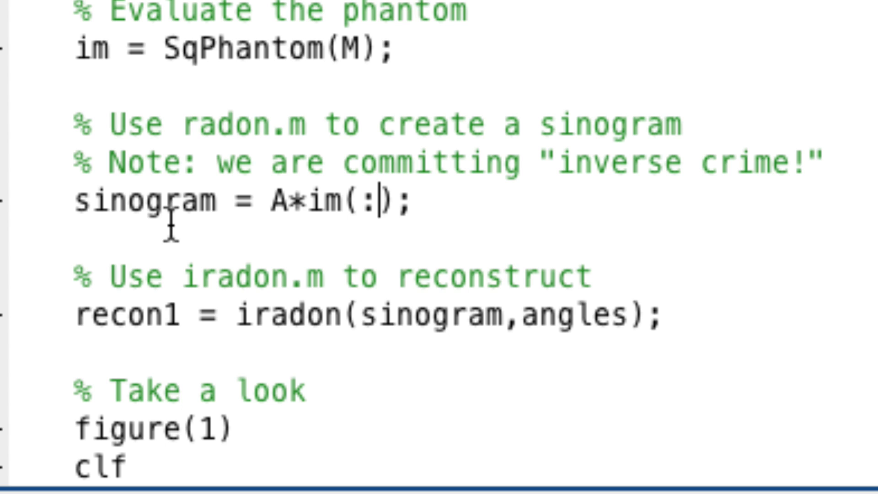
mouse_move(189, 241)
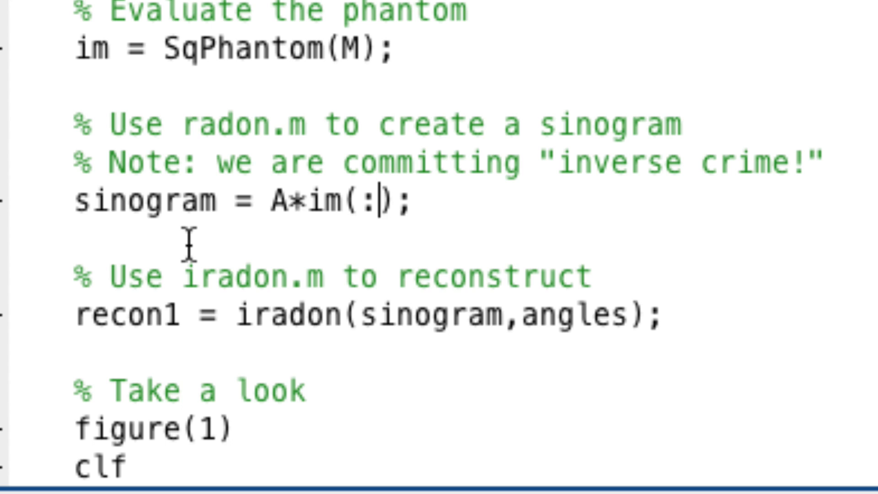
Rename recon1 to recon, change the iradon comment to TSVD, and use m for the measurements.
key(BackSpace)
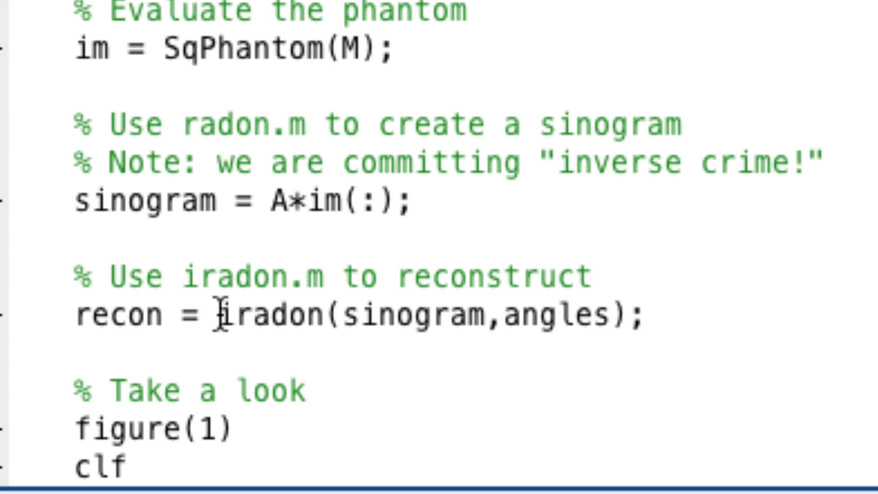
double_click(241, 277)
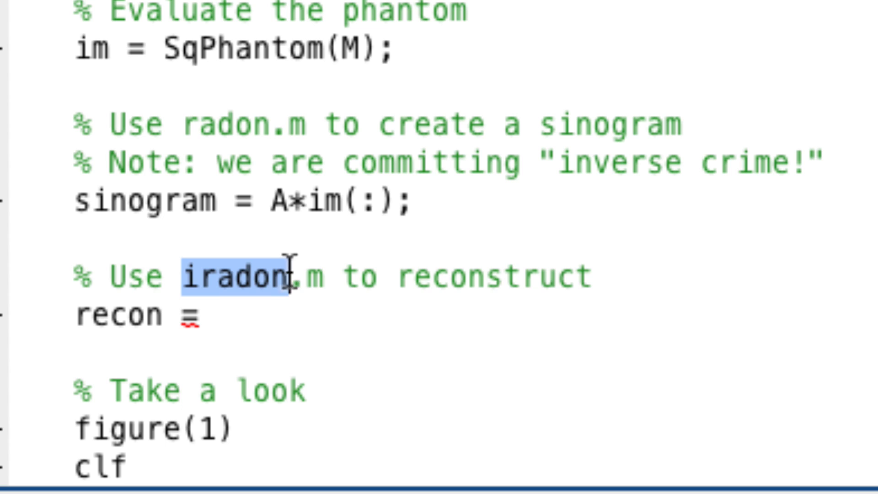
text(TSVD)
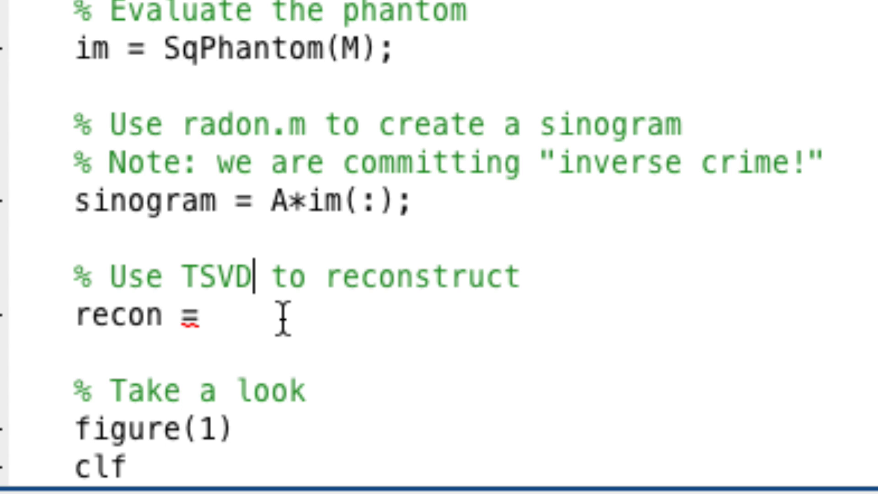
text(m)
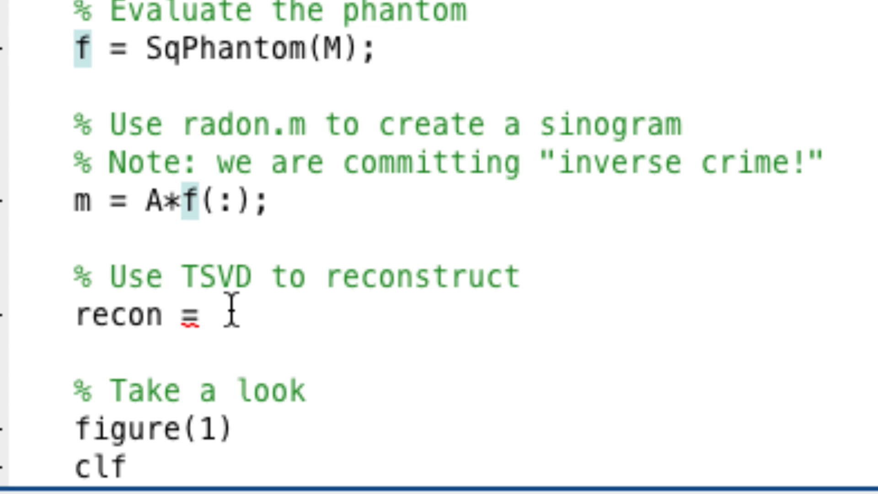
triple_click(163, 201)
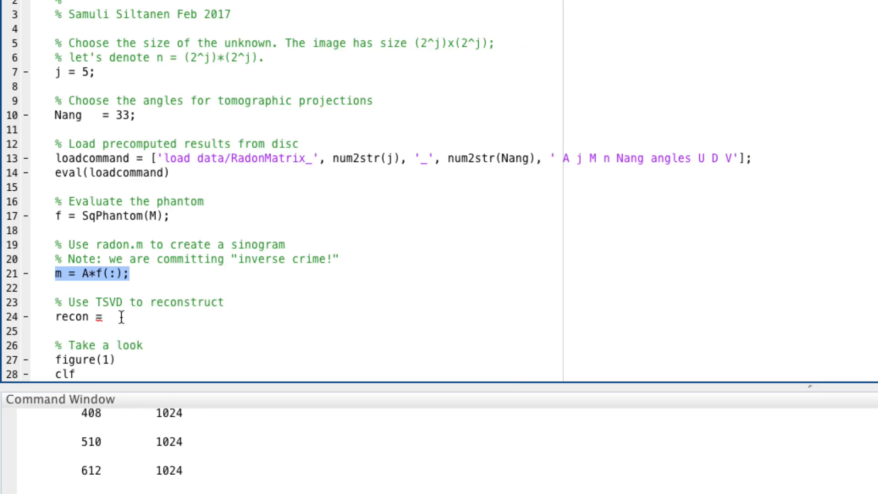
Browse to the Lecture03 folder to open SimpleDeconvolutionTSVD.m.
click(27, 48)
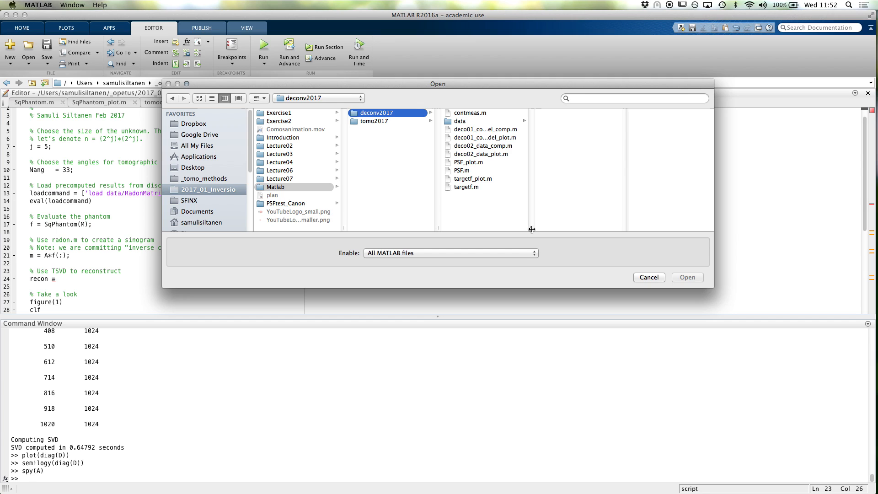
click(279, 170)
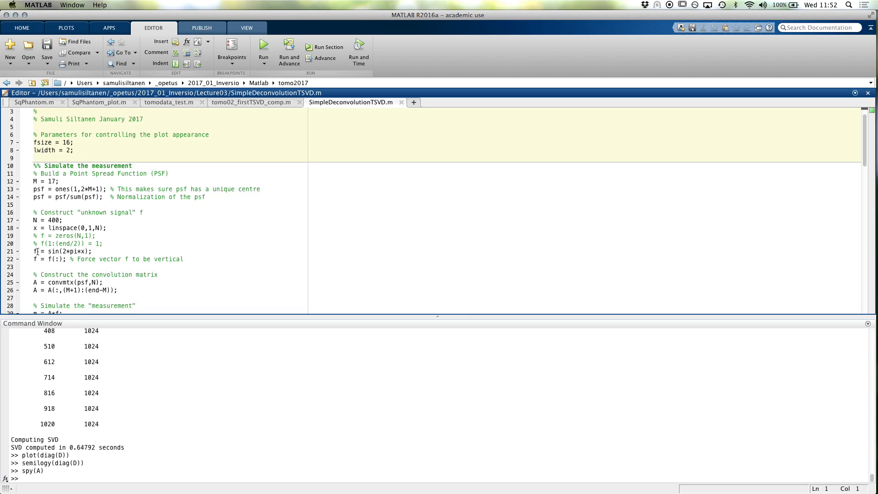
scroll(down, 3)
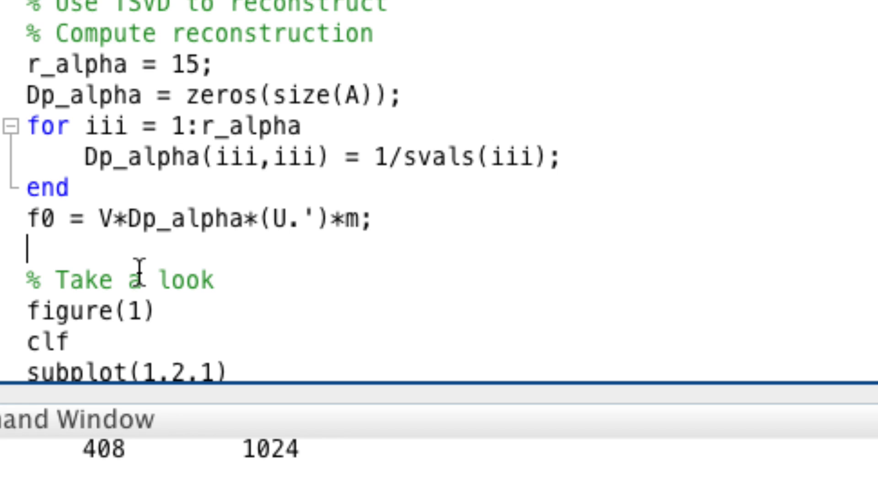
Insert svals = diag(D); above r_alpha = 15 in the pasted reconstruction block.
scroll(up, 3)
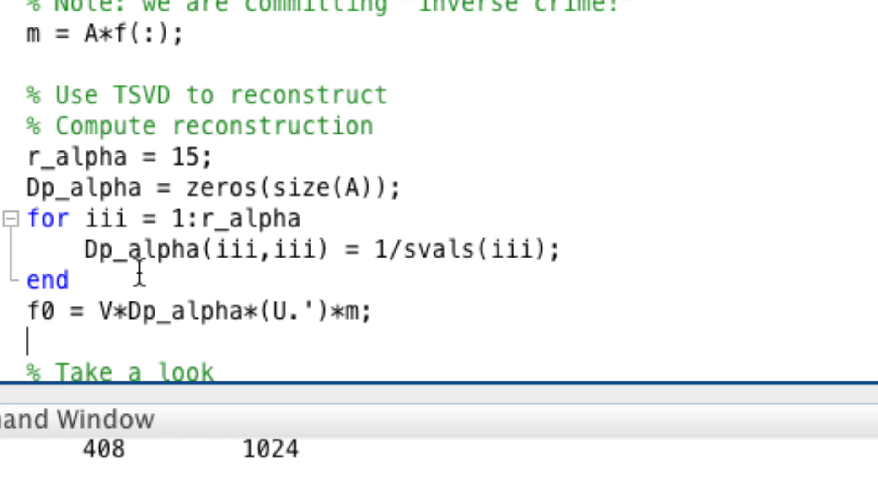
mouse_move(175, 249)
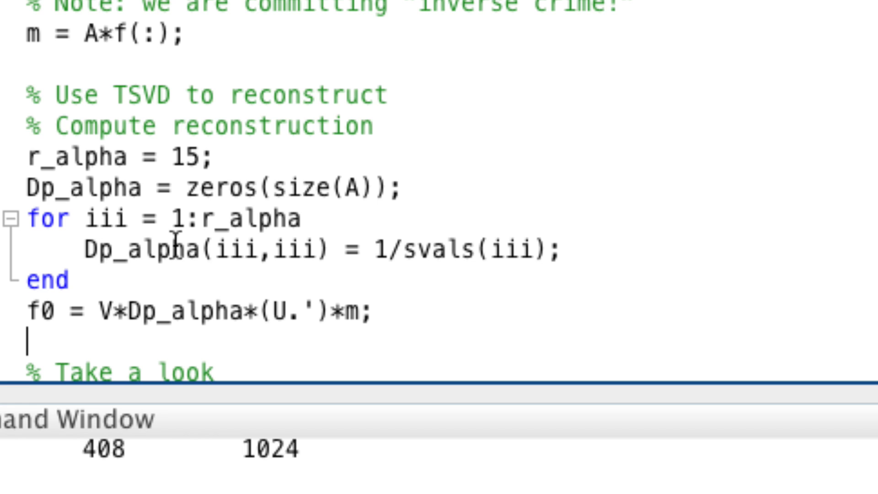
double_click(438, 251)
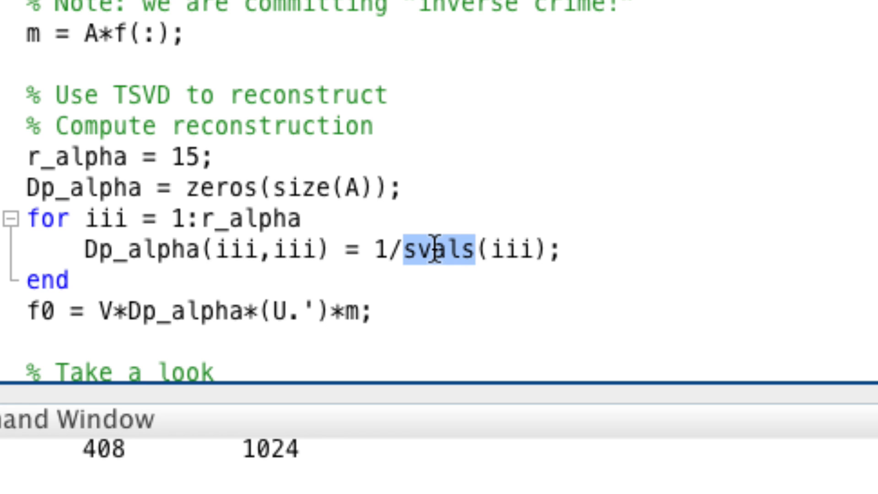
text(svals)
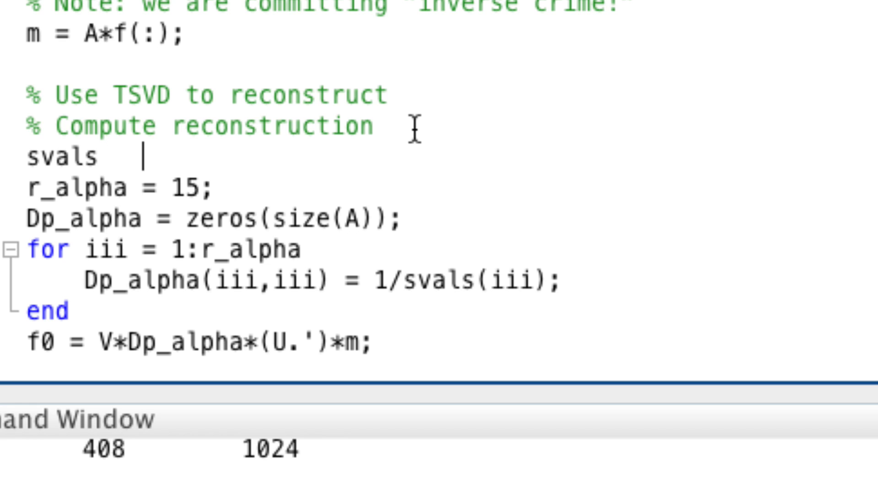
text(= diag(D);)
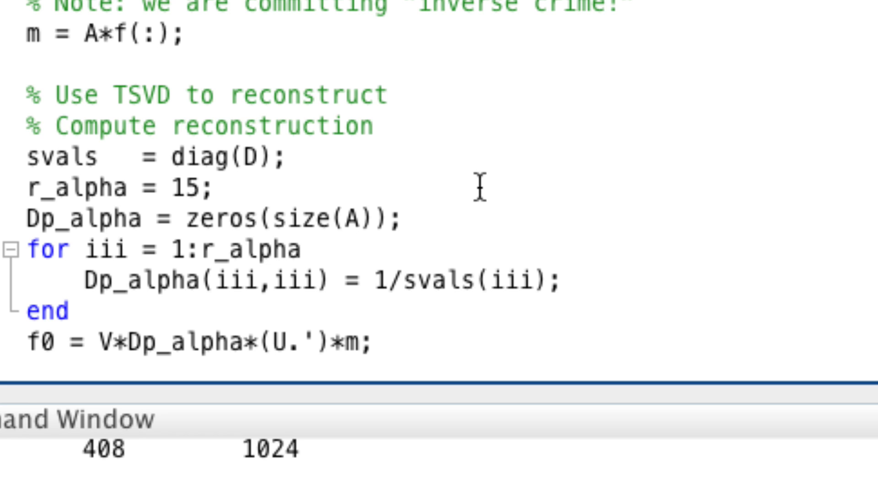
mouse_move(376, 264)
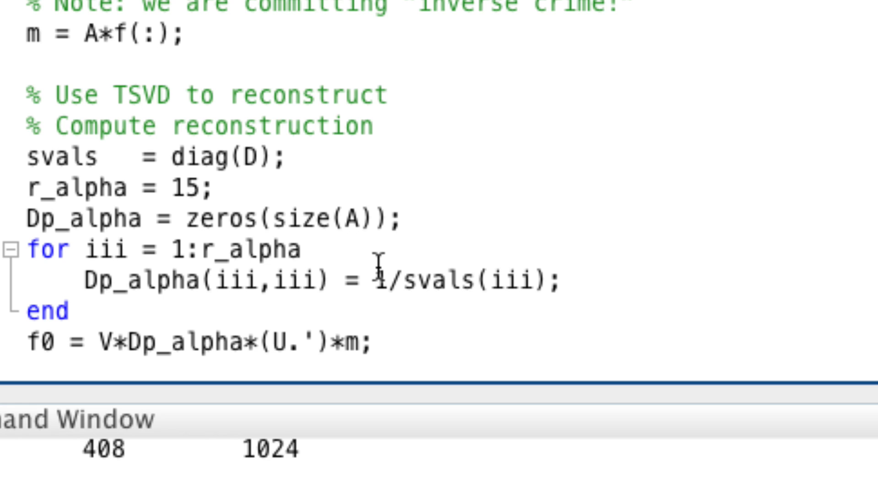
Show reshape(f,M,M) and reshape(f0,M,M) in the two imagesc subplots.
scroll(down, 3)
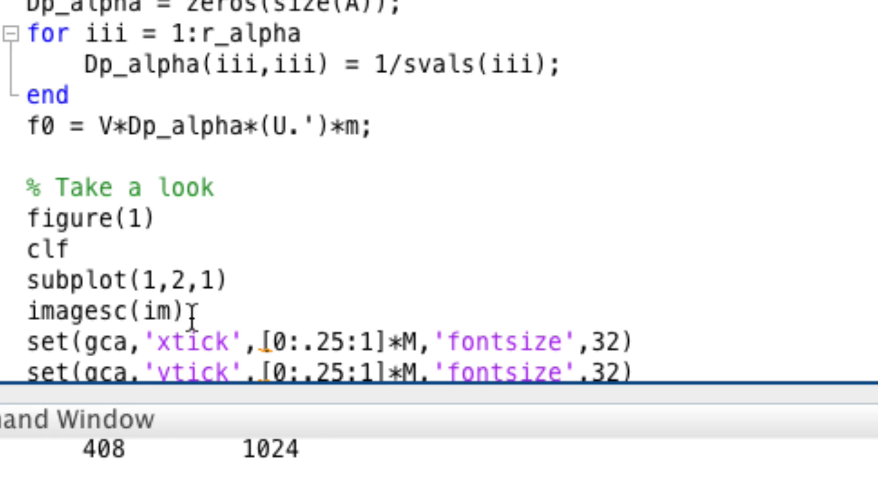
text(reshape(f,M,M)
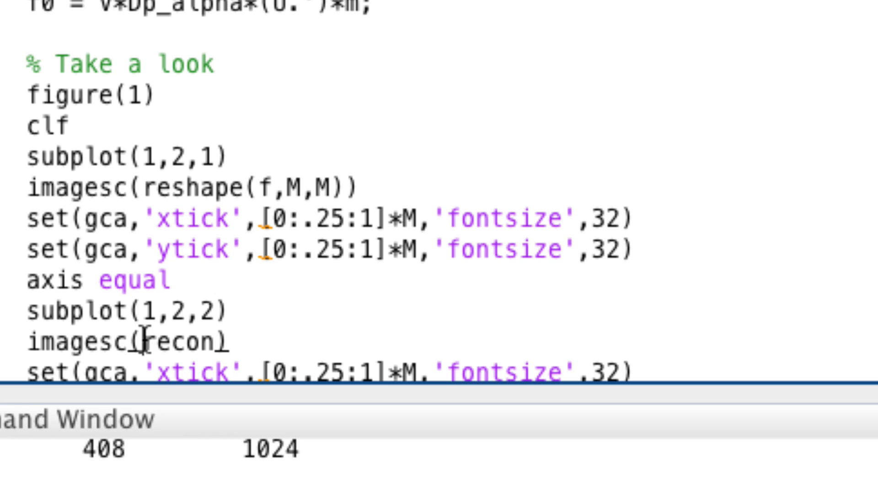
text(reshape(f0,M,M))
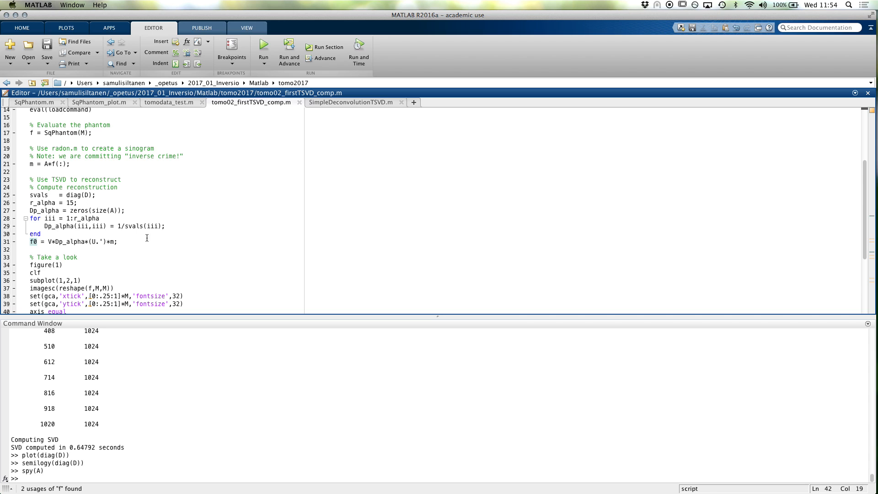
Run the script and, after the line 31 error, check the size of Dp_alpha.
click(262, 46)
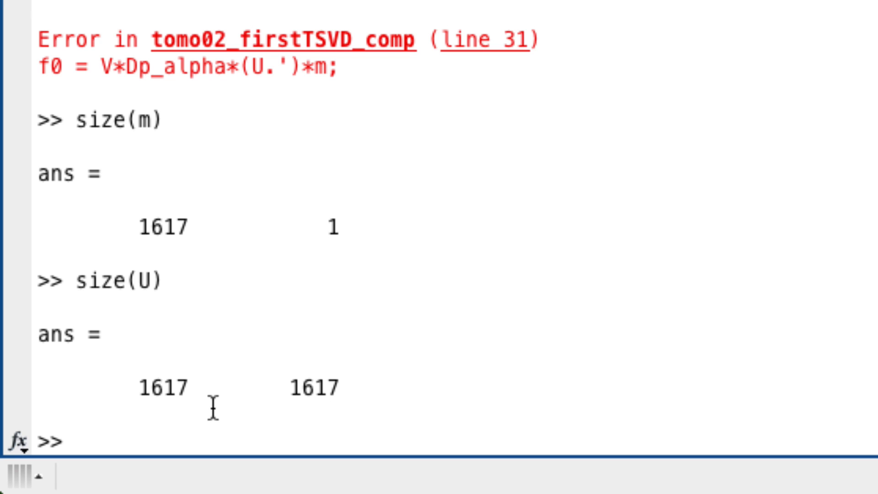
text(size(Dp))
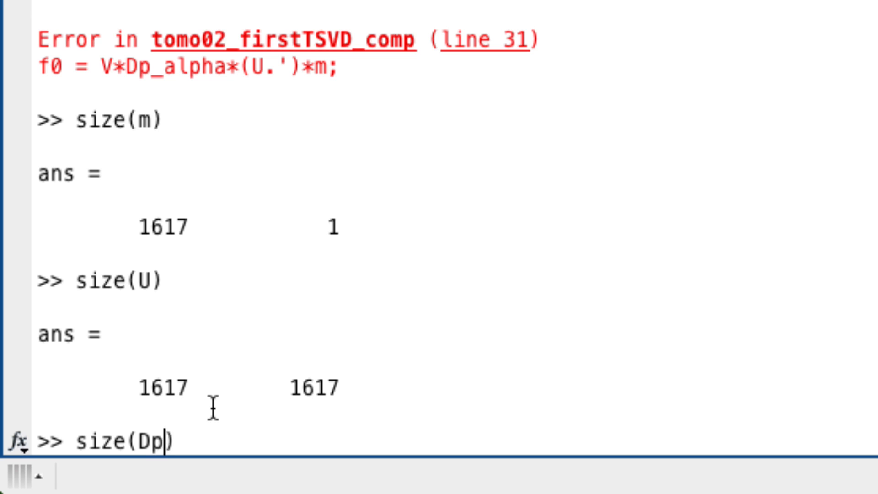
text(_alpha)
key(Return)
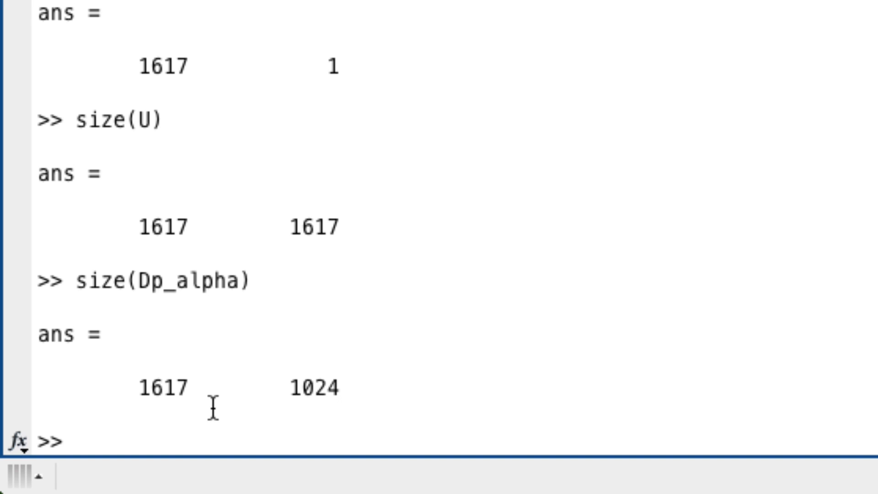
scroll(up, 3)
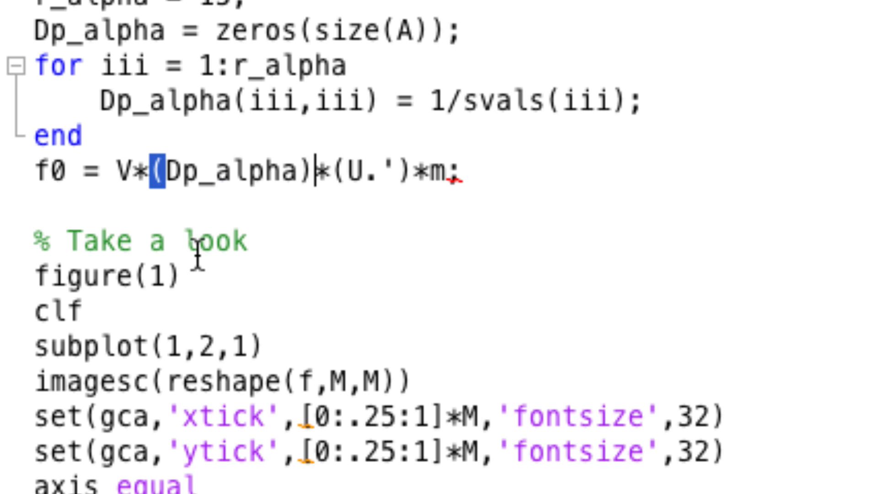
Change line 31 to V*(Dp_alpha.')*(U.')*m, then return to SimpleDeconvolutionTSVD.m.
text(.')
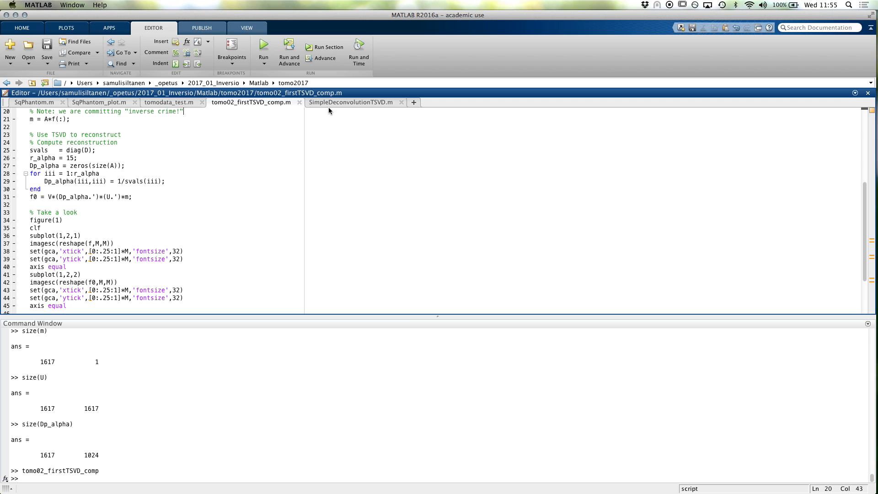
click(350, 102)
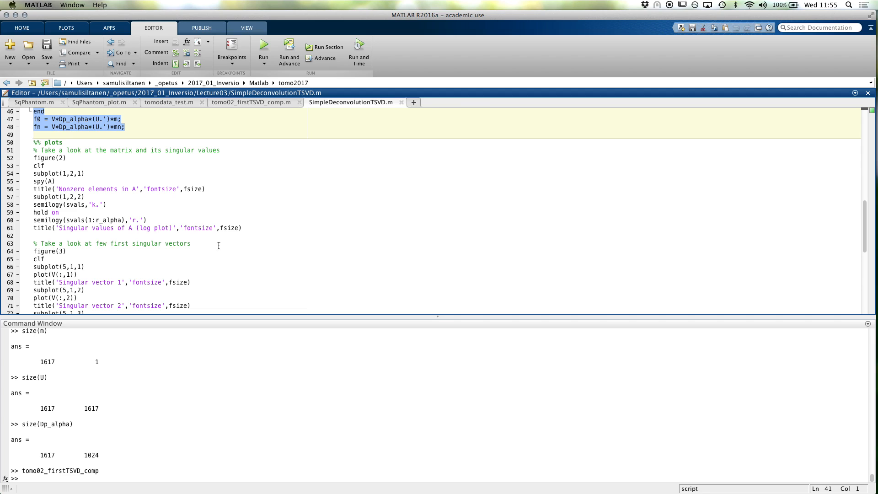
mouse_move(252, 229)
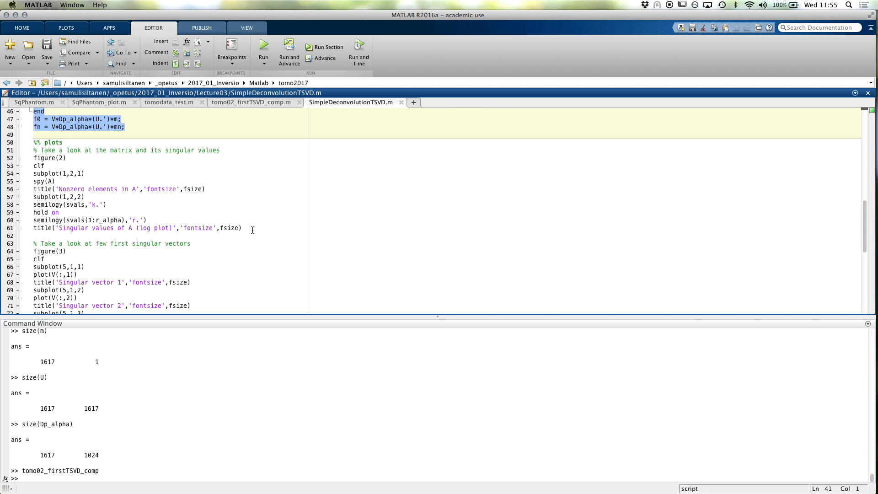
Select the singular-value plotting block, lines 51–61, in SimpleDeconvolutionTSVD.m.
click(41, 143)
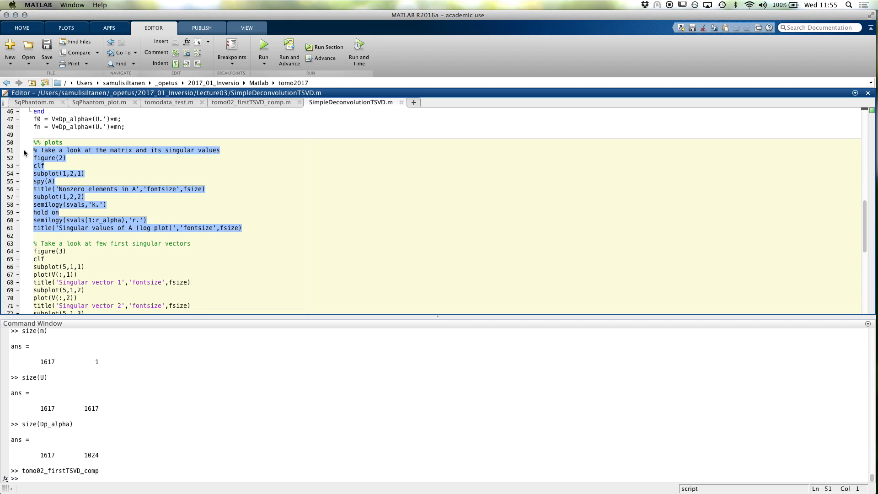
click(249, 102)
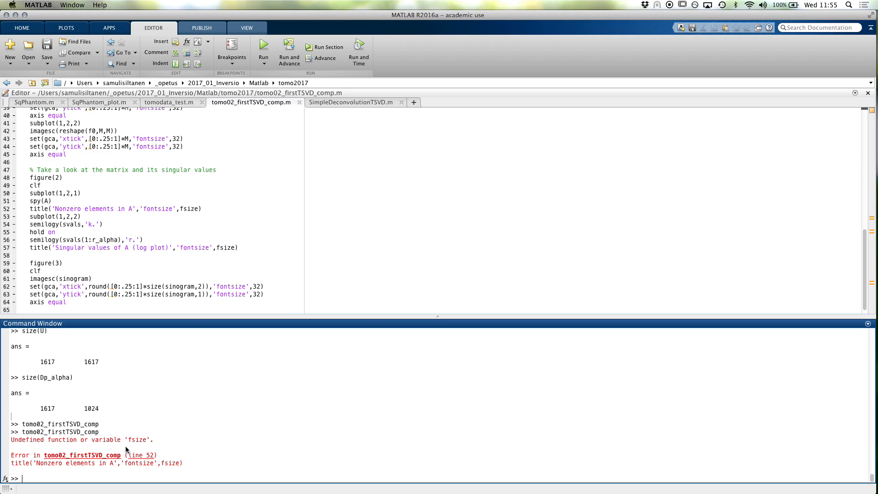
Run clear all, define fsize = 32 on line 5, and use fsize for font sizes.
text(clear all)
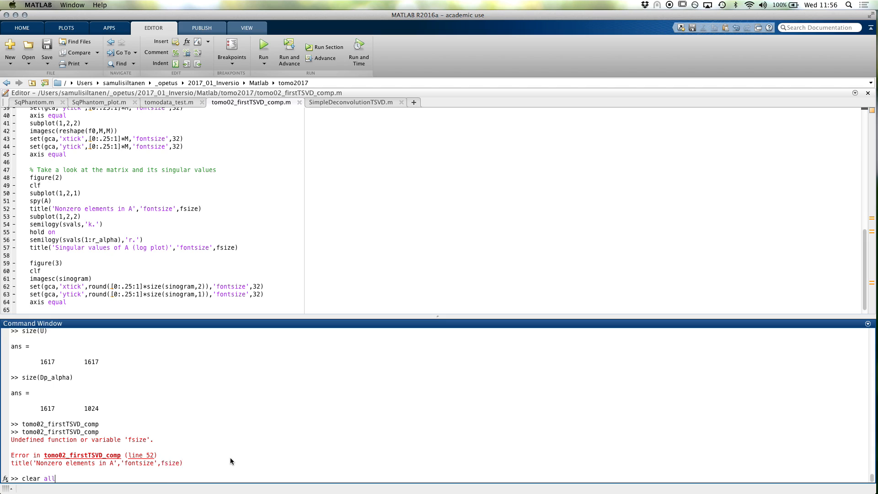
key(Return)
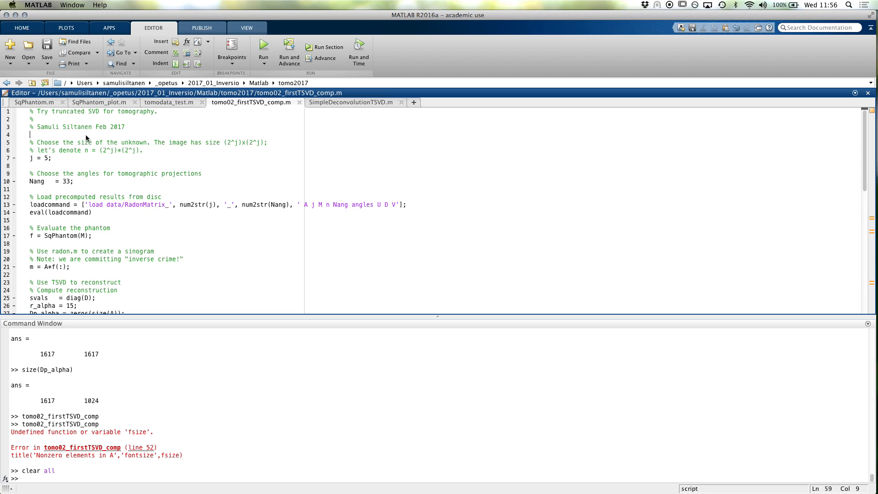
text(fsize = 32;)
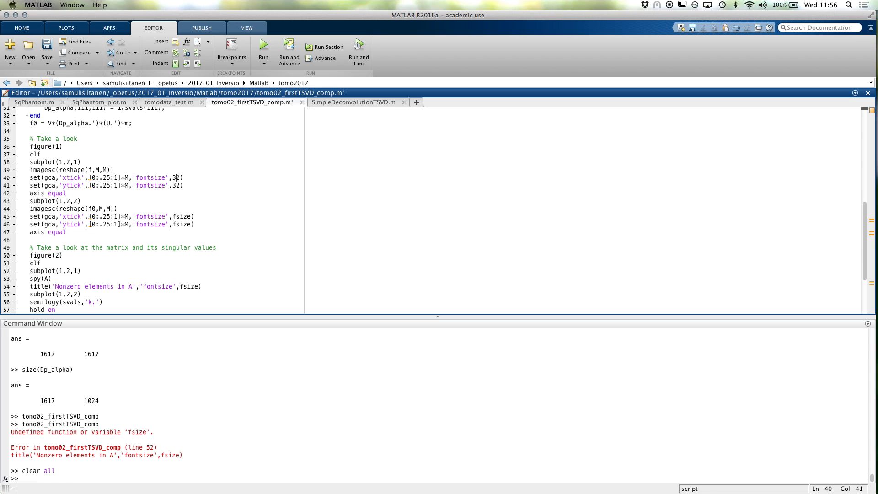
click(264, 50)
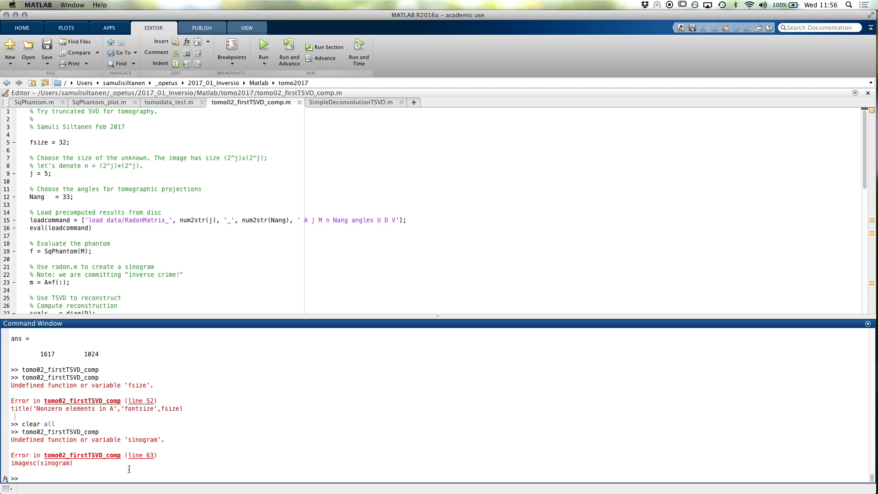
Jump to the line 63 error where sinogram is undefined and review the surrounding code.
click(142, 454)
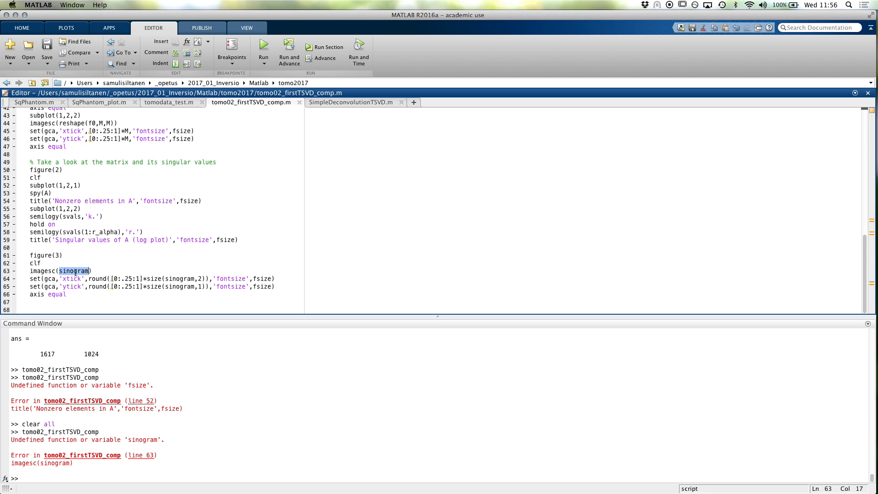
scroll(up, 3)
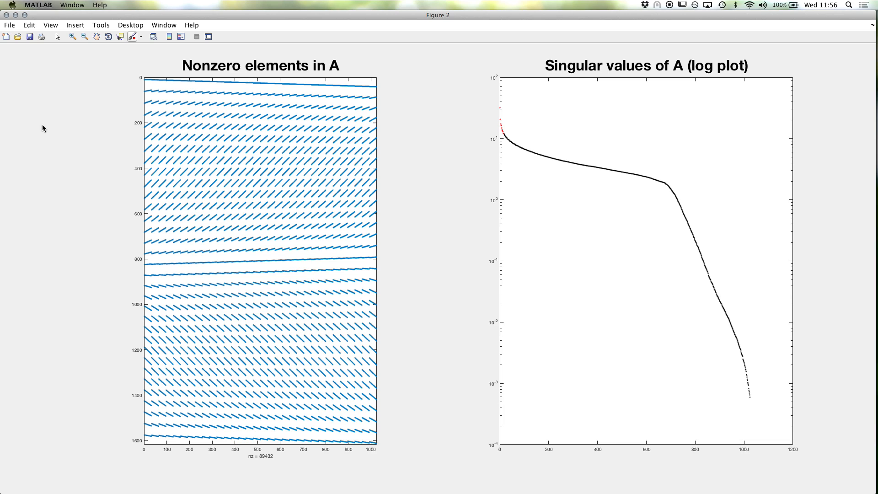
mouse_move(547, 157)
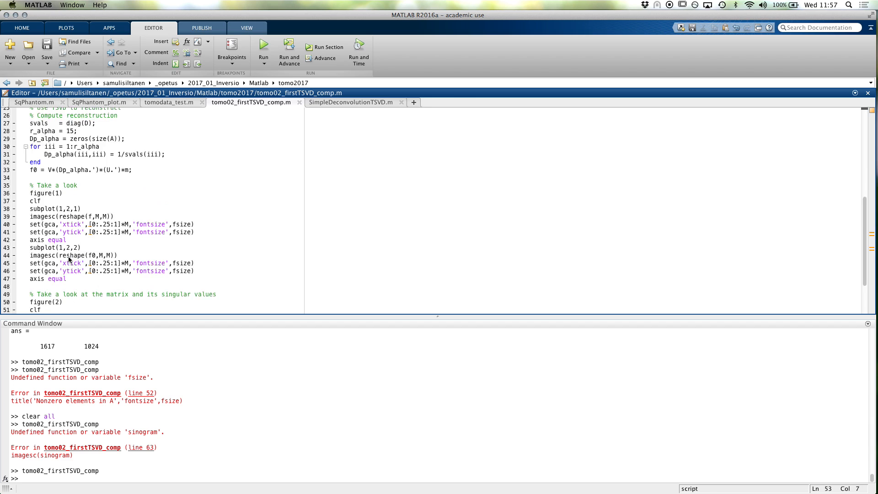
Set r_alpha to 200 on line 28 and maximize Figure 1 with the reconstruction.
click(262, 47)
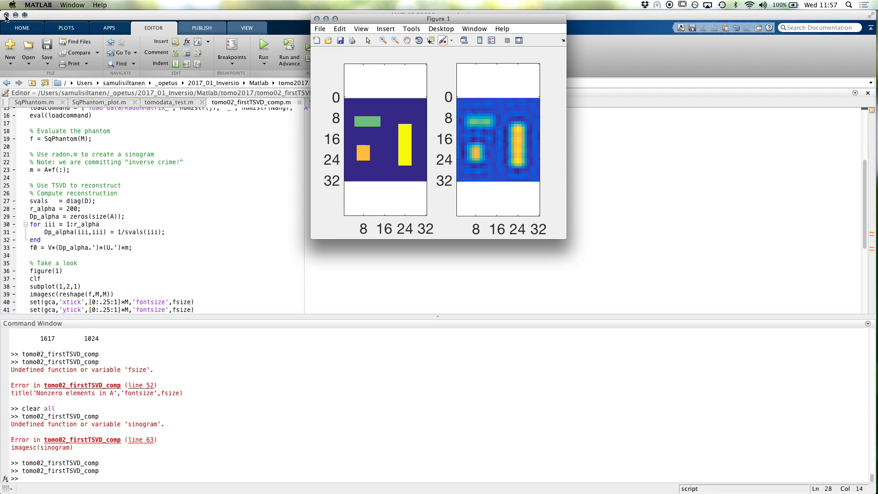
click(337, 19)
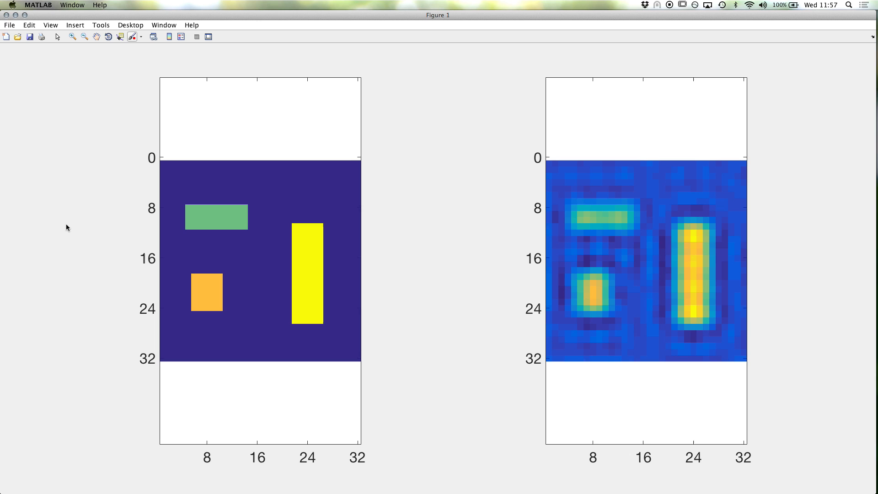